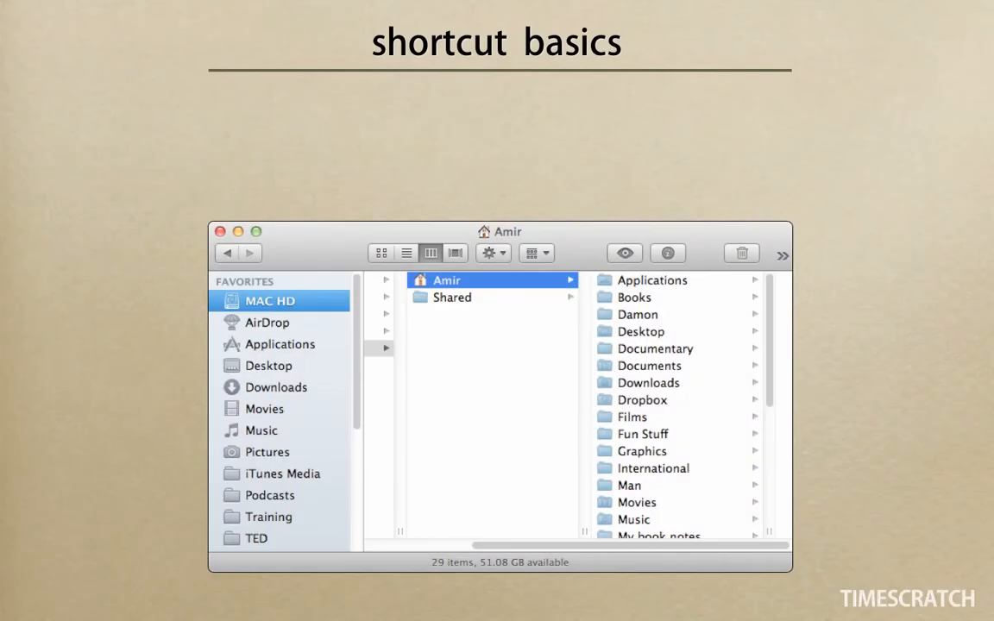
- Reveal the alternate File and Edit menu commands, such as Get Summary Info and Move Item Here
{"action": "key", "text": "N"}
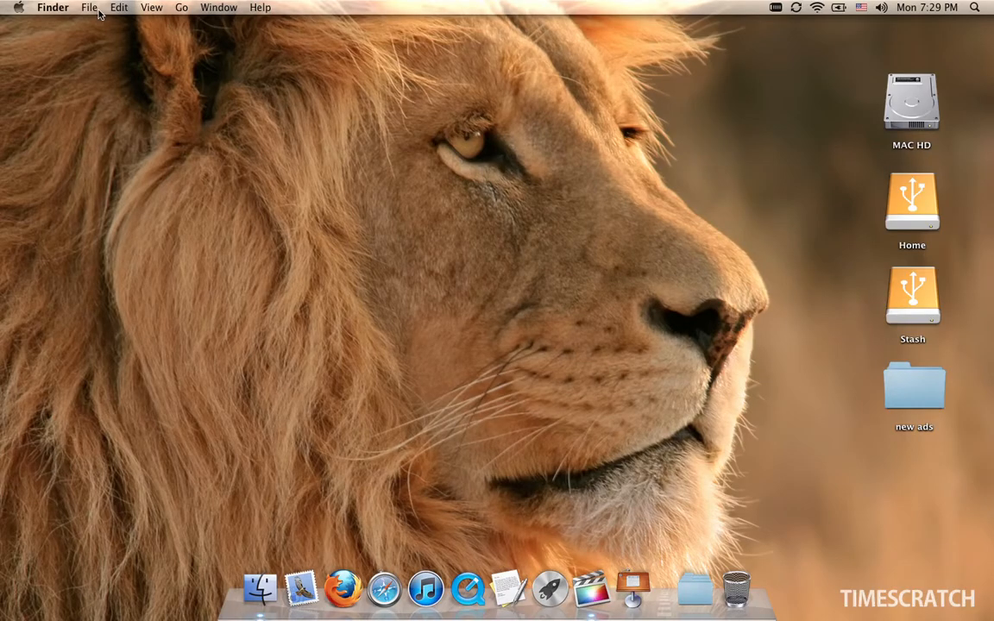
{"action": "left_click", "coordinate": [90, 7]}
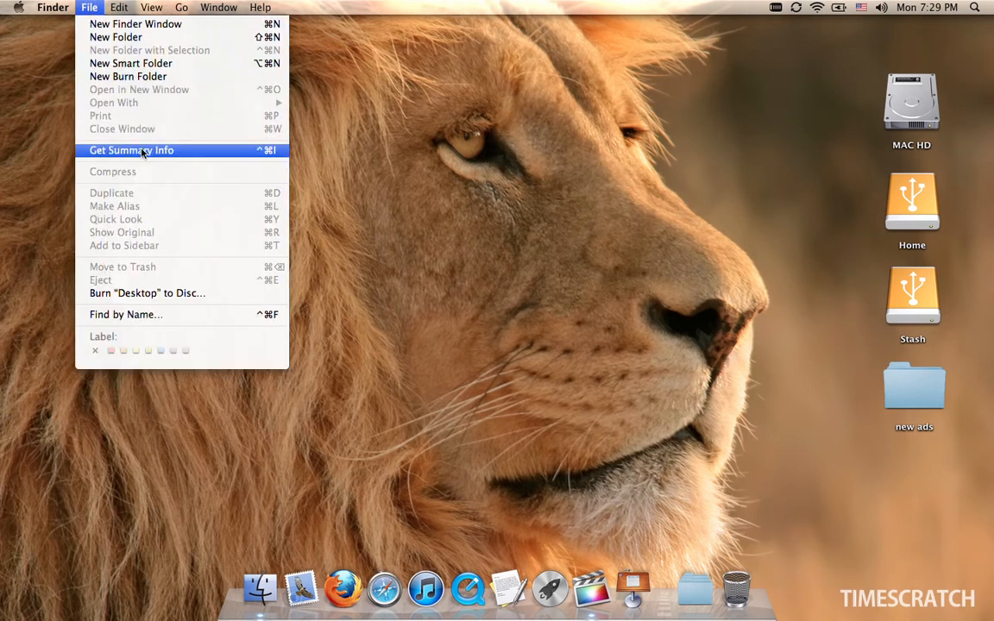
{"action": "mouse_move", "coordinate": [200, 155]}
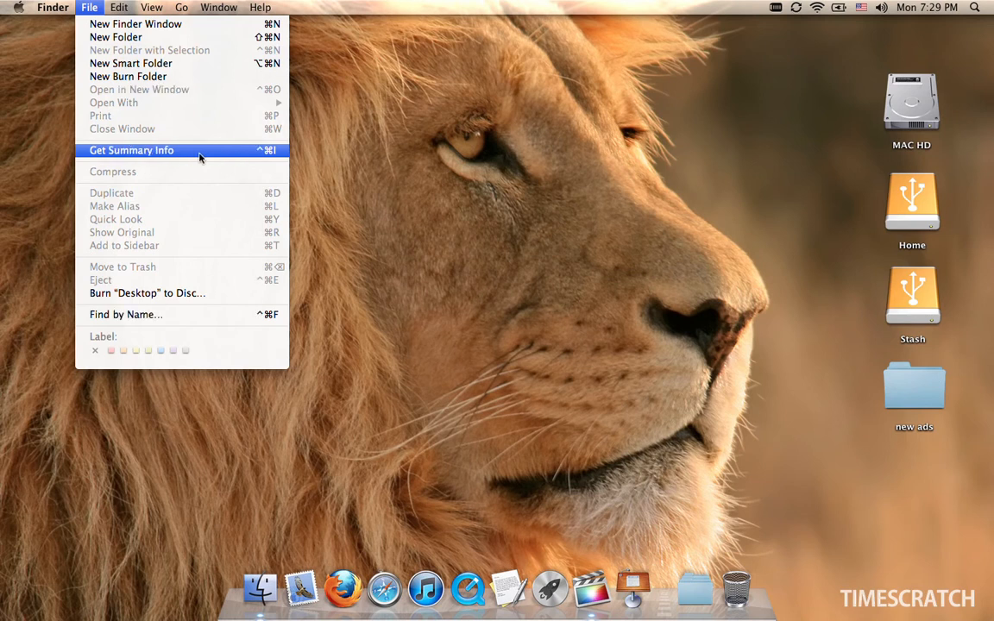
{"action": "left_click", "coordinate": [119, 7]}
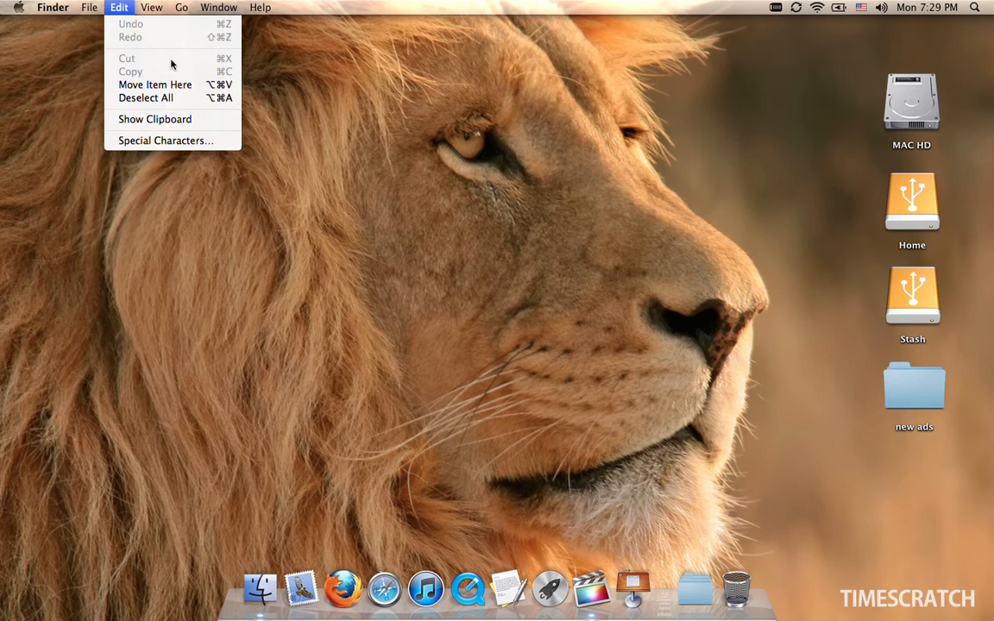
{"action": "mouse_move", "coordinate": [155, 85]}
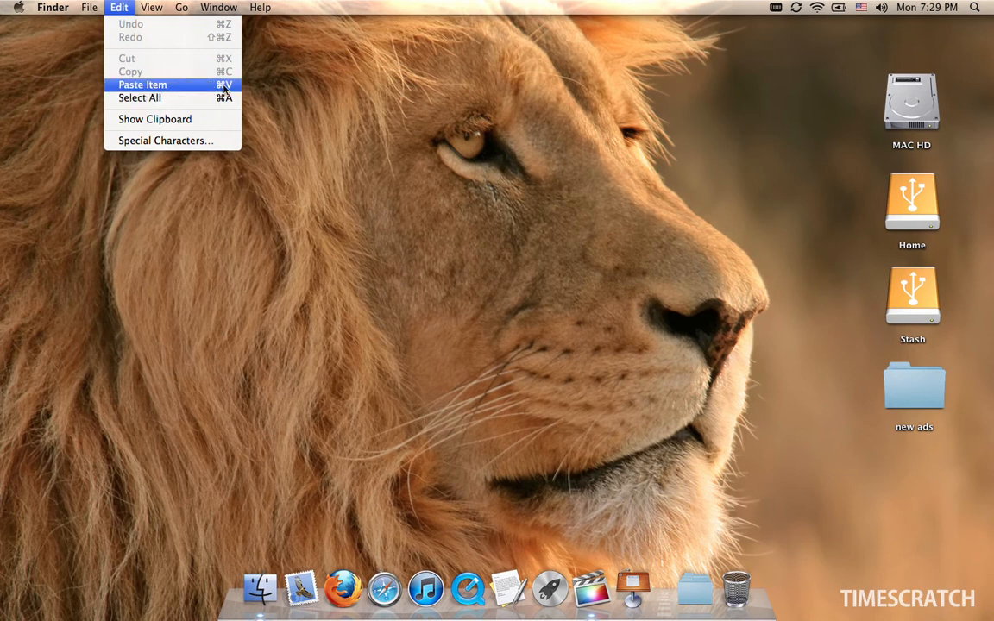
{"action": "mouse_move", "coordinate": [317, 87]}
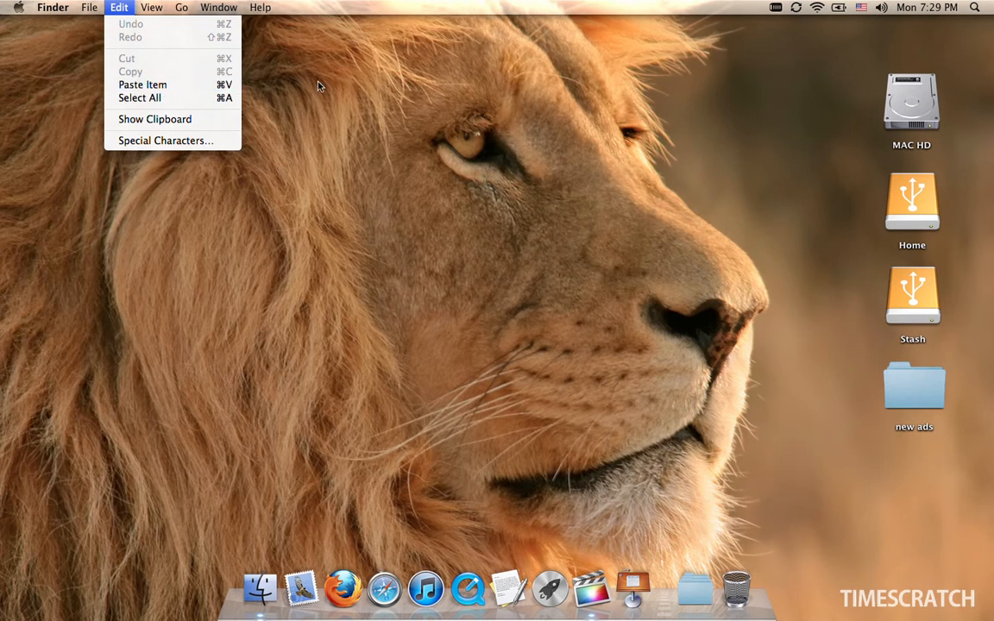
- Show the File menu's standard commands such as Get Info and Find
{"action": "left_click", "coordinate": [88, 7]}
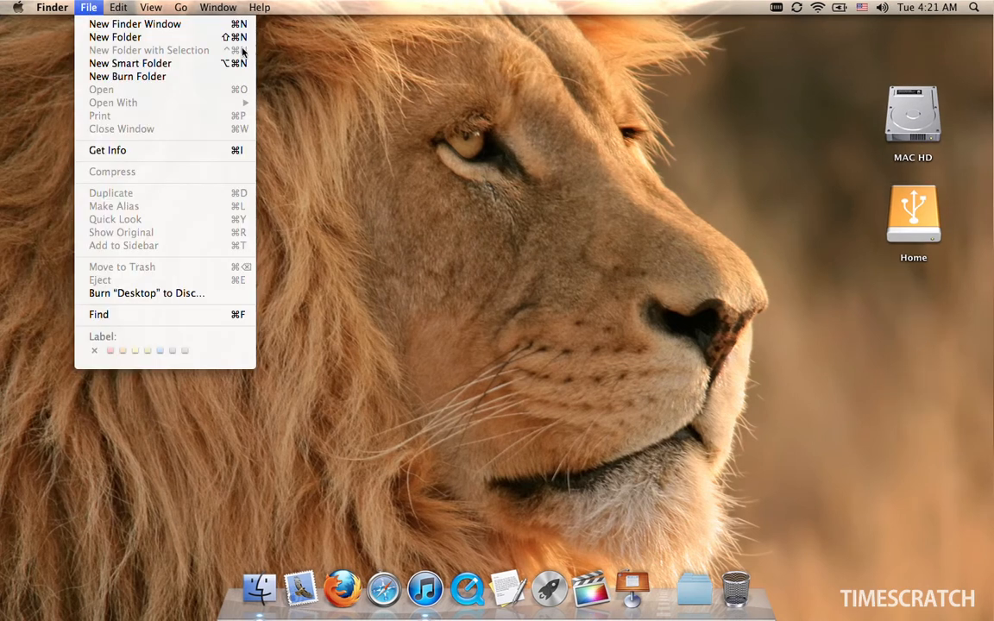
{"action": "mouse_move", "coordinate": [457, 198]}
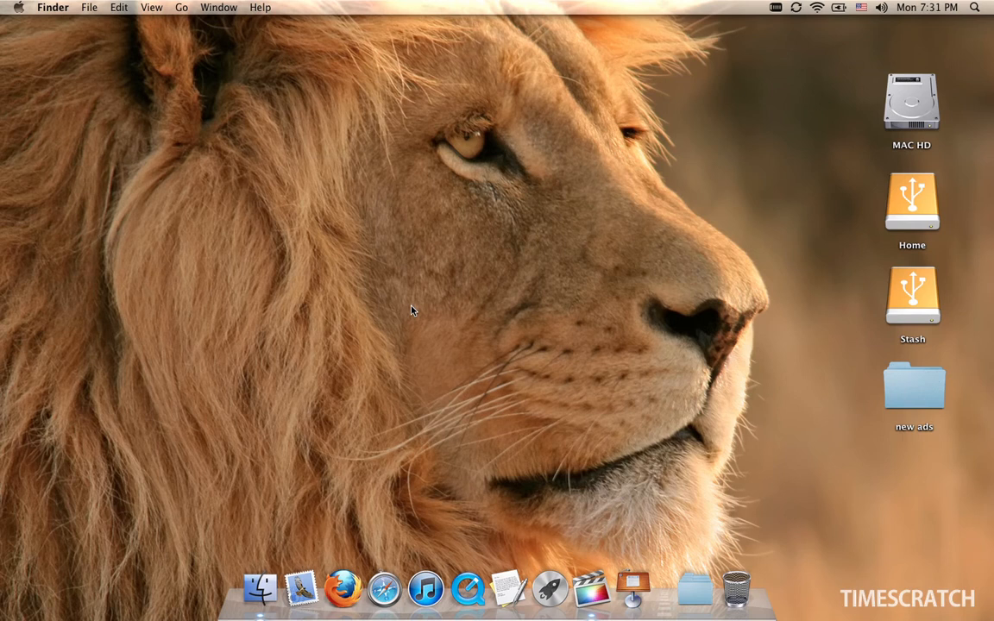
{"action": "mouse_move", "coordinate": [349, 143]}
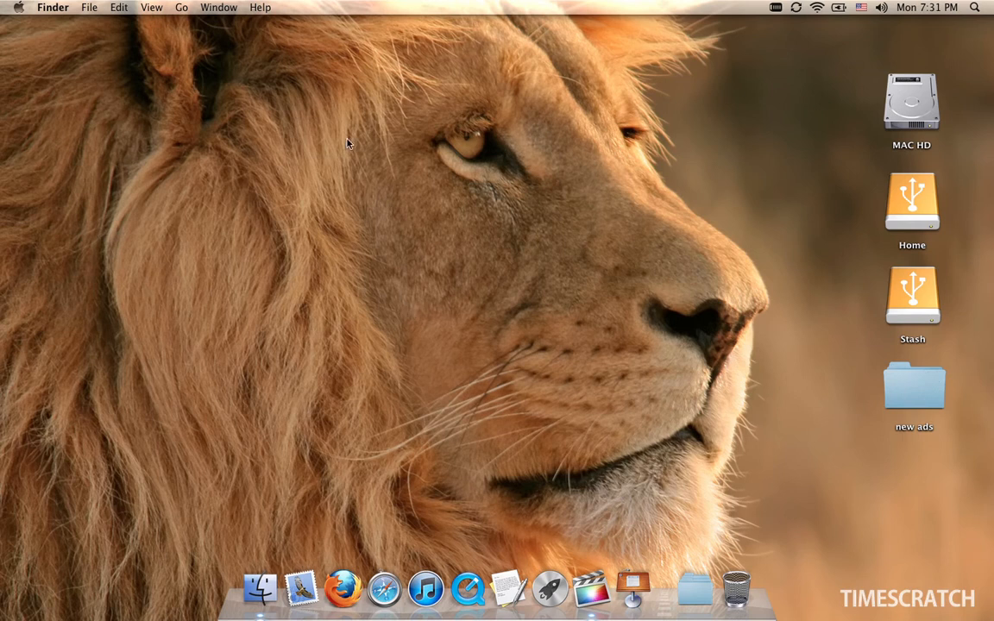
{"action": "left_click", "coordinate": [259, 7]}
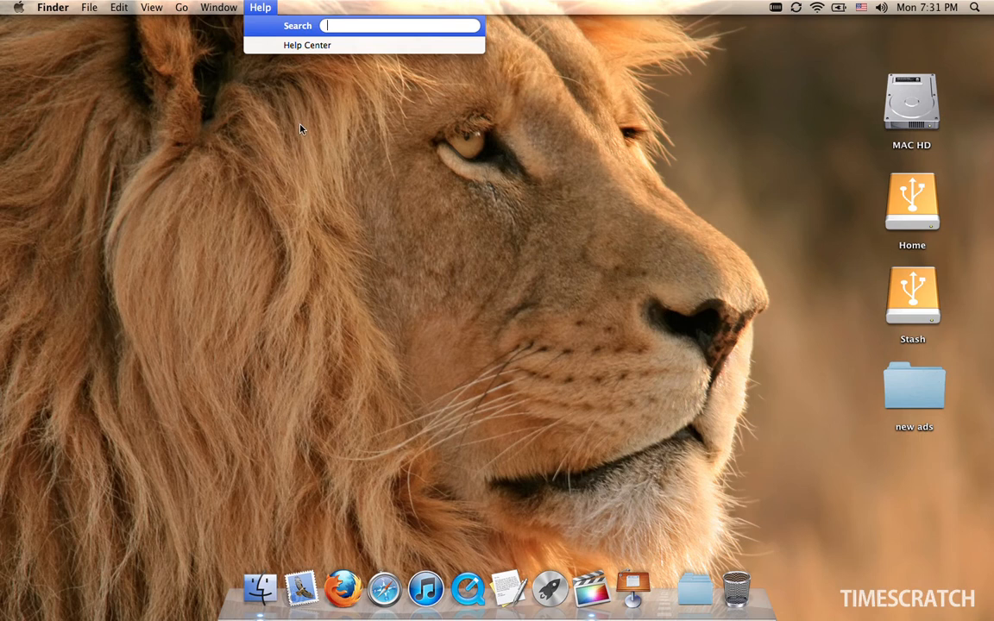
{"action": "type", "text": "move"}
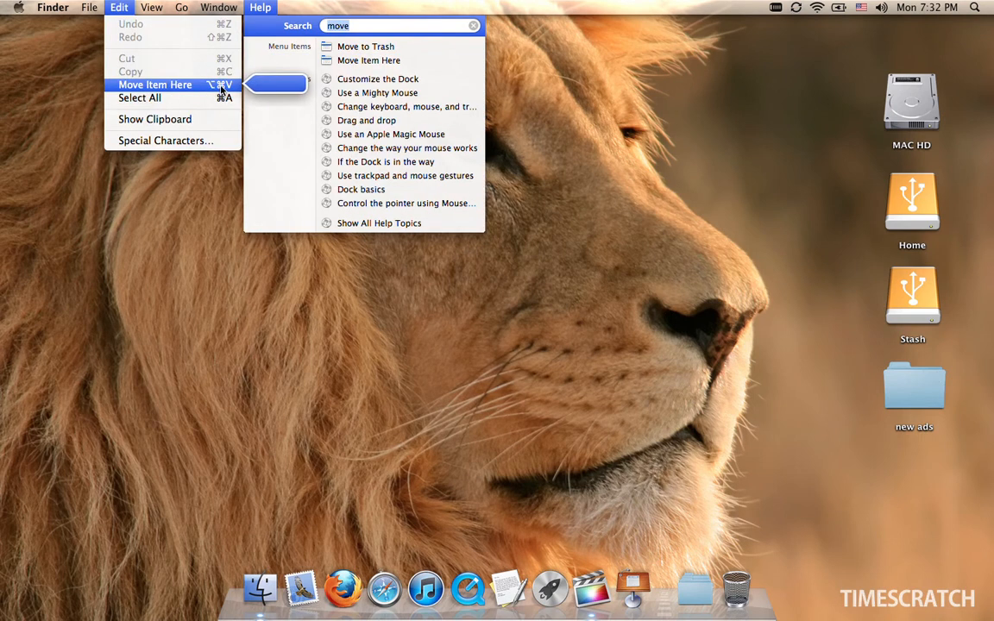
{"action": "mouse_move", "coordinate": [423, 36]}
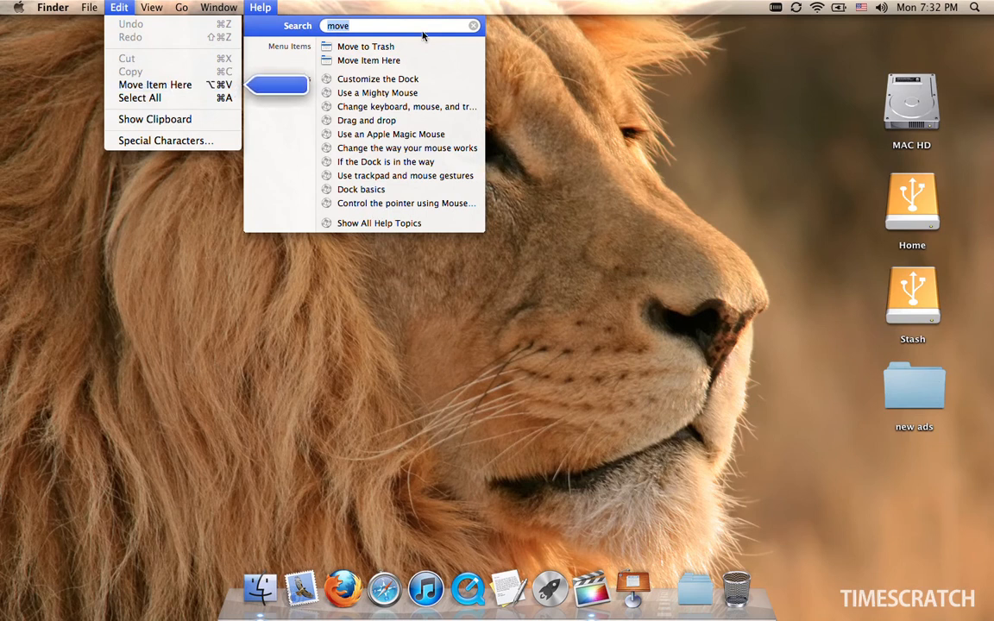
{"action": "left_click", "coordinate": [543, 324]}
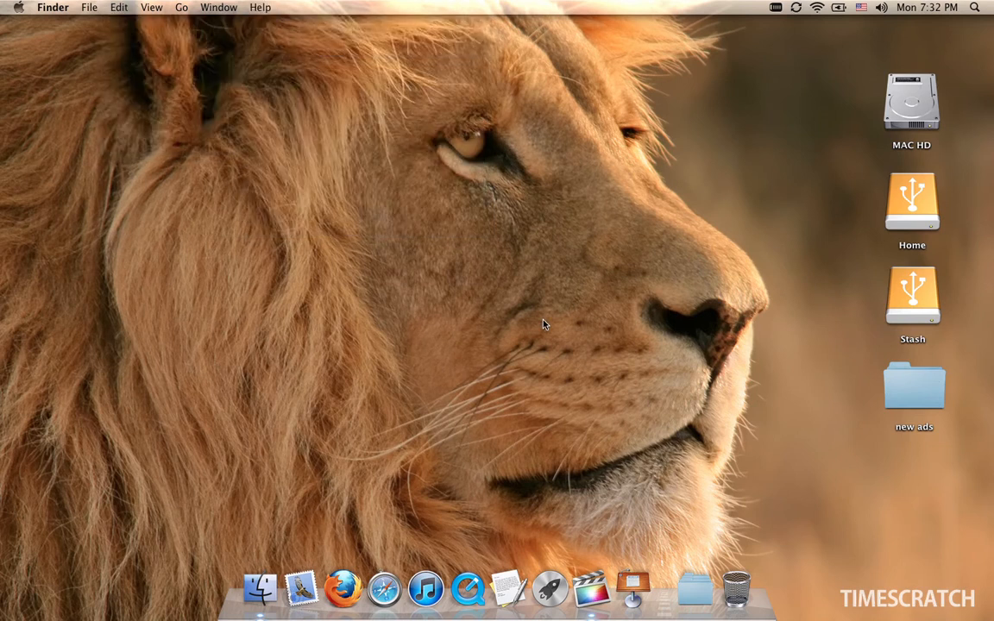
{"action": "mouse_move", "coordinate": [590, 590]}
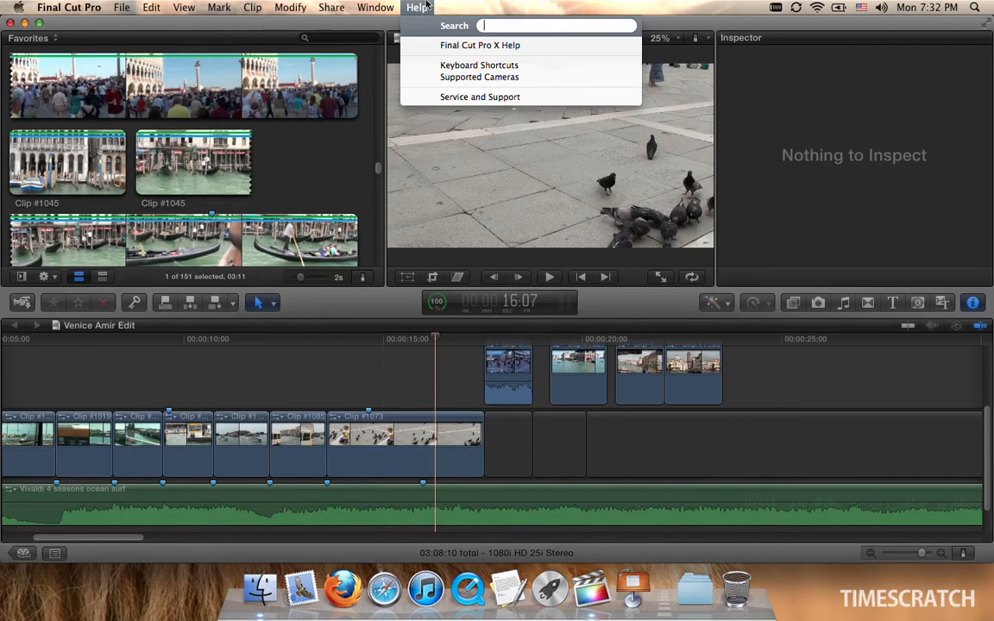
- Search Help for 'trim' to list Trim Start, Trim End and Trim to Selection
{"action": "type", "text": "trim"}
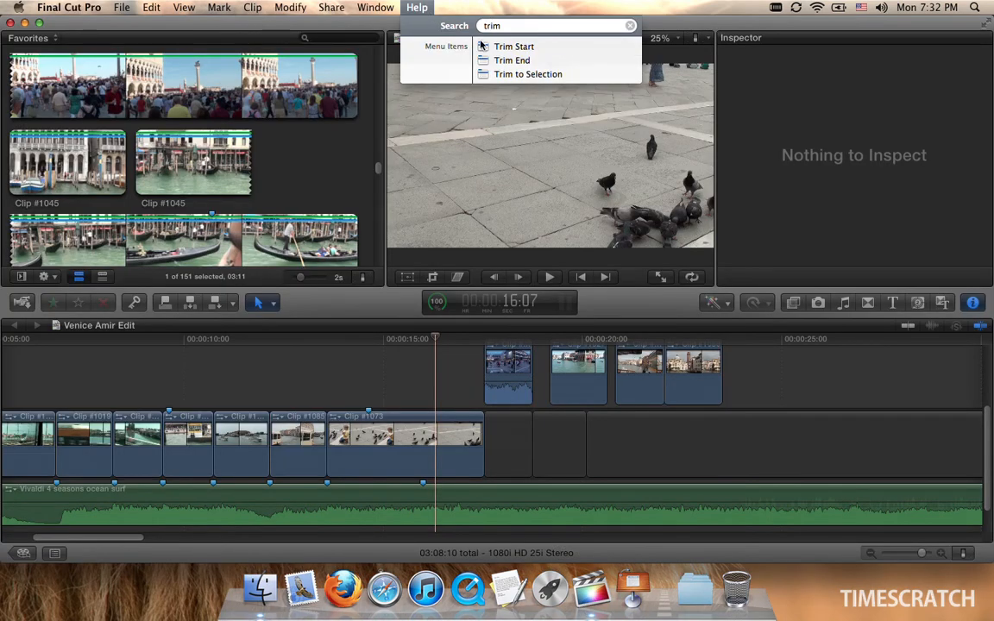
{"action": "left_click", "coordinate": [151, 7]}
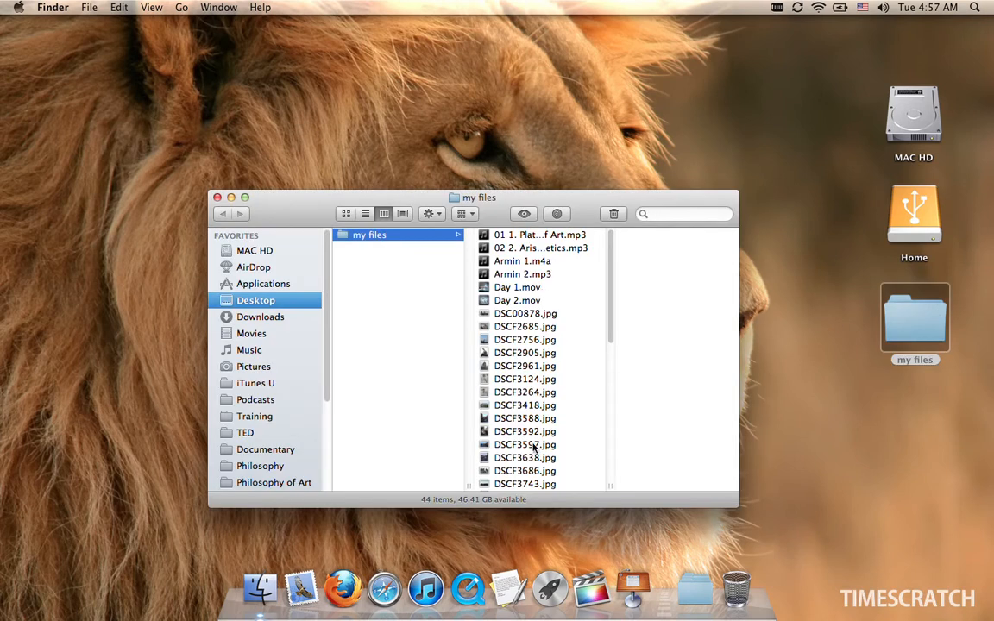
- Open a second Finder window on my files and browse the View options
{"action": "left_click", "coordinate": [151, 7]}
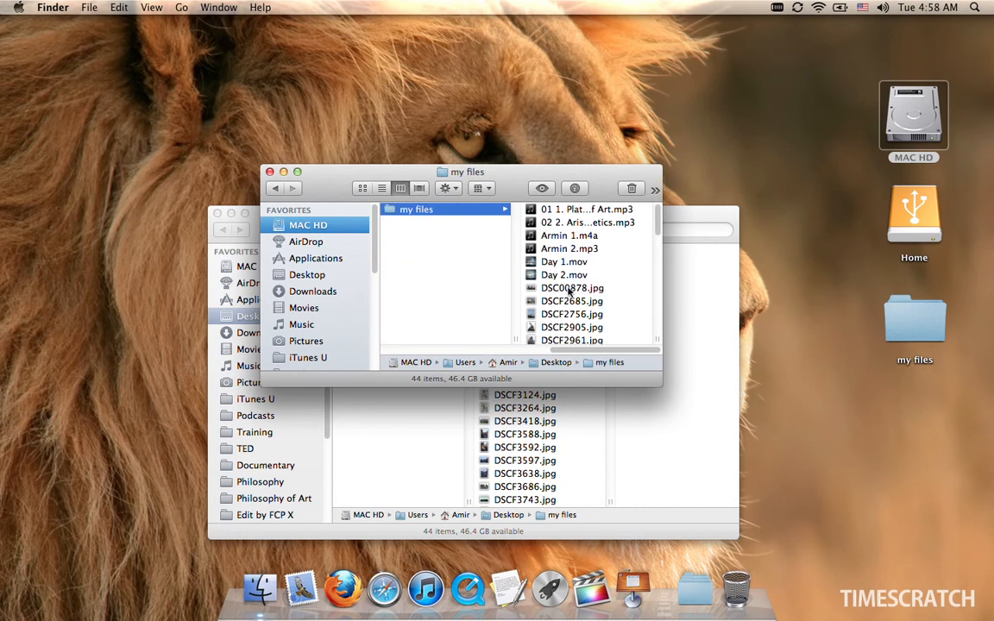
{"action": "left_click", "coordinate": [152, 7]}
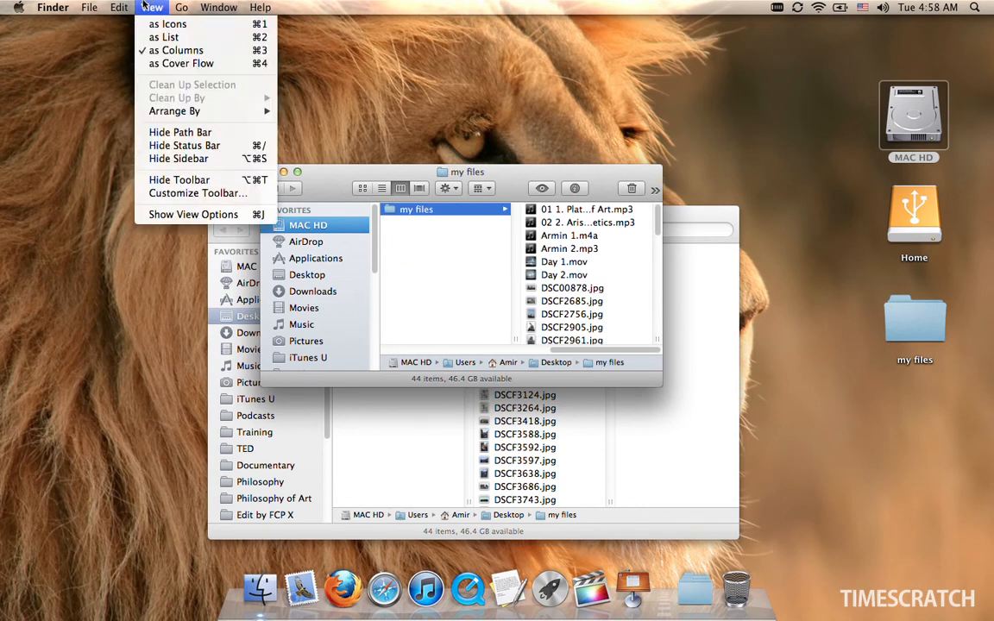
{"action": "mouse_move", "coordinate": [179, 131]}
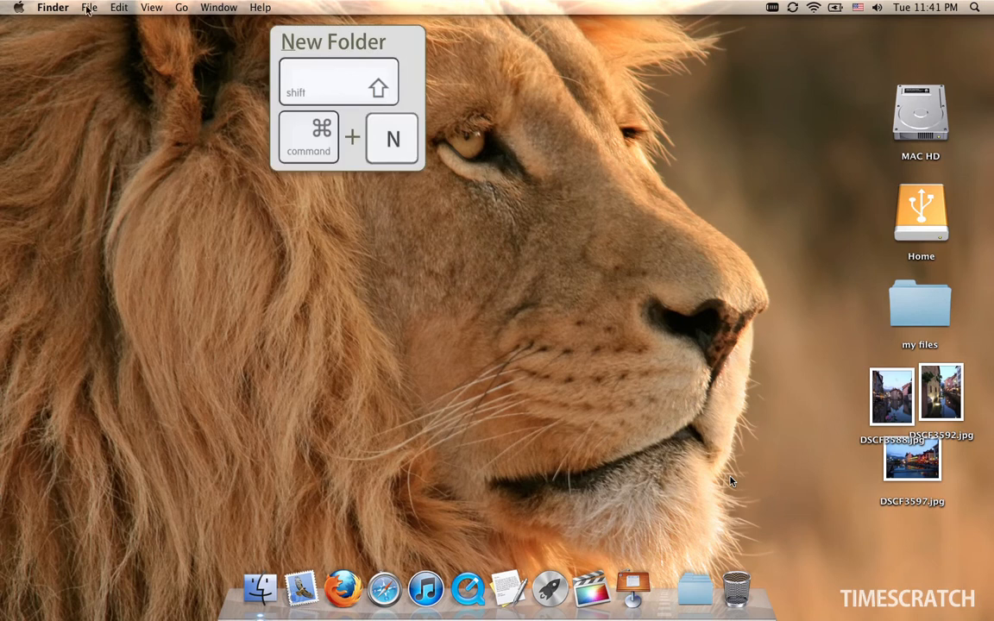
- Create a 'test' folder on the desktop, trash it and empty the Trash
{"action": "left_click", "coordinate": [90, 7]}
{"action": "type", "text": "test"}
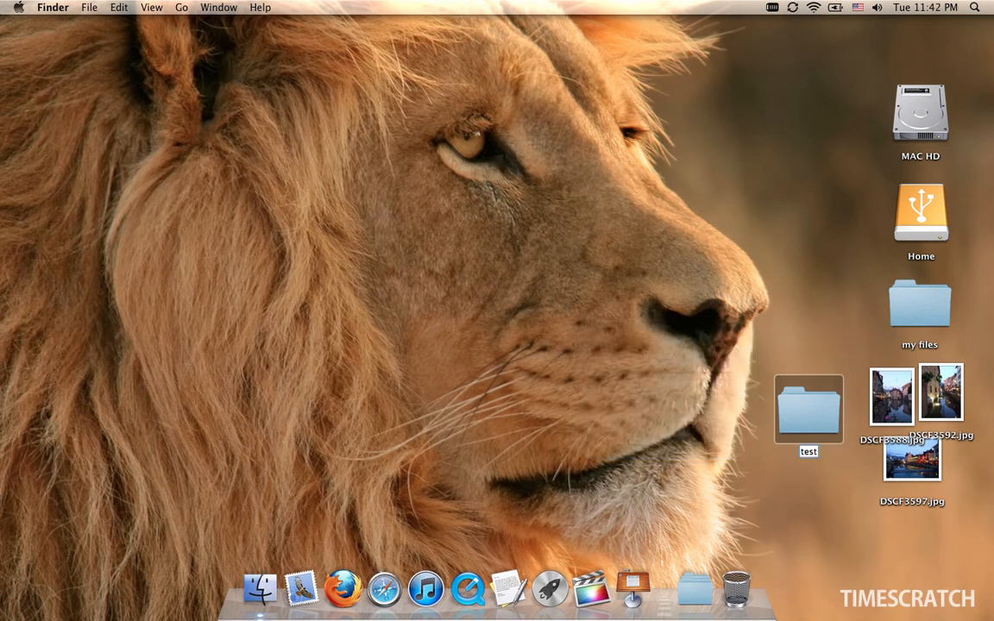
{"action": "left_click", "coordinate": [807, 410]}
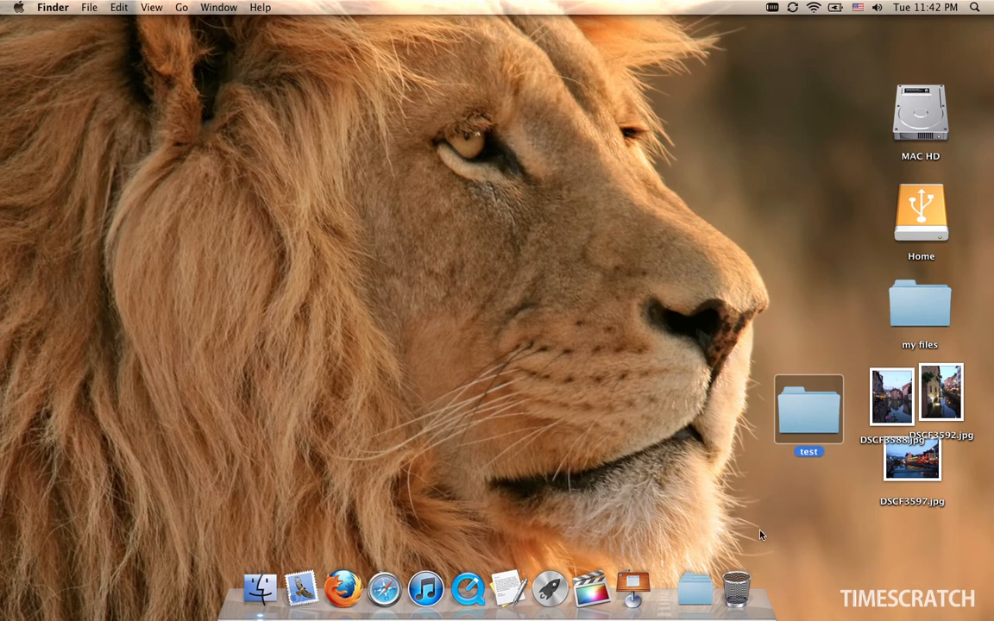
{"action": "key", "text": "cmd+delete"}
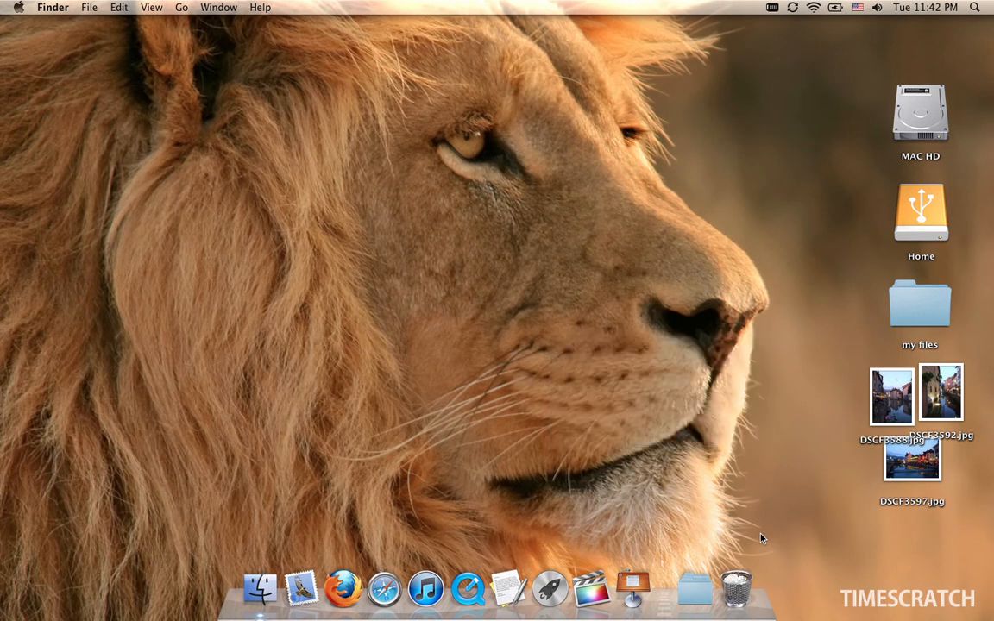
{"action": "left_click", "coordinate": [735, 590]}
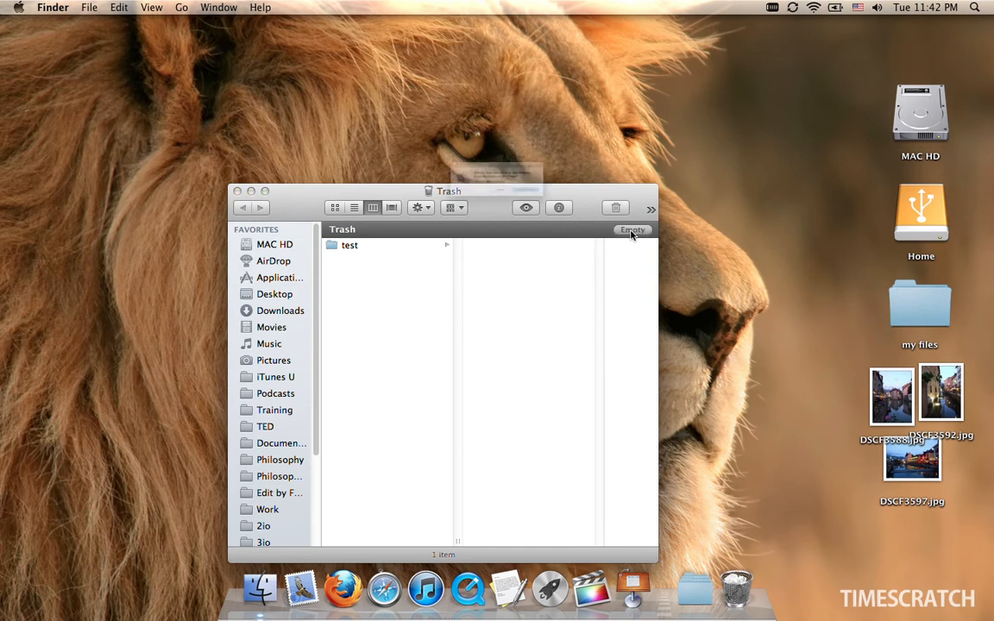
{"action": "left_click", "coordinate": [632, 230]}
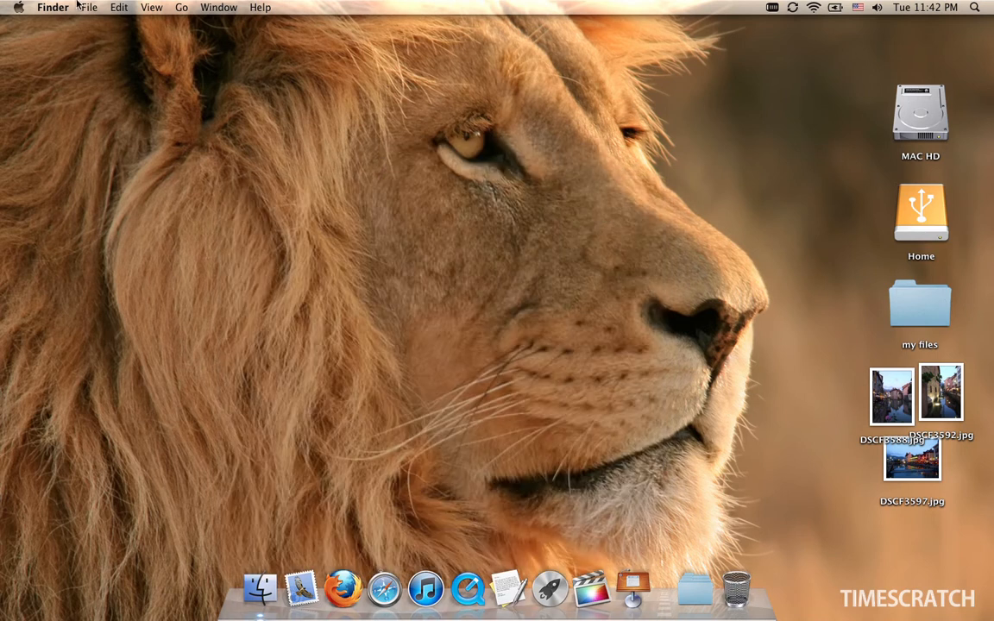
- Show New Folder with Selection in the File menu for the three photos
{"action": "left_click", "coordinate": [51, 7]}
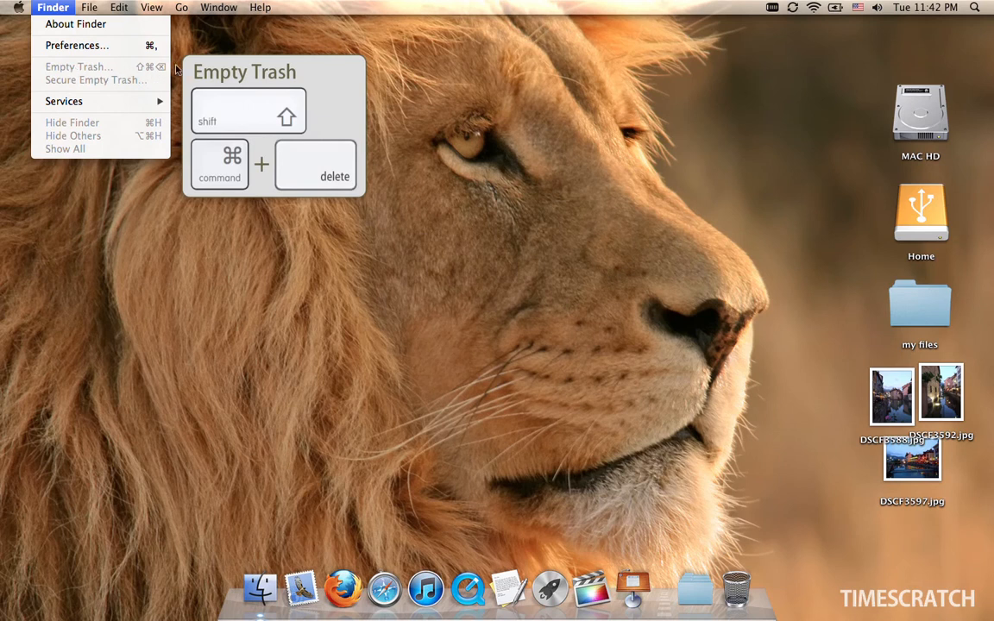
{"action": "mouse_move", "coordinate": [761, 312]}
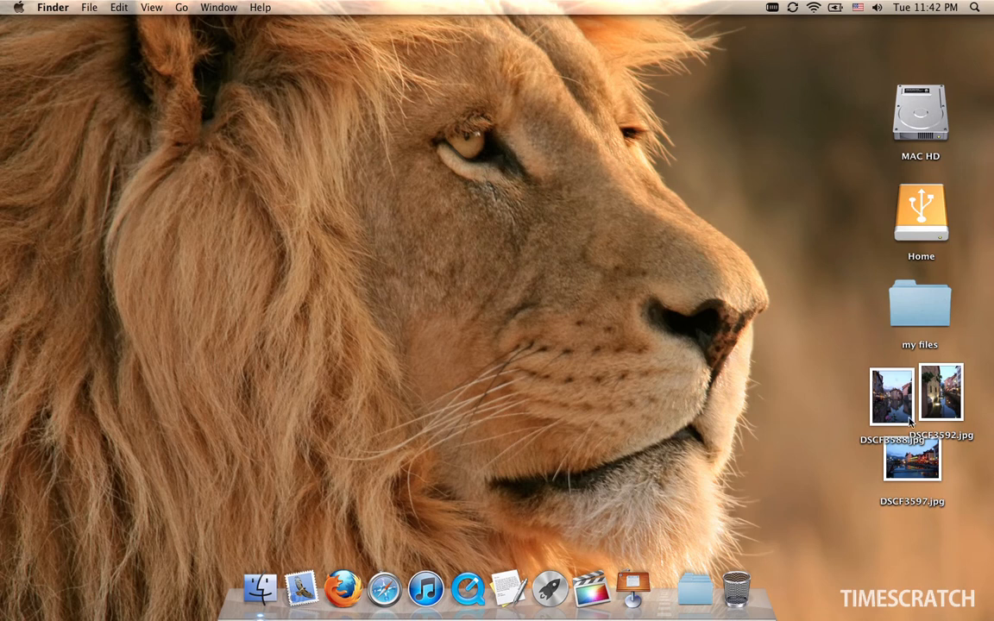
{"action": "mouse_move", "coordinate": [838, 414]}
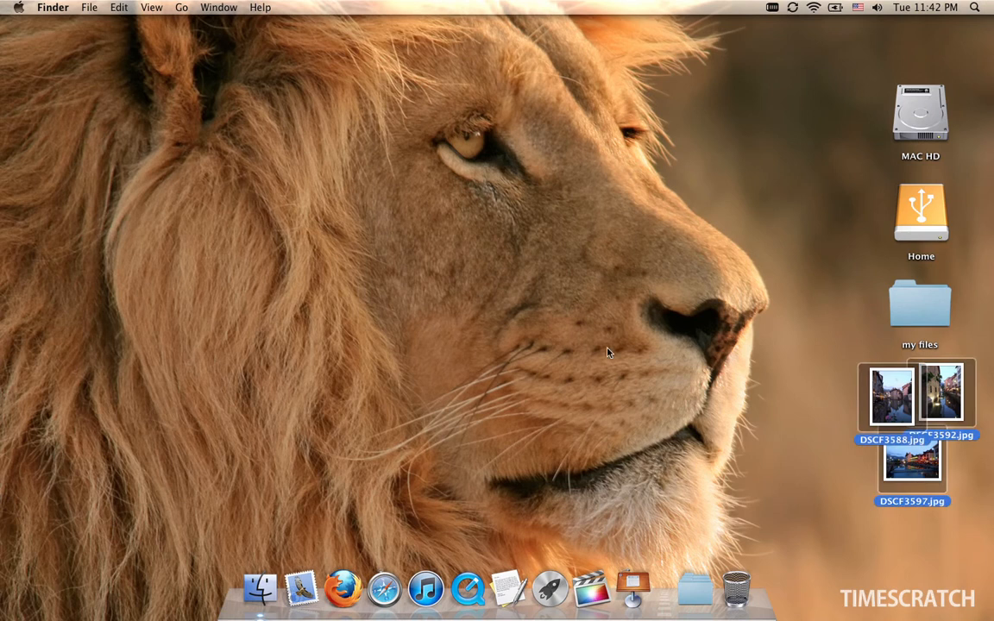
{"action": "left_click", "coordinate": [90, 7]}
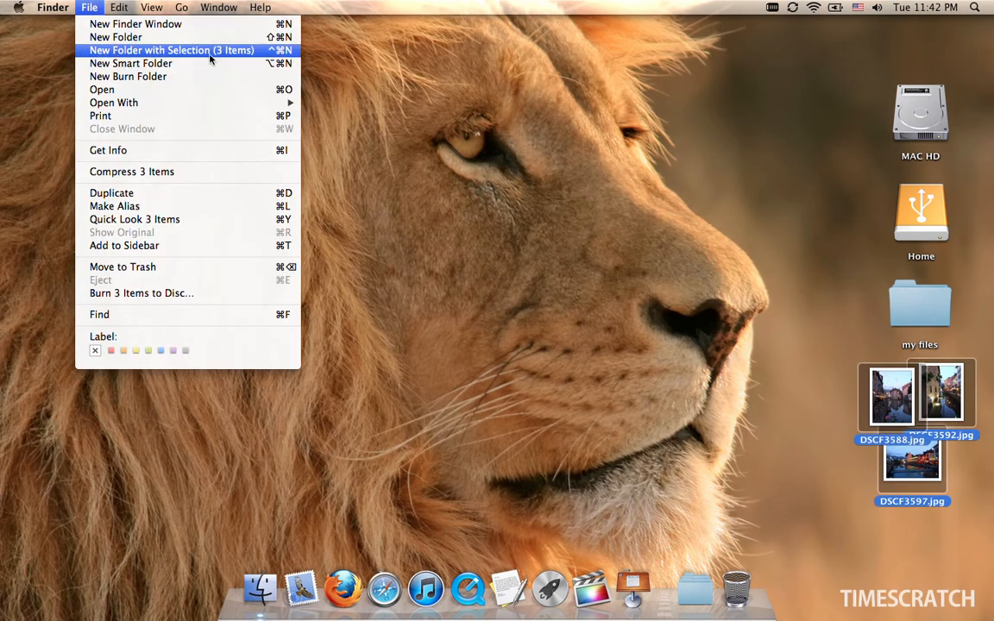
{"action": "mouse_move", "coordinate": [302, 54]}
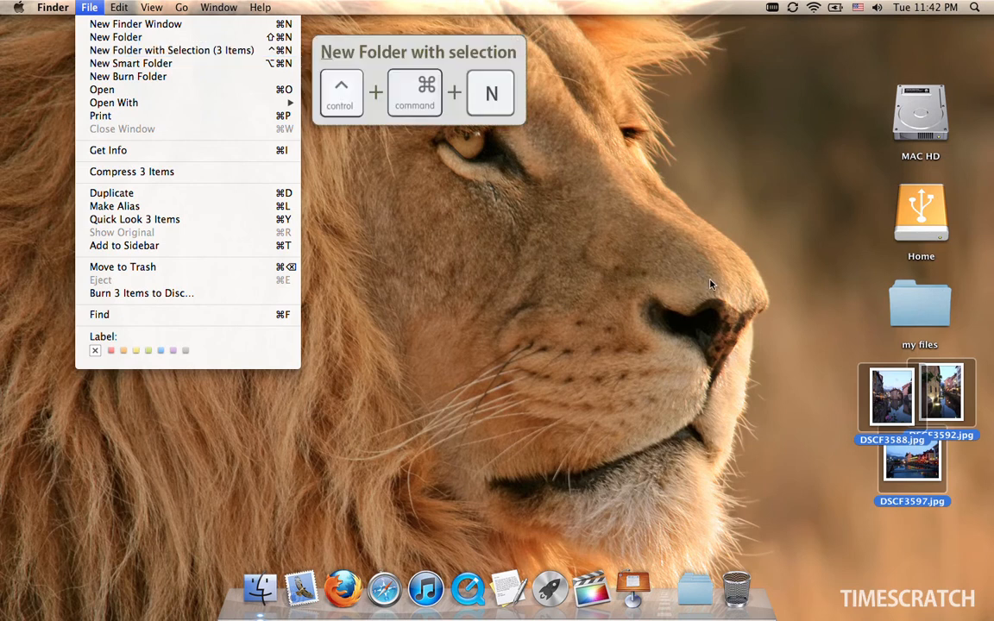
{"action": "mouse_move", "coordinate": [173, 50]}
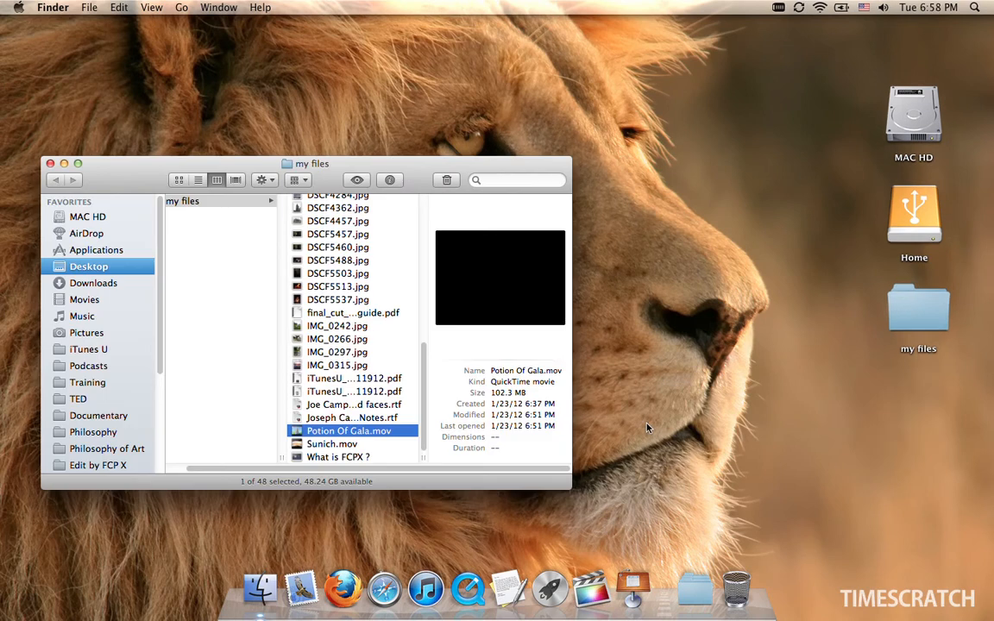
{"action": "mouse_move", "coordinate": [635, 427]}
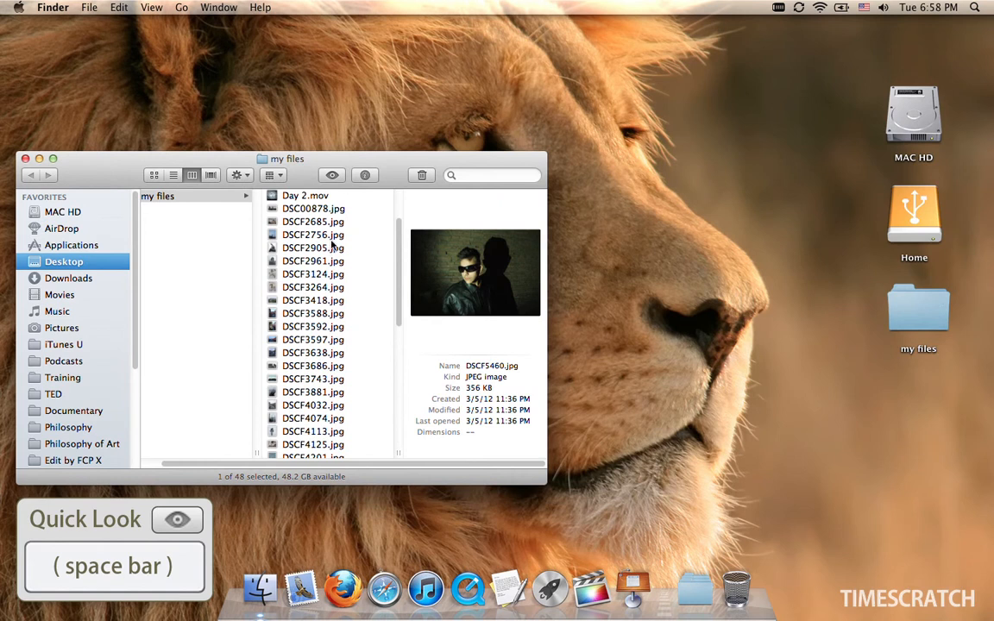
{"action": "scroll", "scroll_direction": "down", "scroll_amount": 3}
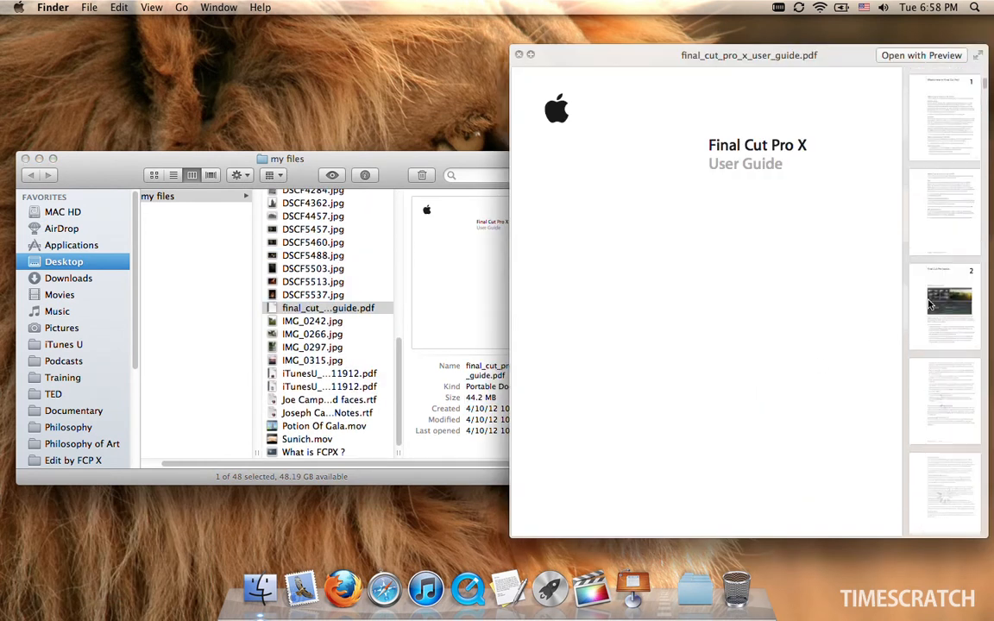
{"action": "scroll", "scroll_direction": "down", "scroll_amount": 3}
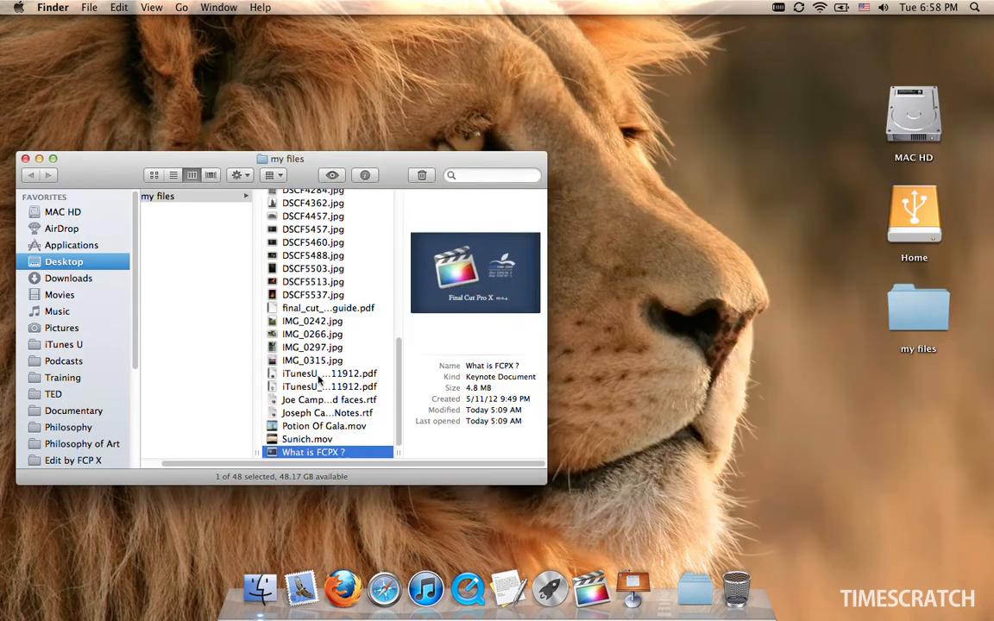
{"action": "left_click", "coordinate": [328, 432]}
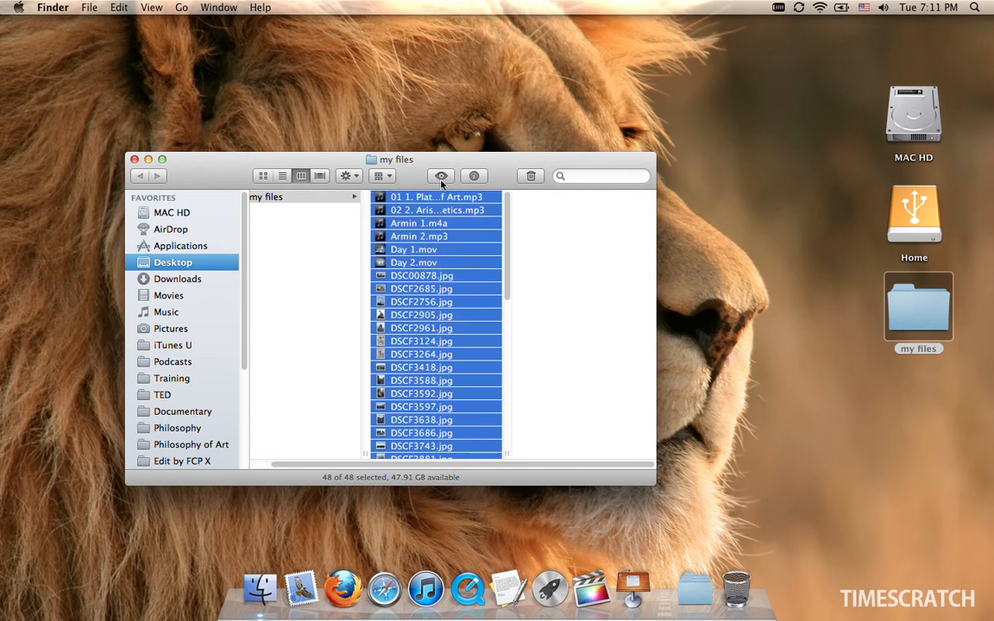
{"action": "left_click", "coordinate": [442, 176]}
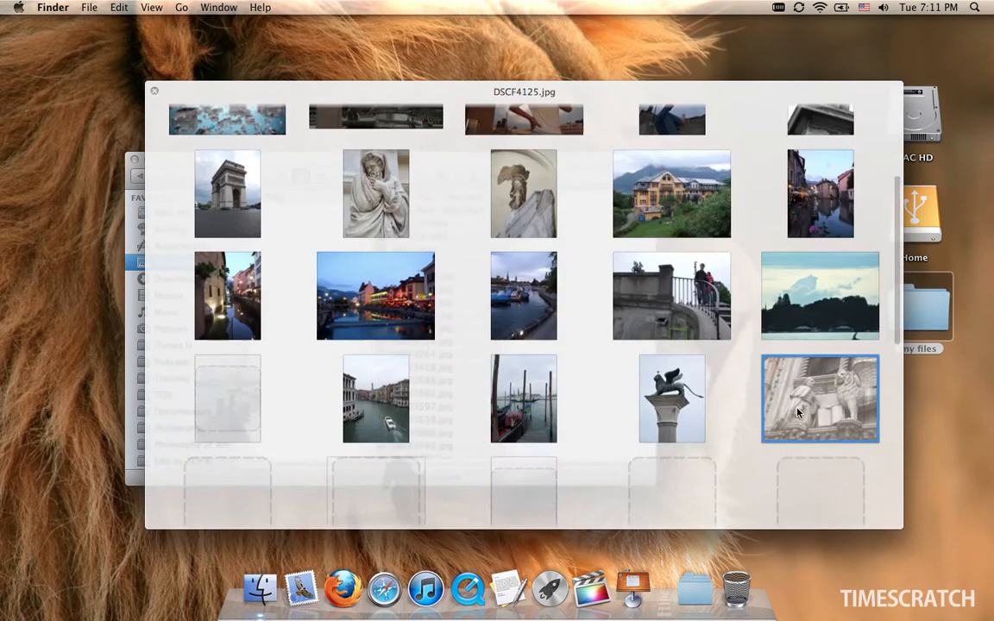
{"action": "scroll", "scroll_direction": "down", "scroll_amount": 3}
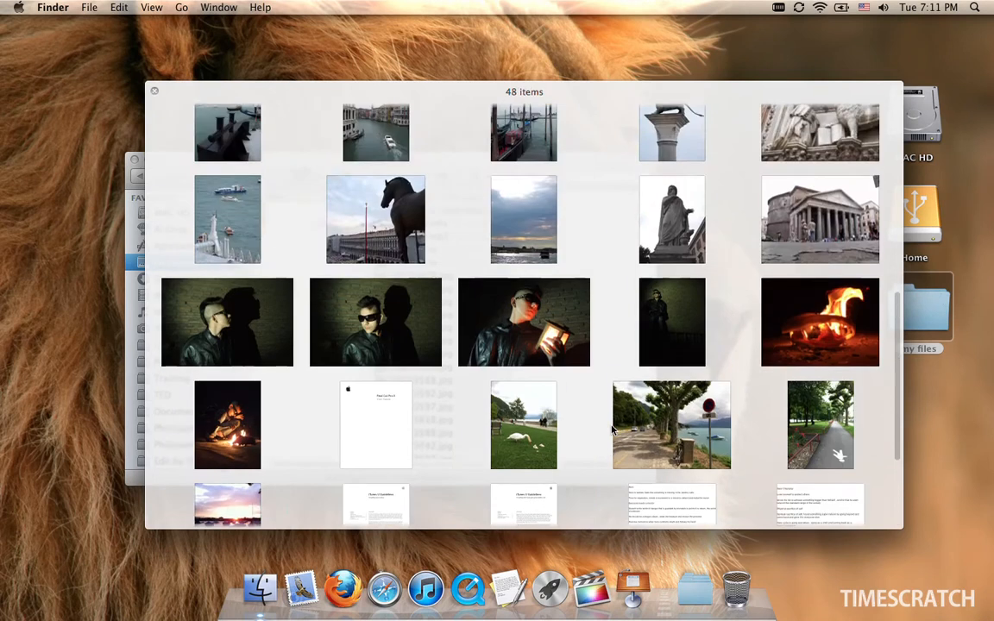
{"action": "double_click", "coordinate": [525, 323]}
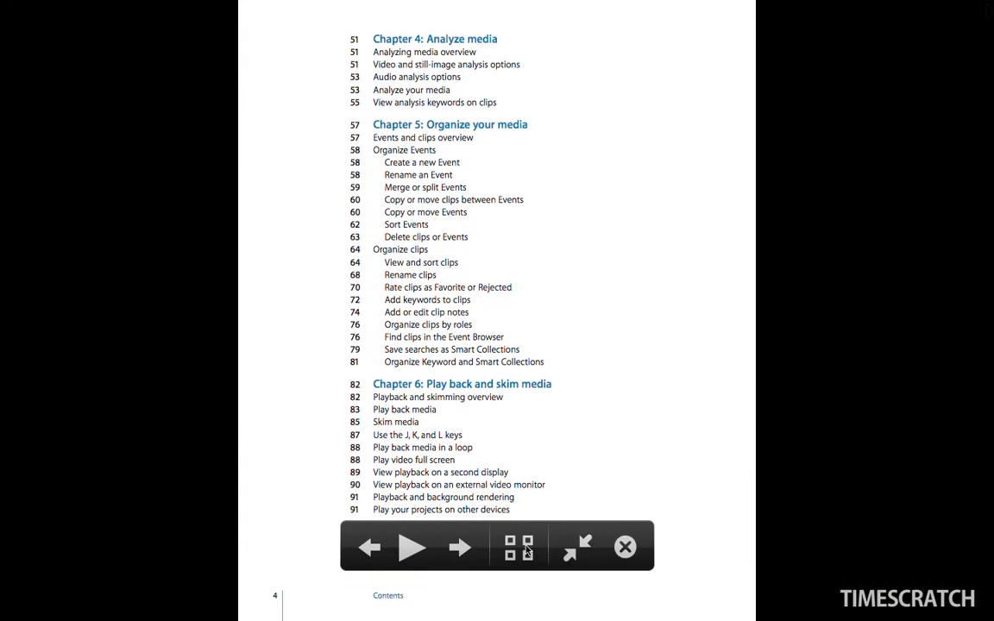
{"action": "mouse_move", "coordinate": [571, 549]}
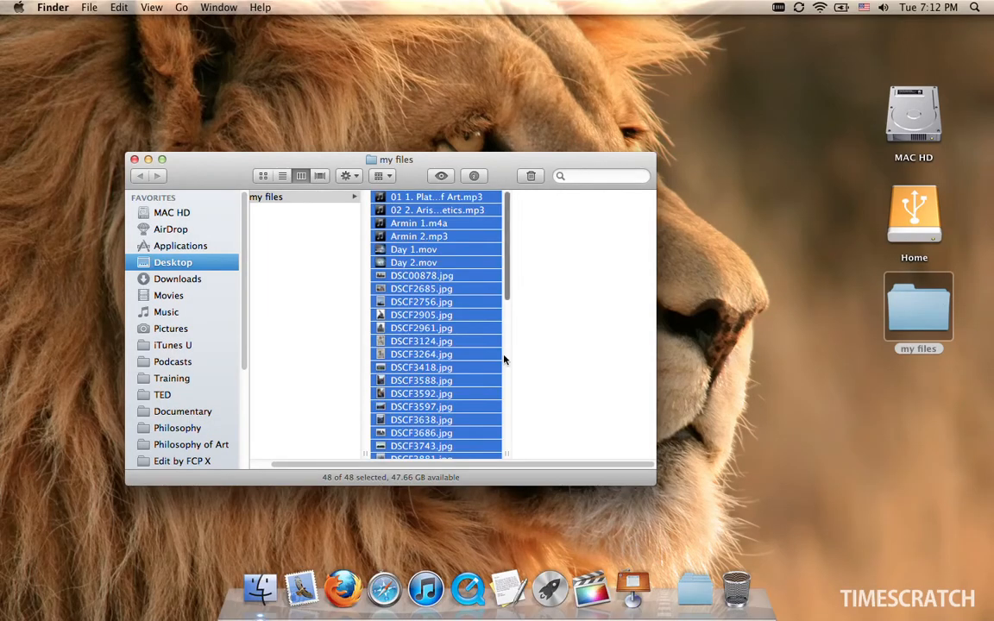
{"action": "mouse_move", "coordinate": [484, 335]}
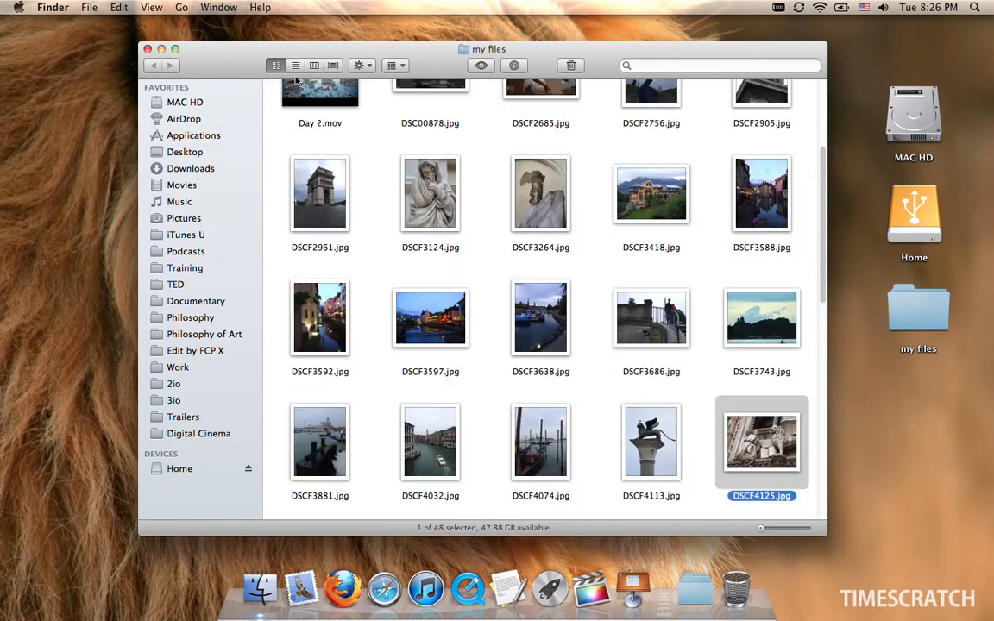
{"action": "left_click", "coordinate": [400, 66]}
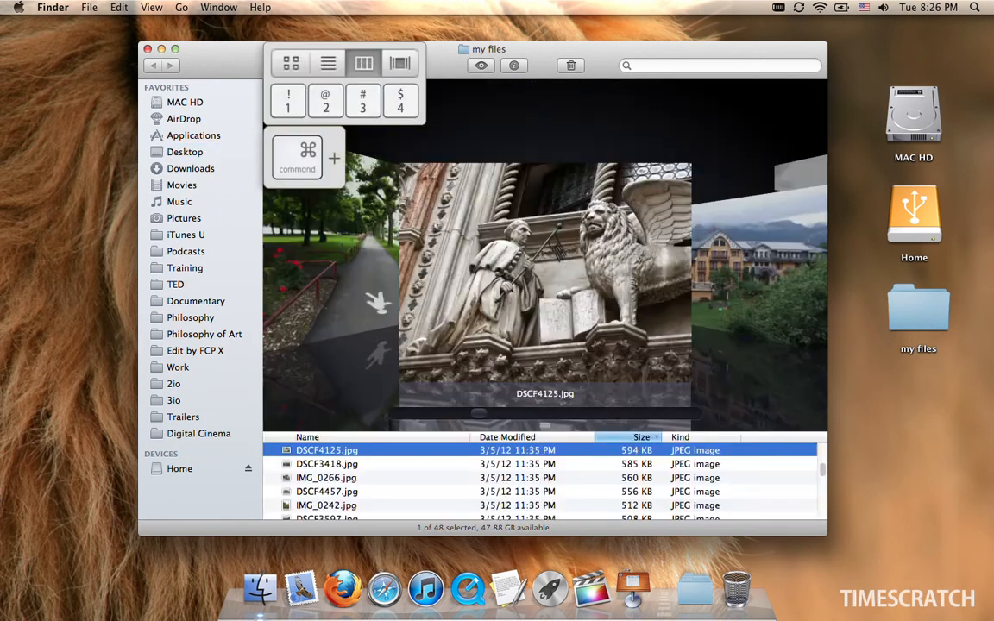
{"action": "left_click", "coordinate": [289, 62]}
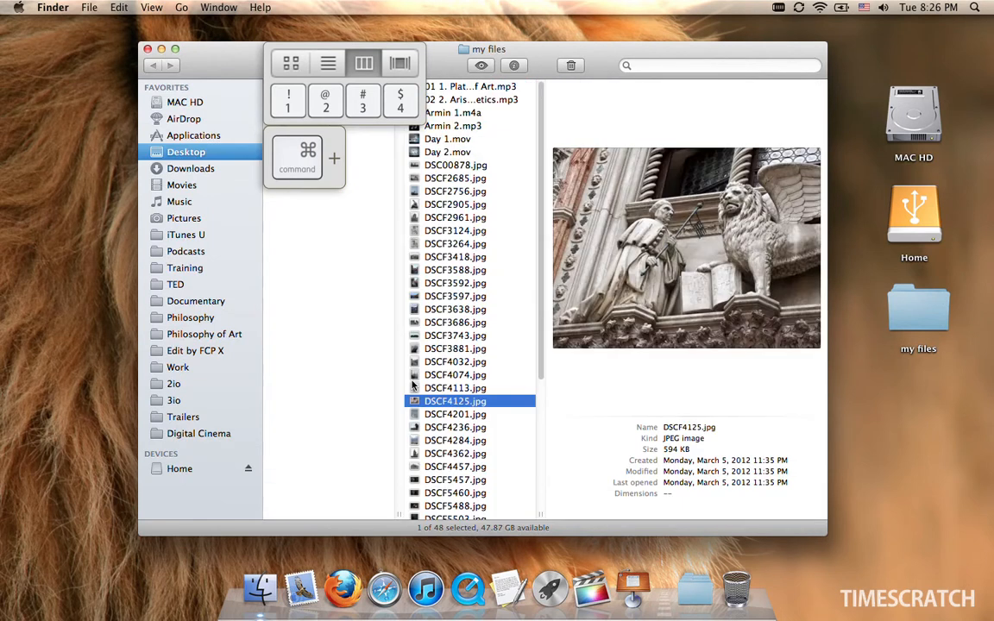
{"action": "left_click", "coordinate": [152, 7]}
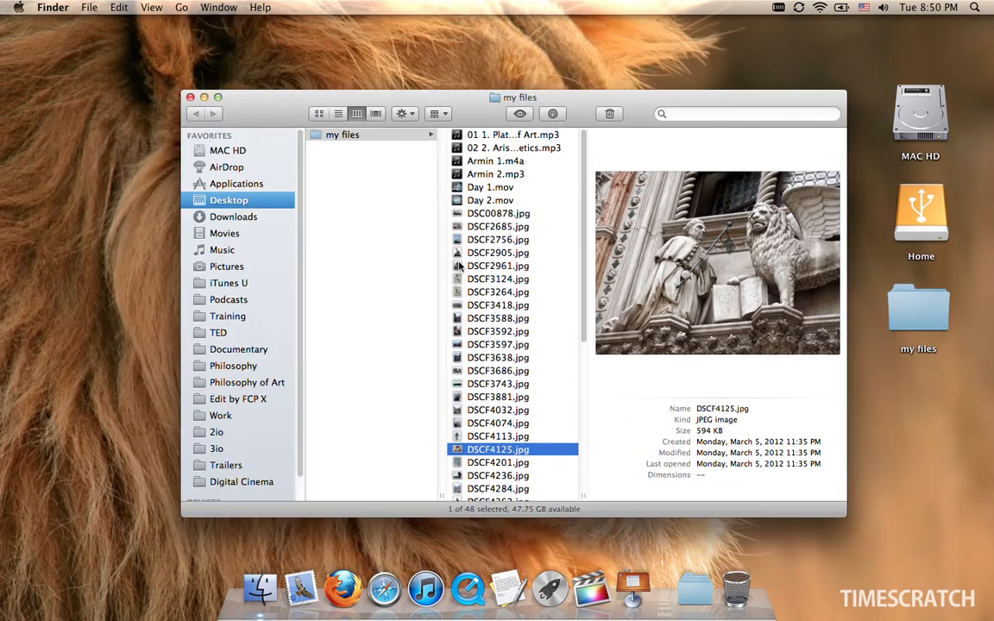
{"action": "left_click", "coordinate": [339, 114]}
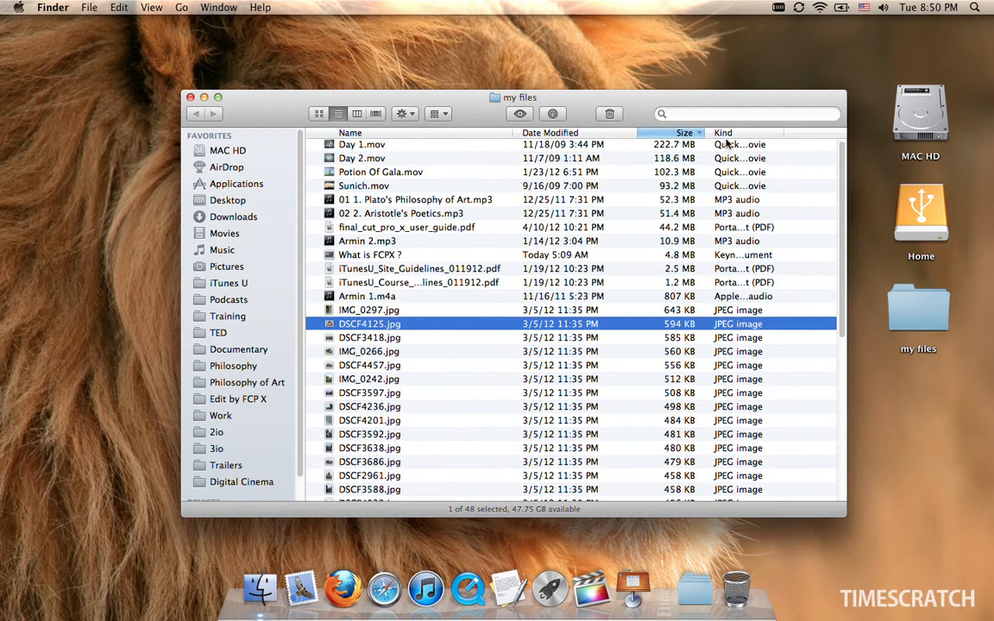
{"action": "left_click", "coordinate": [350, 133]}
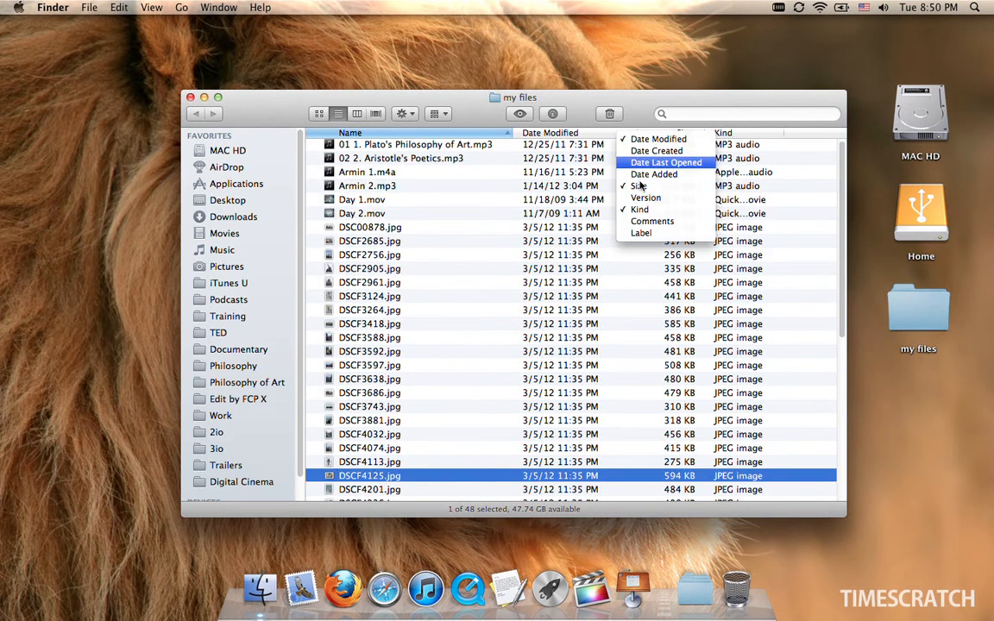
{"action": "left_click", "coordinate": [318, 114]}
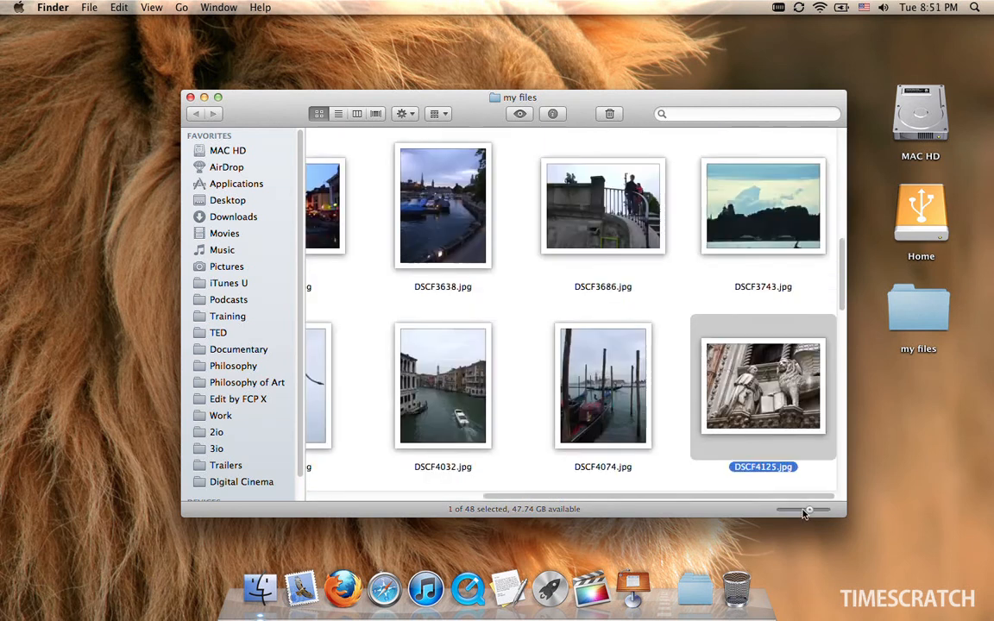
- Clean up the scattered my files icons into a neat grid, using Clean Up By Size
{"action": "scroll", "scroll_direction": "down", "scroll_amount": 3}
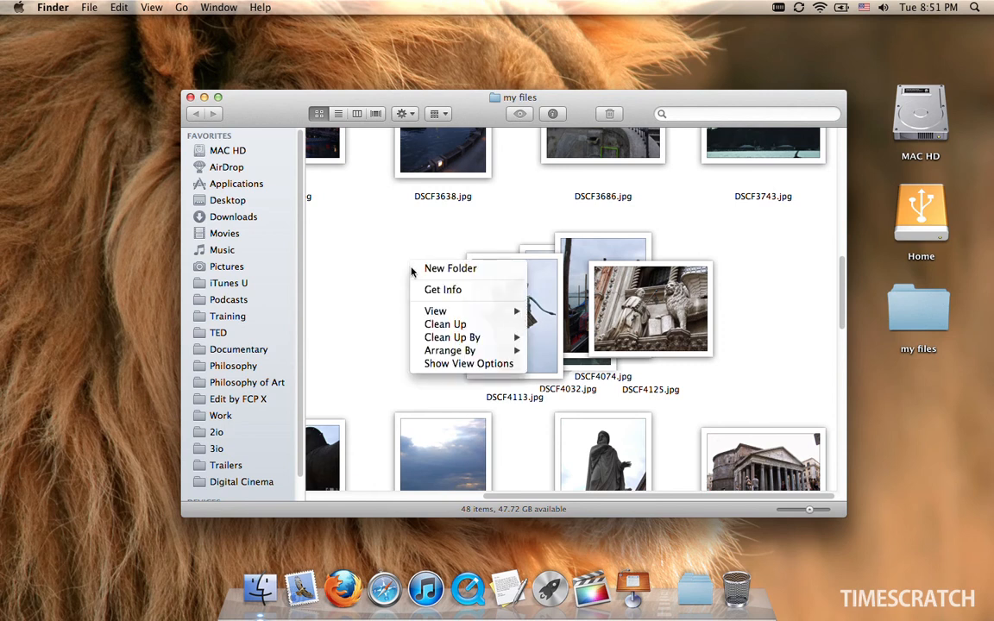
{"action": "mouse_move", "coordinate": [466, 324]}
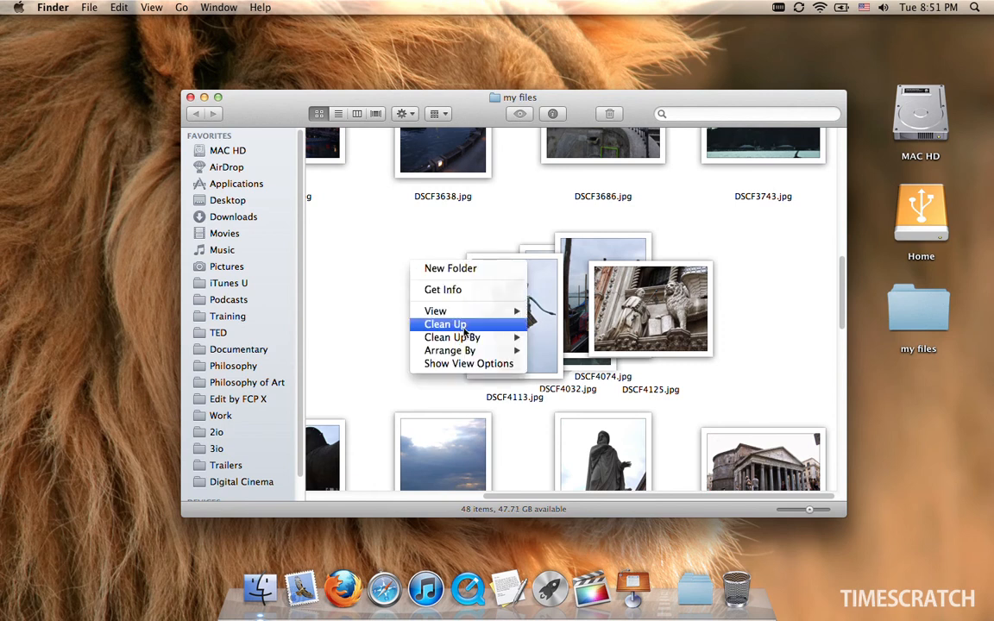
{"action": "left_click", "coordinate": [181, 6]}
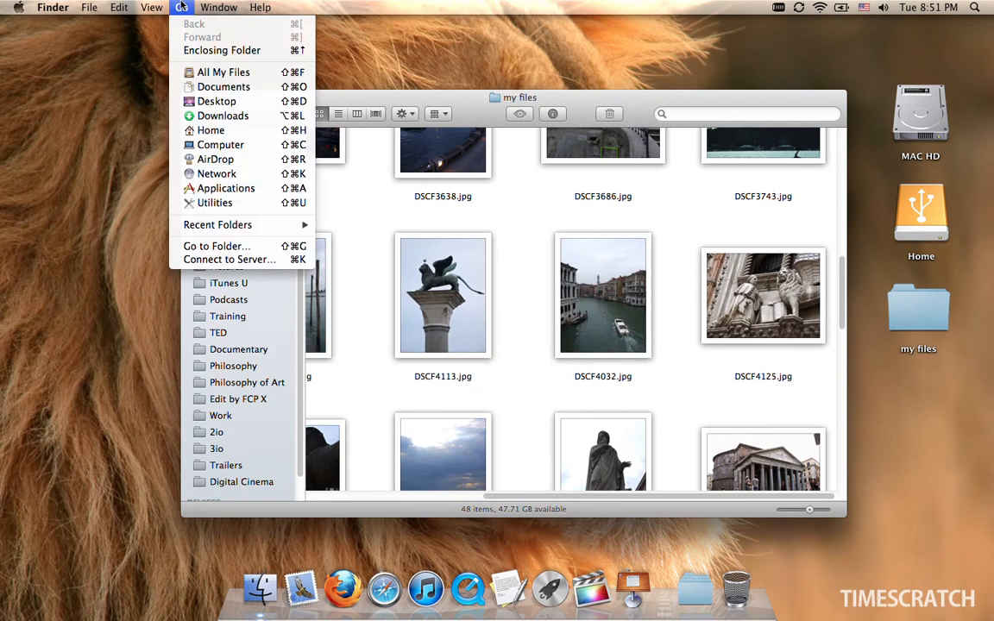
{"action": "left_click", "coordinate": [152, 7]}
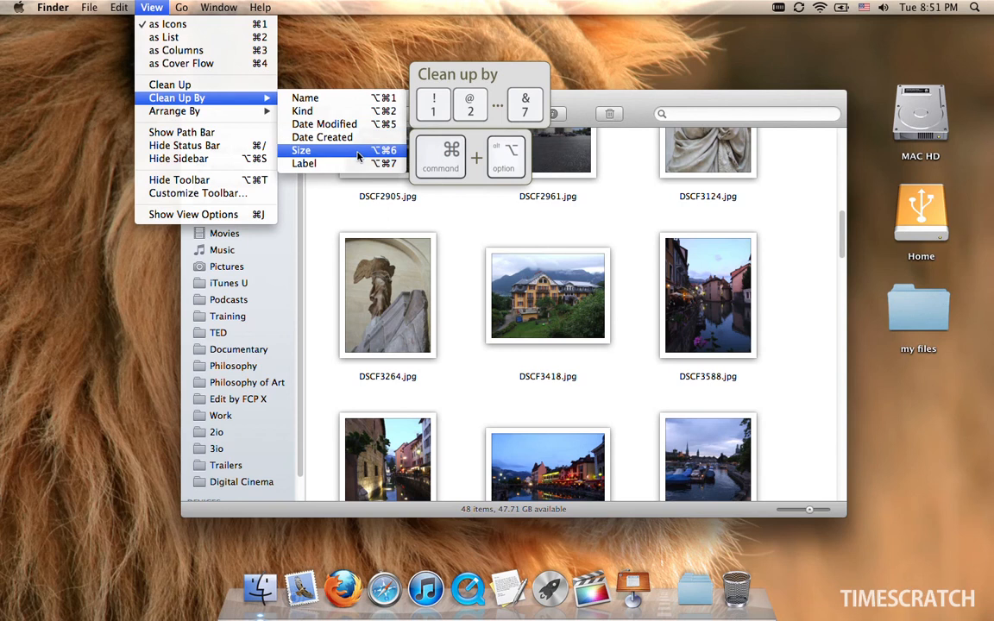
{"action": "mouse_move", "coordinate": [321, 138]}
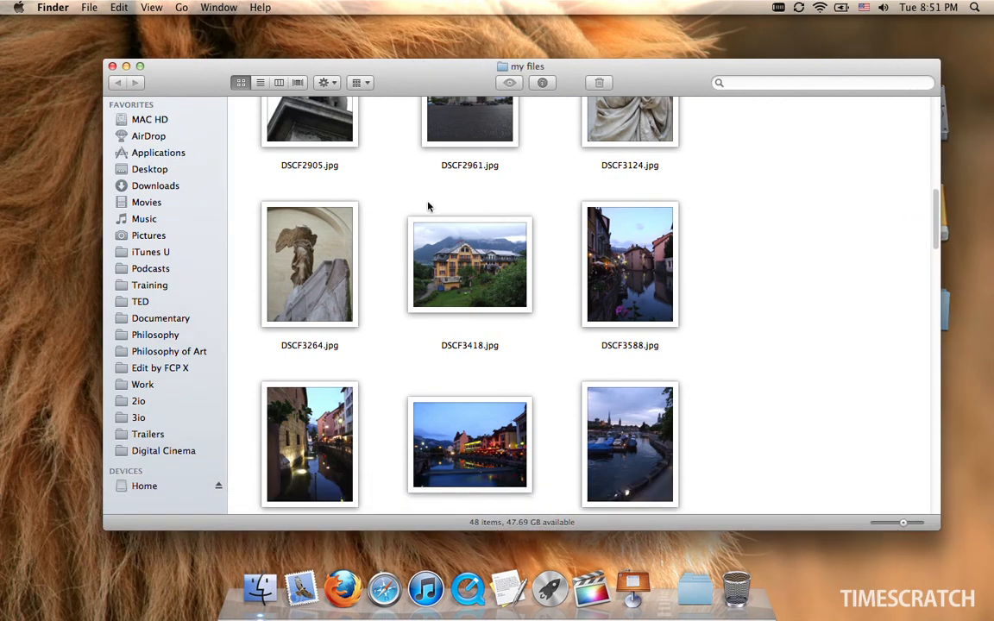
{"action": "left_click", "coordinate": [152, 7]}
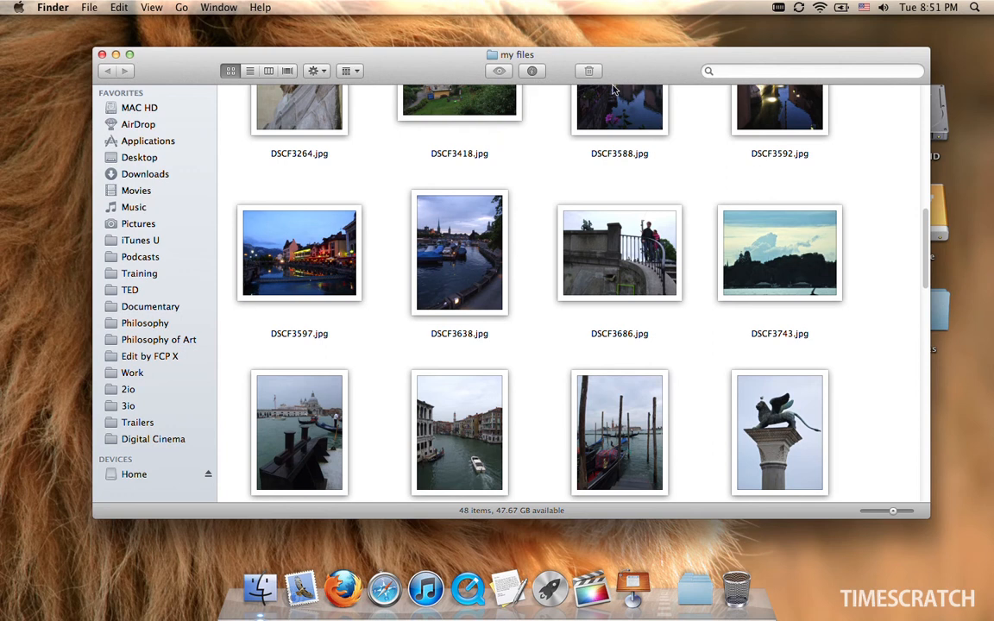
{"action": "mouse_move", "coordinate": [180, 97]}
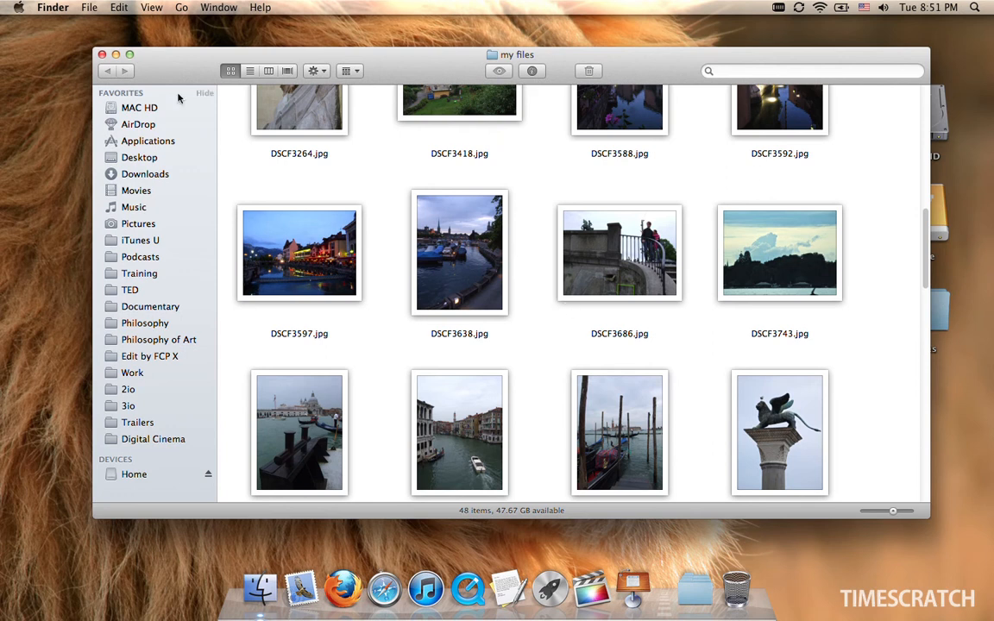
- Shrink the file previews in my files with the status-bar size slider
{"action": "left_click", "coordinate": [152, 6]}
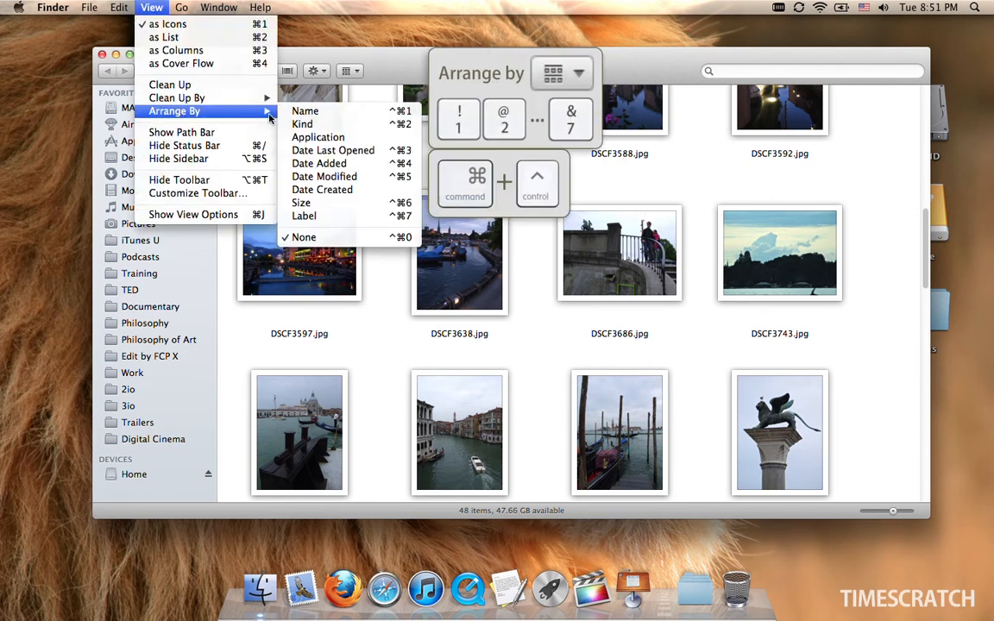
{"action": "mouse_move", "coordinate": [304, 110]}
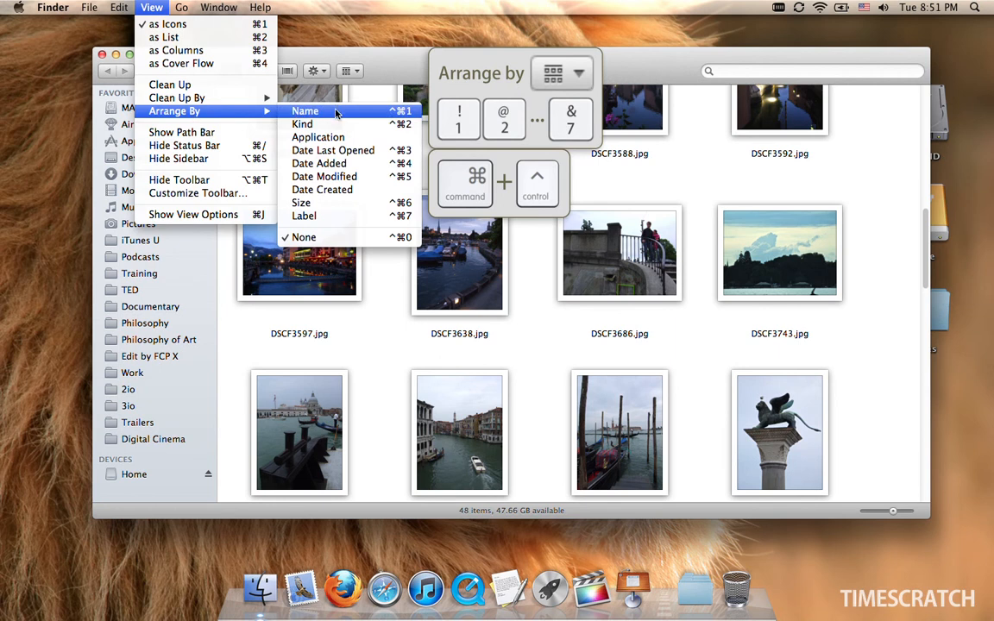
{"action": "mouse_move", "coordinate": [480, 291]}
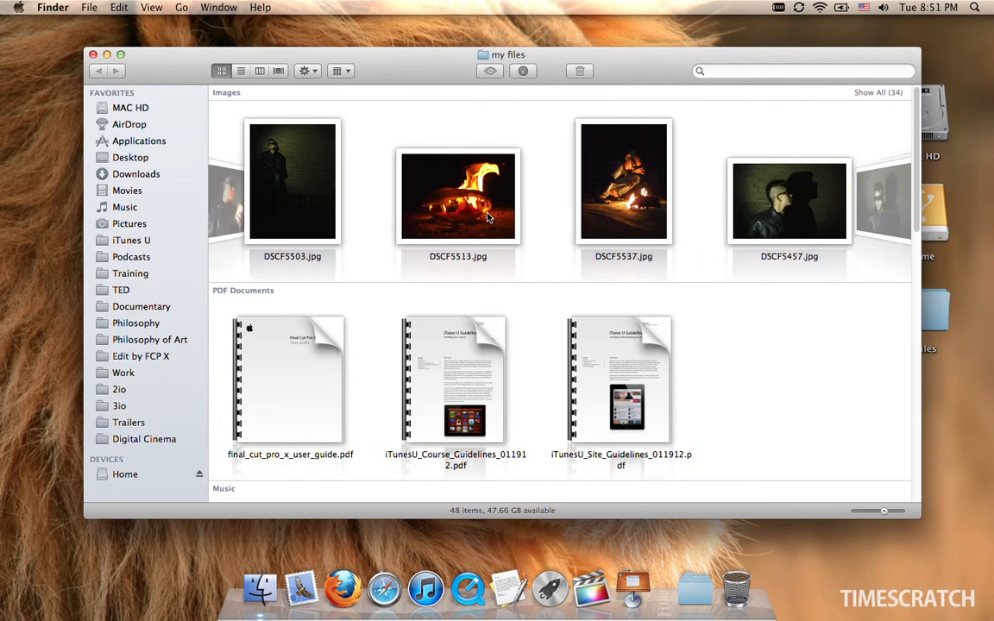
{"action": "scroll", "scroll_direction": "right", "scroll_amount": 3}
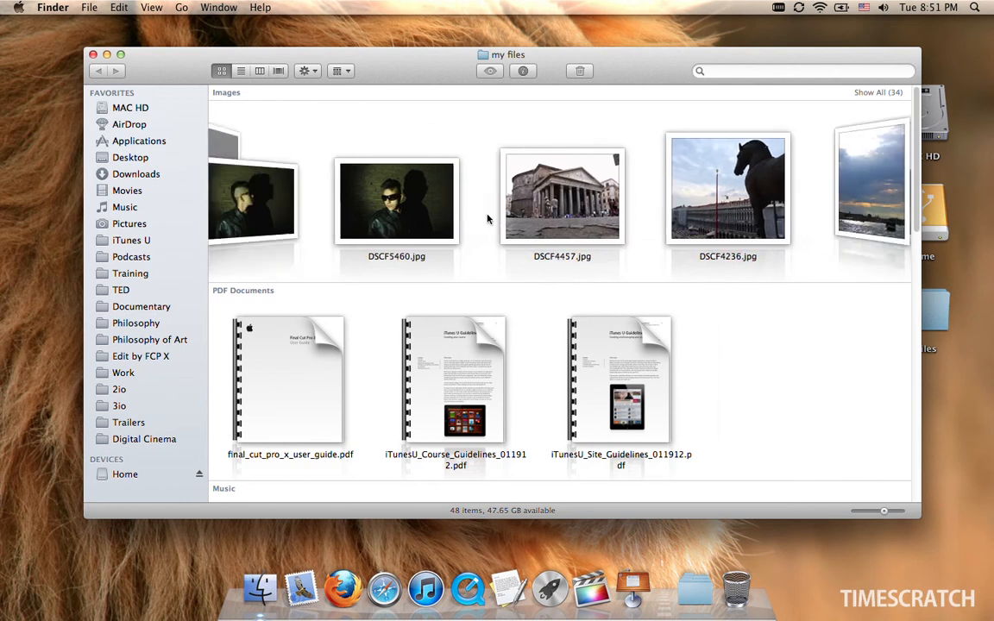
{"action": "left_click_drag", "start_coordinate": [883, 511], "coordinate": [883, 514]}
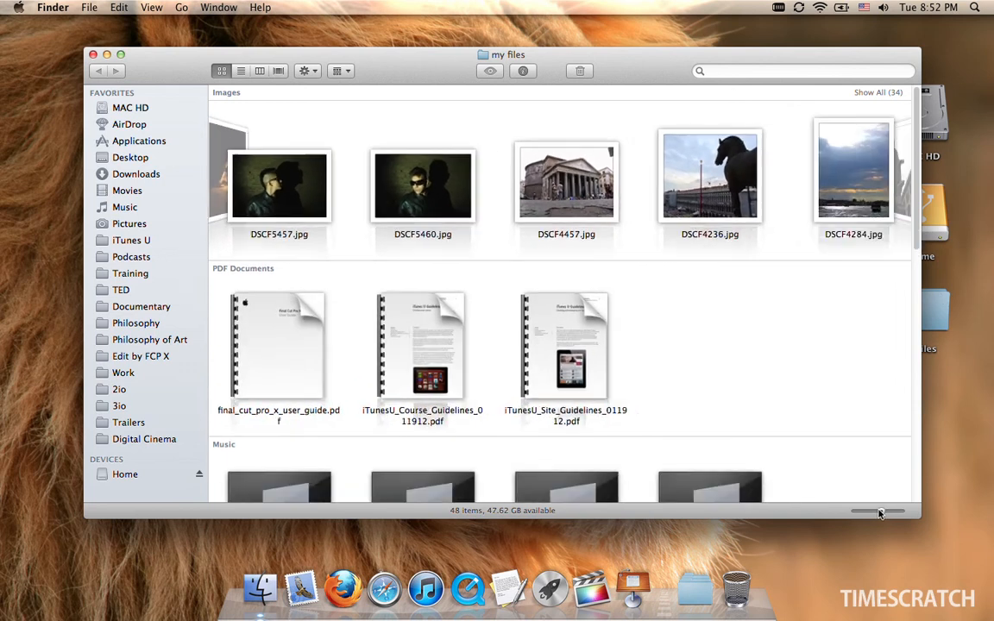
{"action": "scroll", "scroll_direction": "down", "scroll_amount": 3}
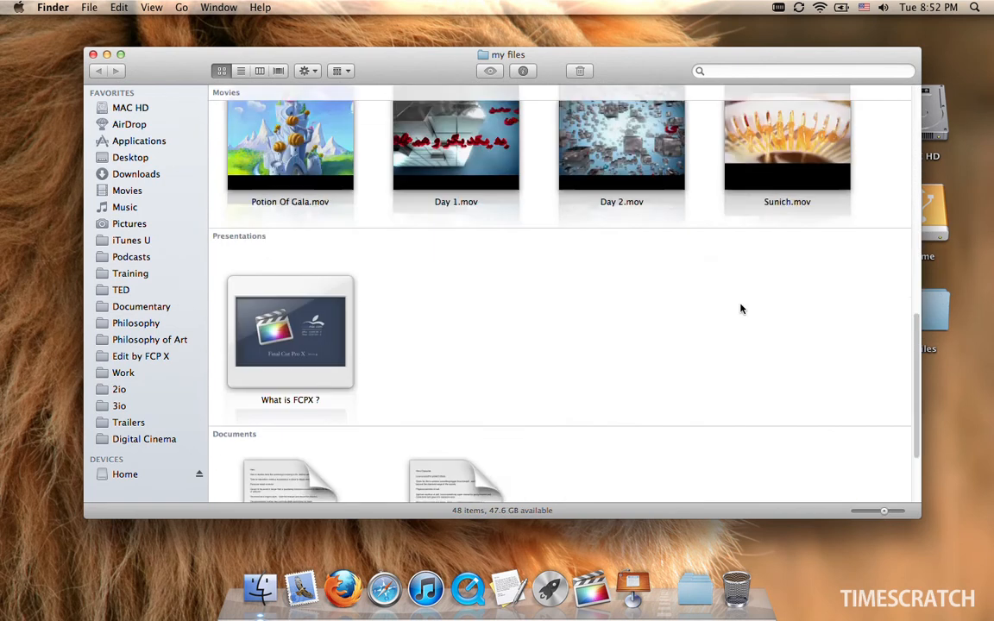
{"action": "scroll", "scroll_direction": "down", "scroll_amount": 3}
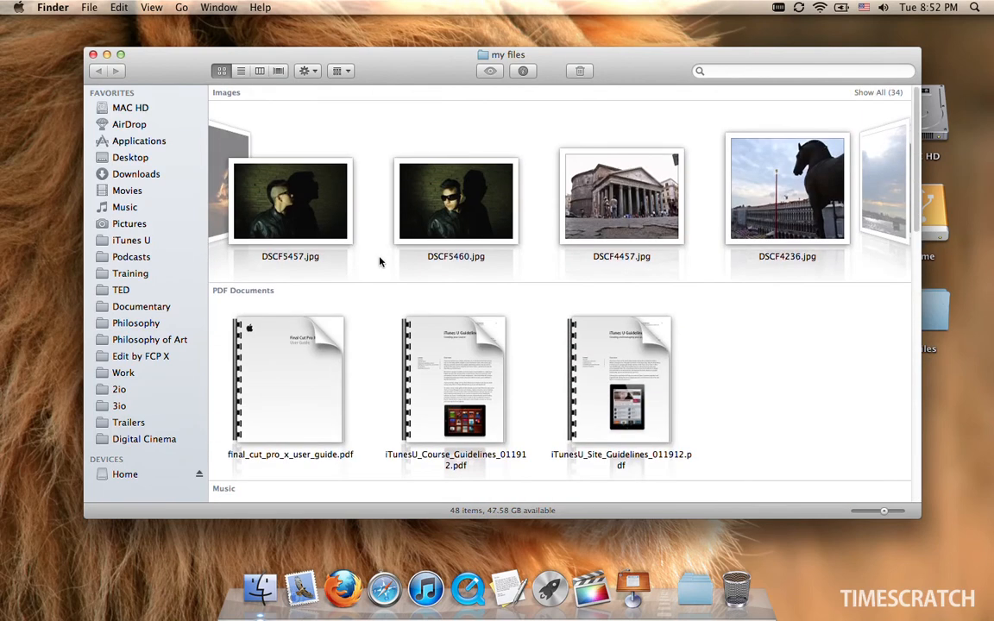
- Arrange the my files items by file size instead of by kind
{"action": "left_click", "coordinate": [152, 6]}
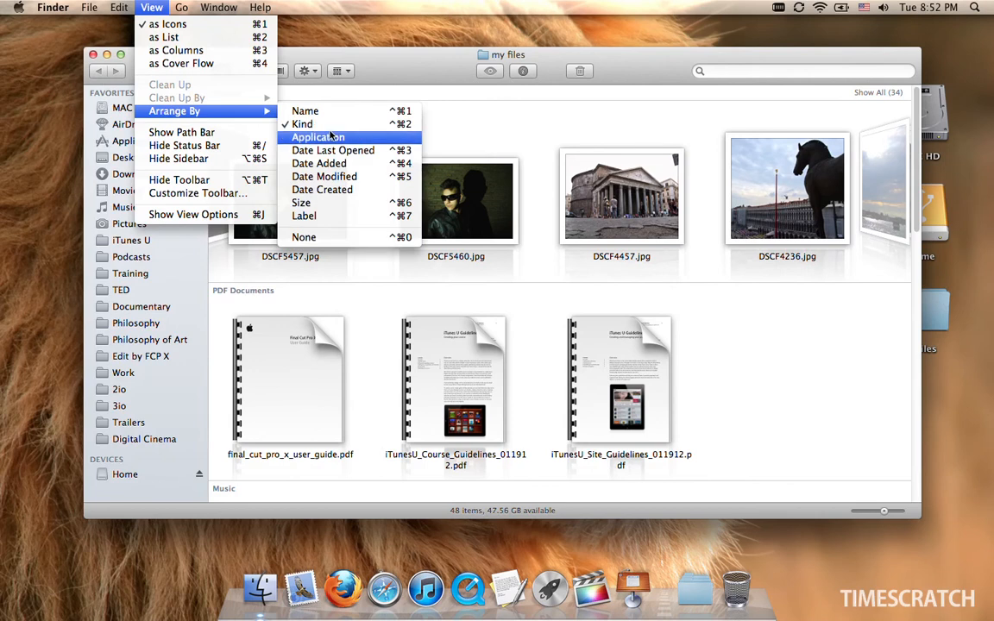
{"action": "left_click", "coordinate": [300, 202]}
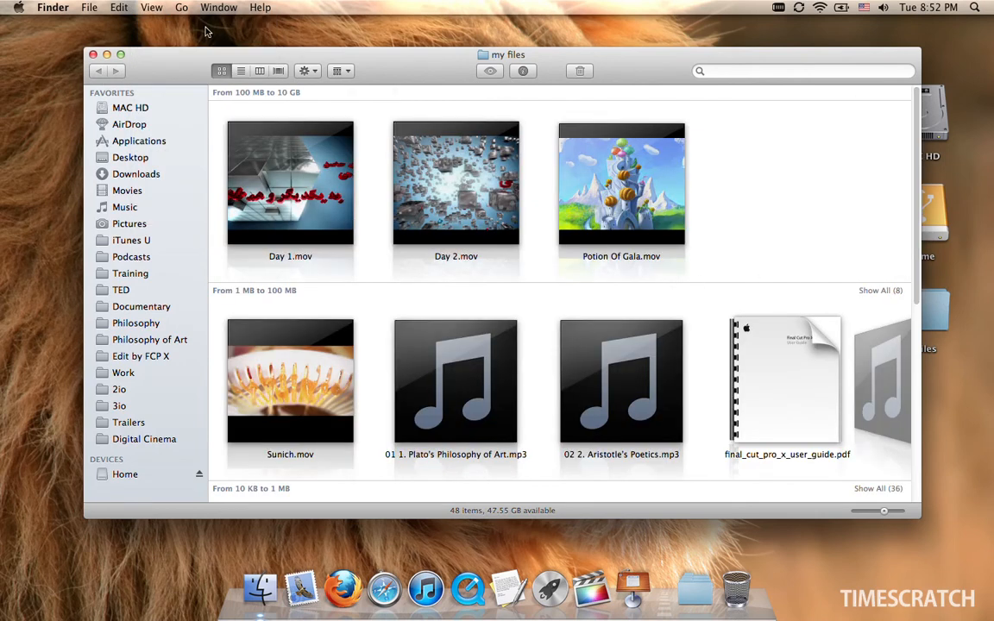
{"action": "mouse_move", "coordinate": [152, 24]}
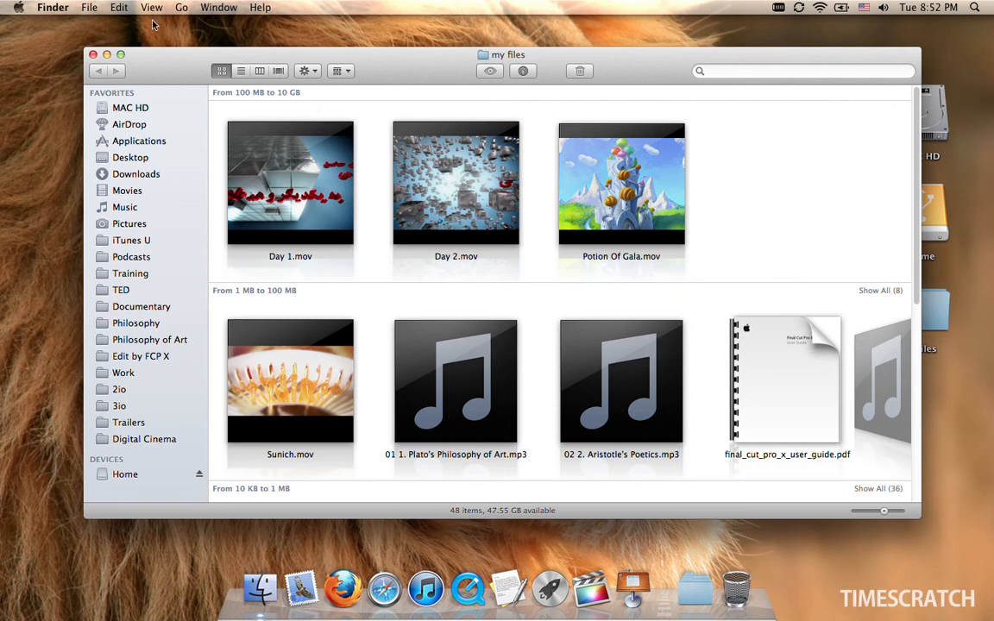
{"action": "left_click", "coordinate": [152, 7]}
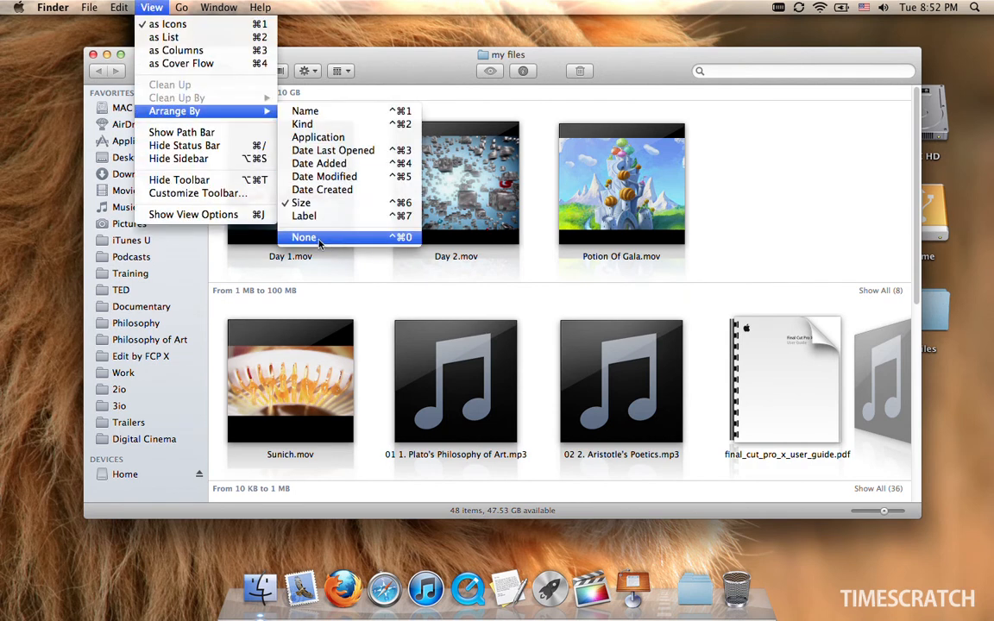
{"action": "mouse_move", "coordinate": [338, 238]}
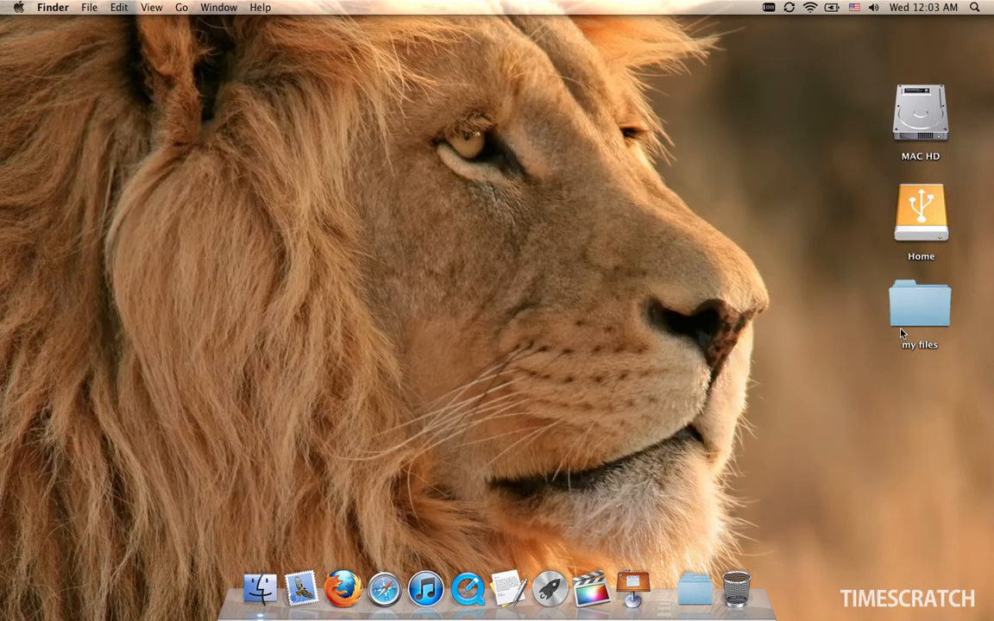
- Open my files from the desktop, preview DSC00878.jpg in column view, then switch views
{"action": "double_click", "coordinate": [919, 304]}
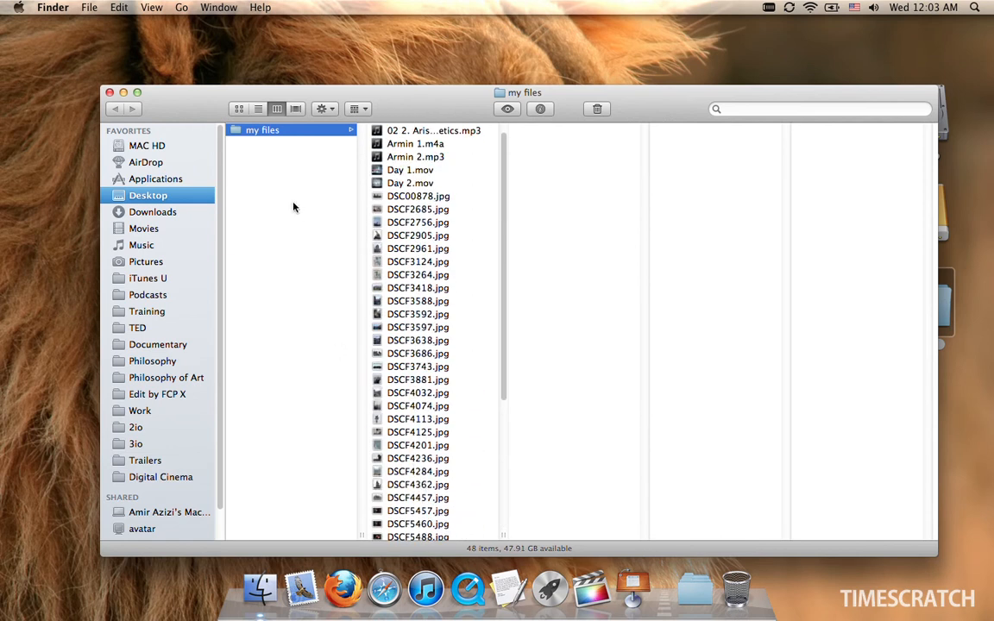
{"action": "left_click", "coordinate": [353, 108]}
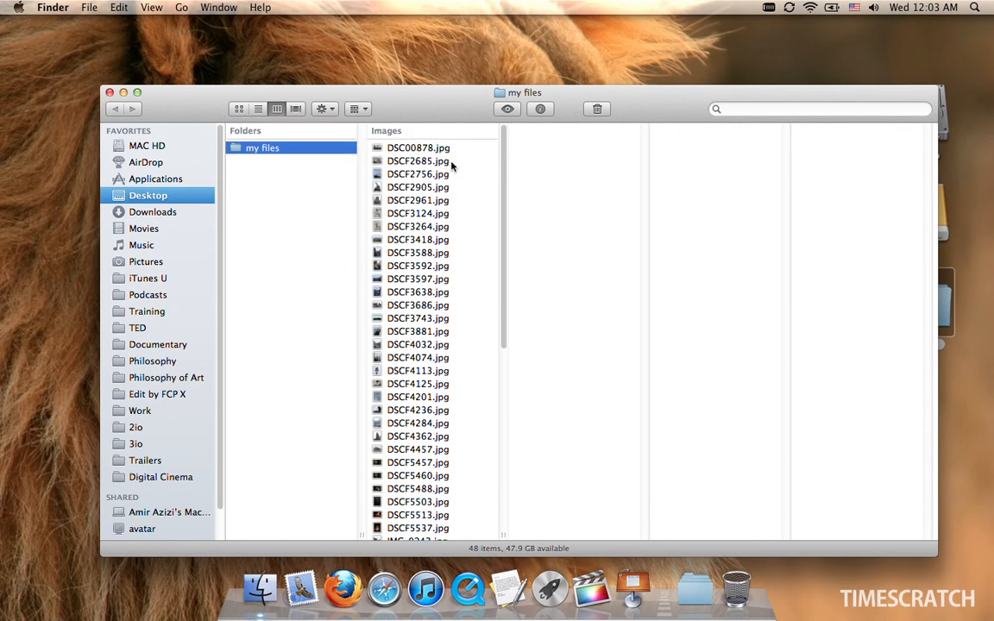
{"action": "left_click", "coordinate": [418, 148]}
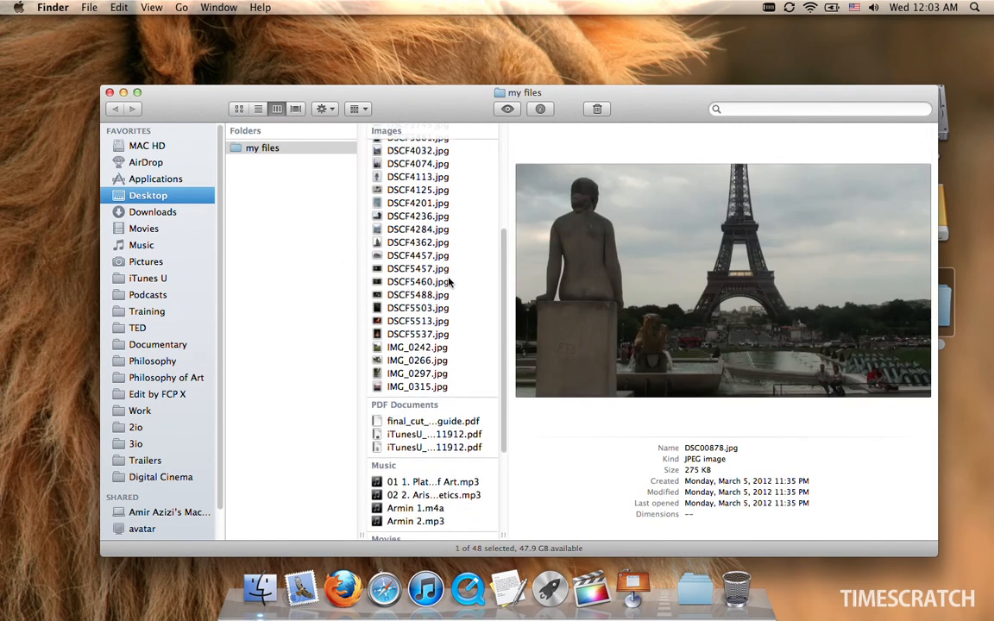
{"action": "left_click", "coordinate": [418, 386]}
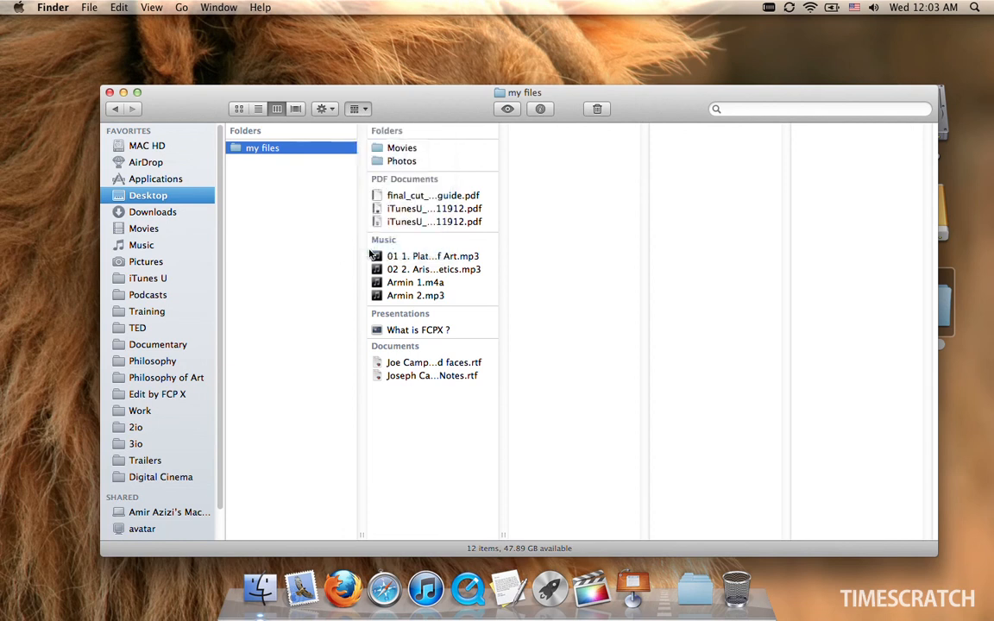
{"action": "left_click", "coordinate": [400, 260]}
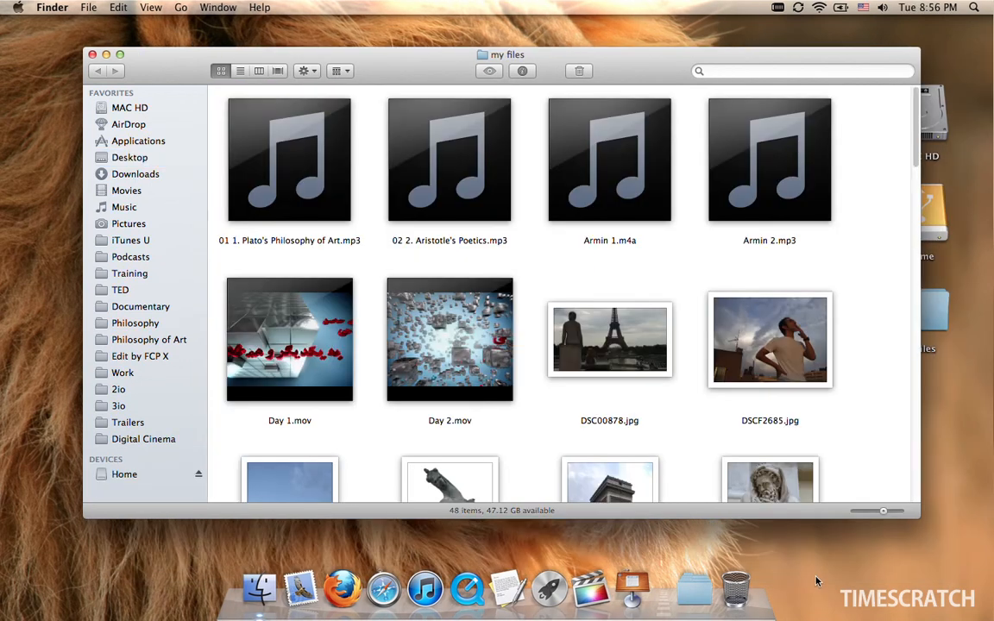
{"action": "mouse_move", "coordinate": [637, 72]}
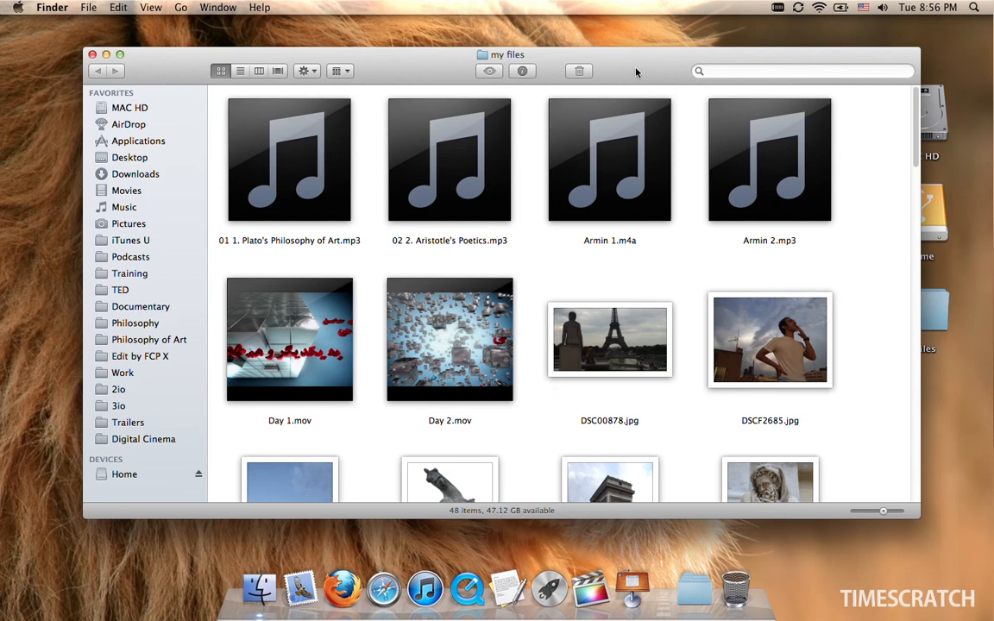
{"action": "mouse_move", "coordinate": [166, 69]}
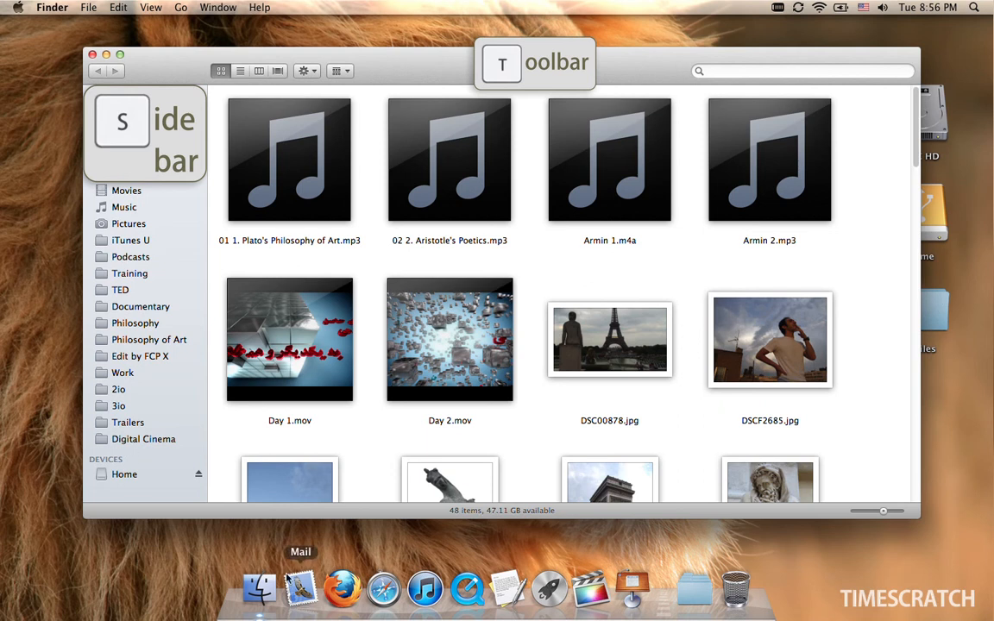
{"action": "mouse_move", "coordinate": [735, 590]}
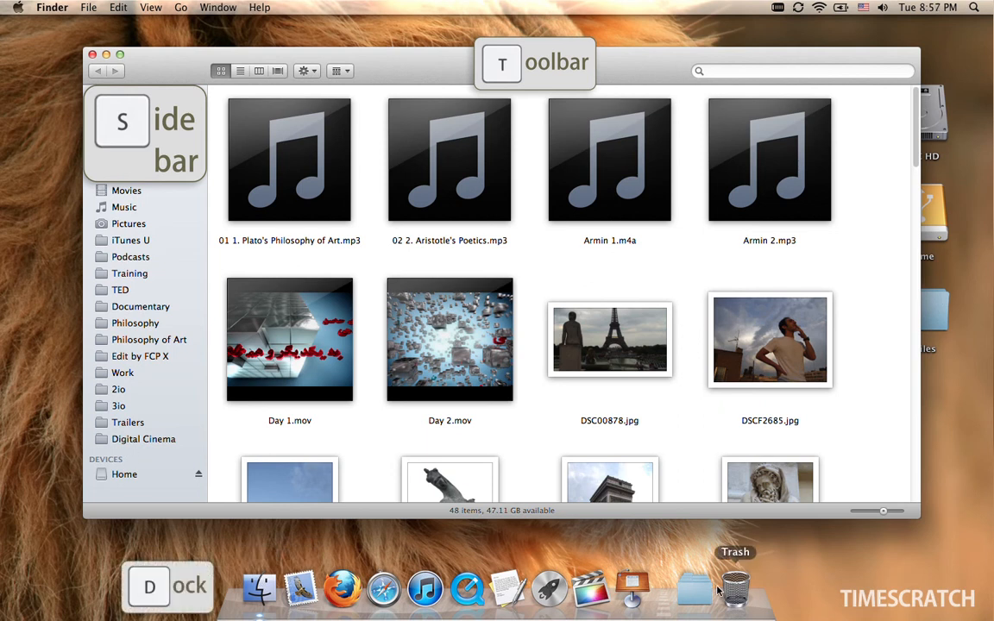
{"action": "mouse_move", "coordinate": [456, 459]}
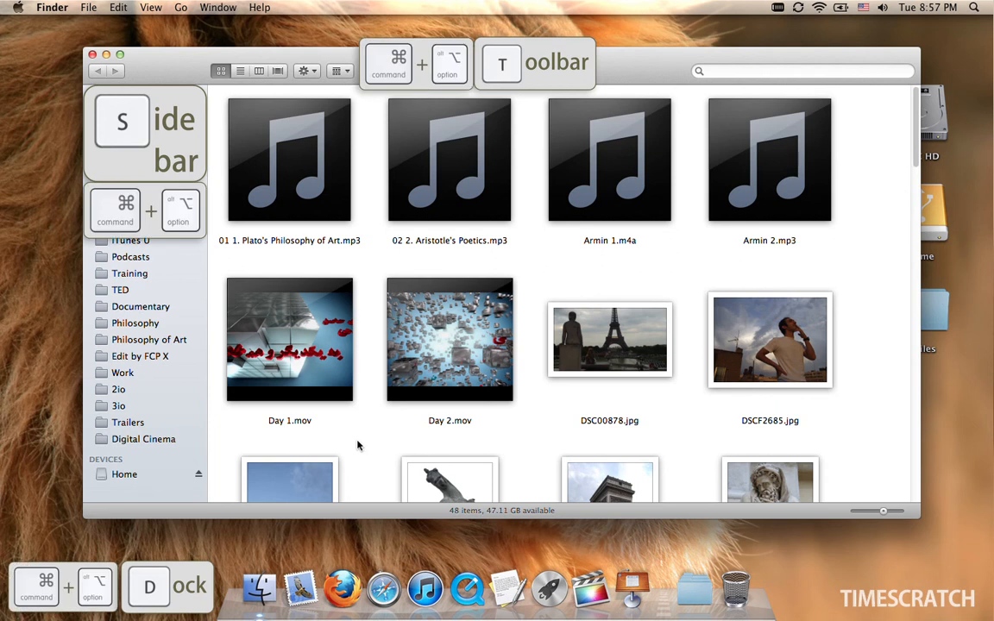
{"action": "mouse_move", "coordinate": [349, 448]}
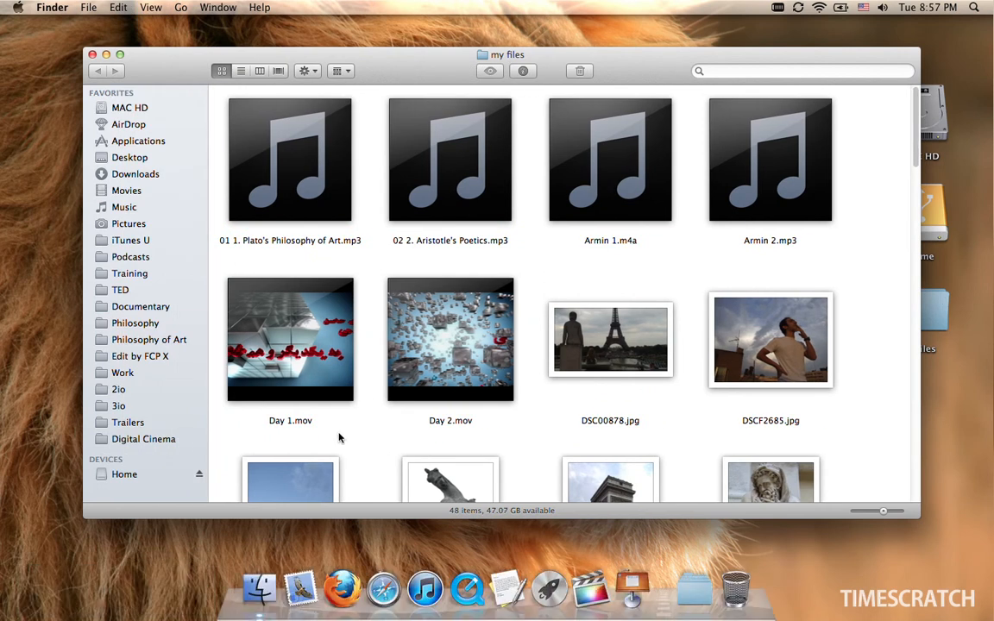
{"action": "left_click", "coordinate": [152, 7]}
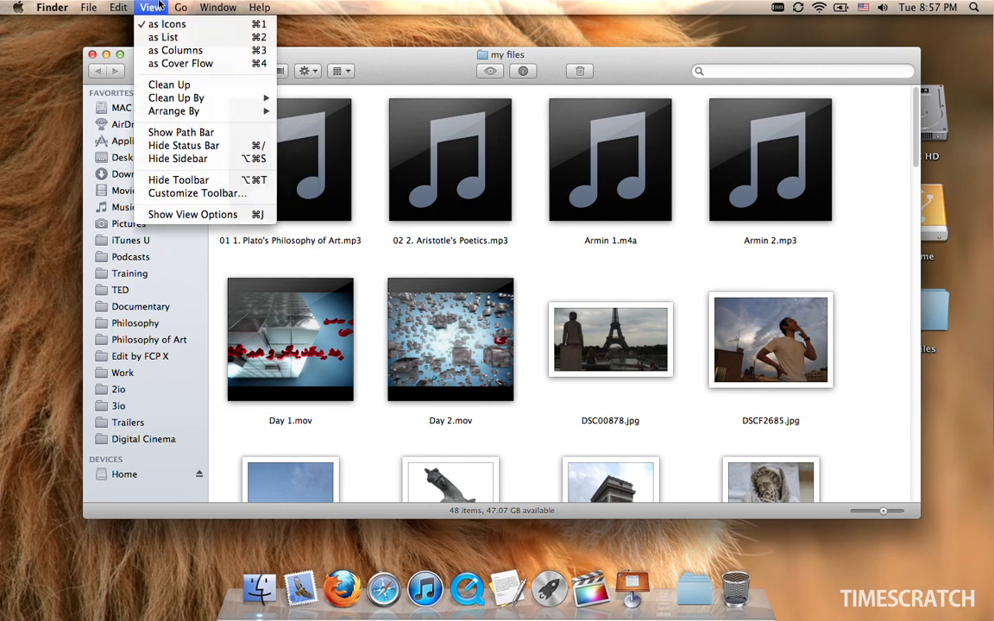
{"action": "mouse_move", "coordinate": [179, 180]}
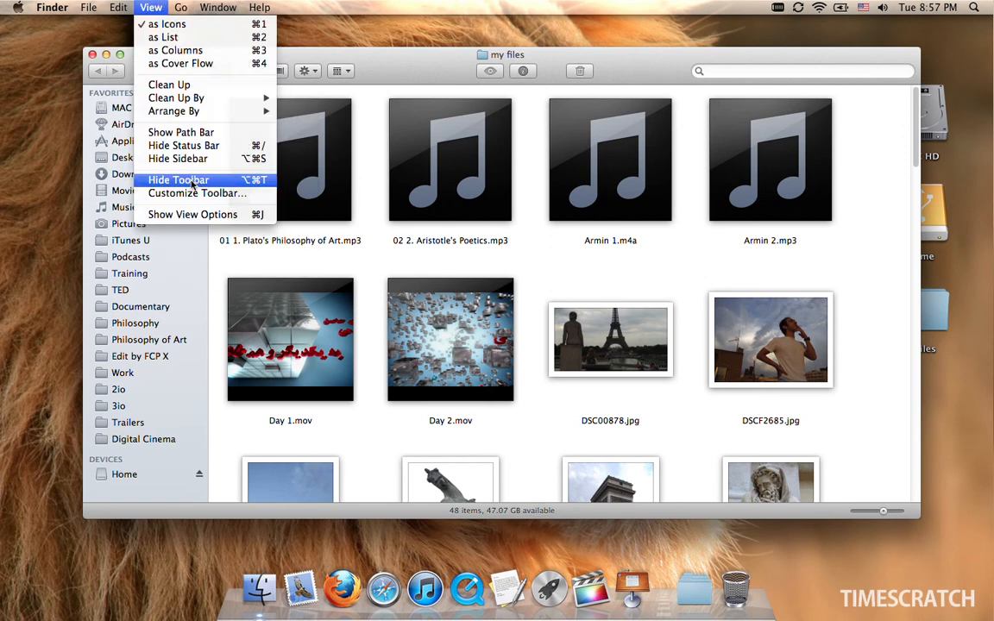
{"action": "mouse_move", "coordinate": [176, 159]}
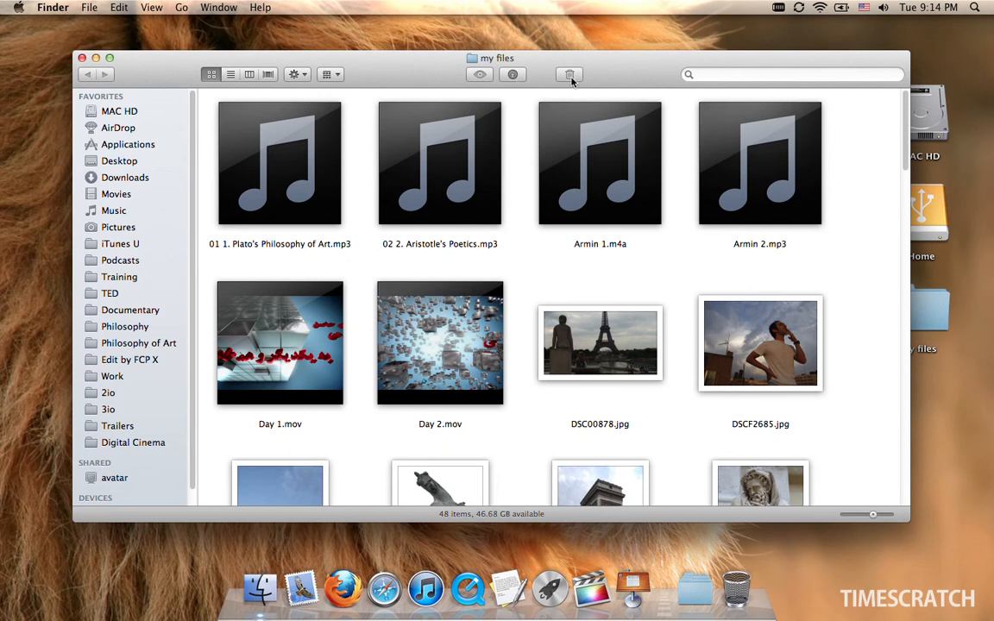
{"action": "mouse_move", "coordinate": [363, 72]}
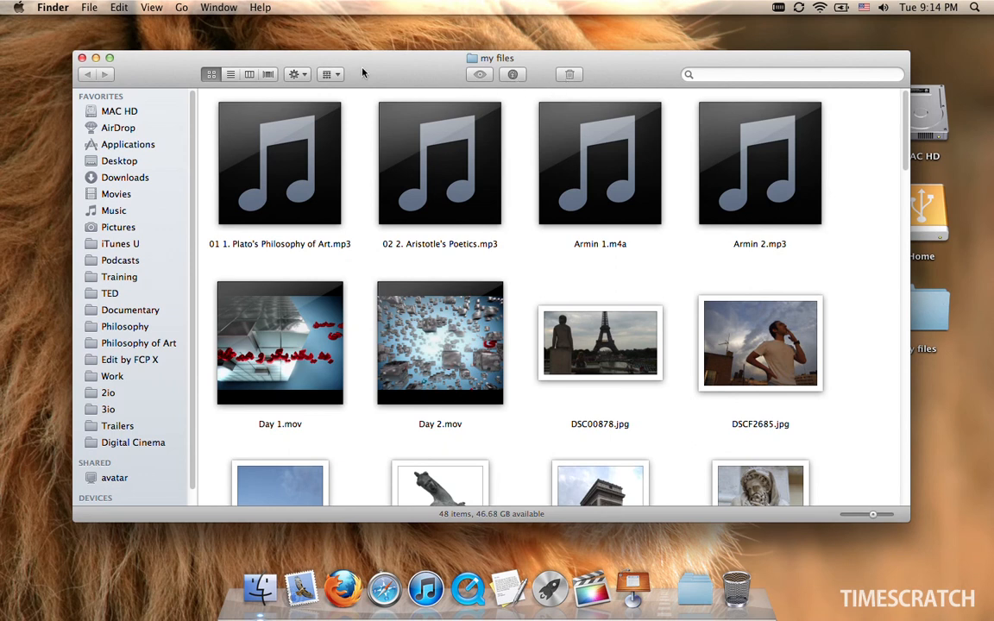
- Customize the my files toolbar to add the Path item and keep the changes
{"action": "left_click", "coordinate": [152, 7]}
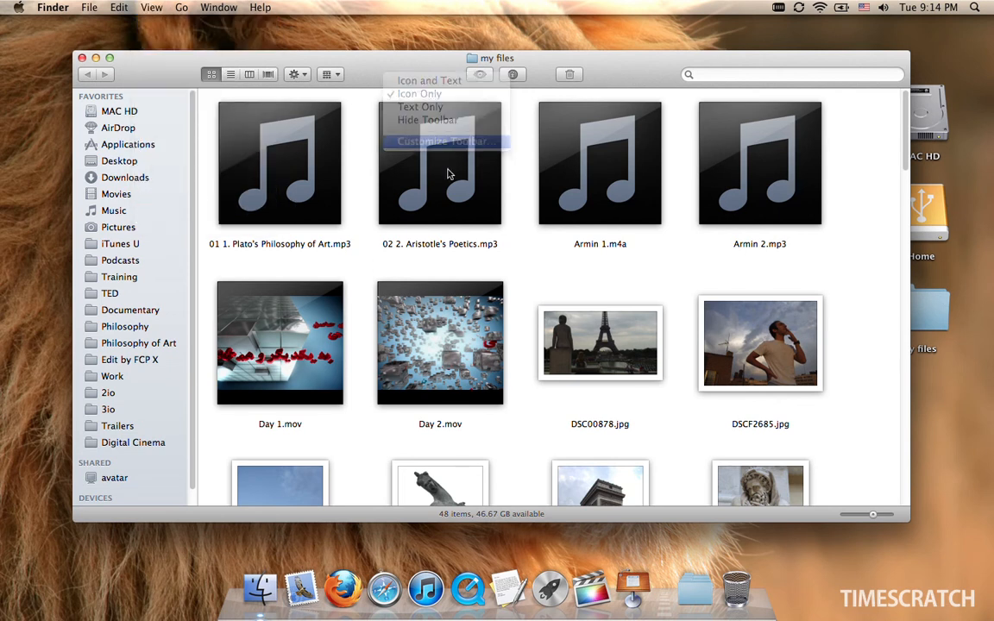
{"action": "left_click", "coordinate": [442, 142]}
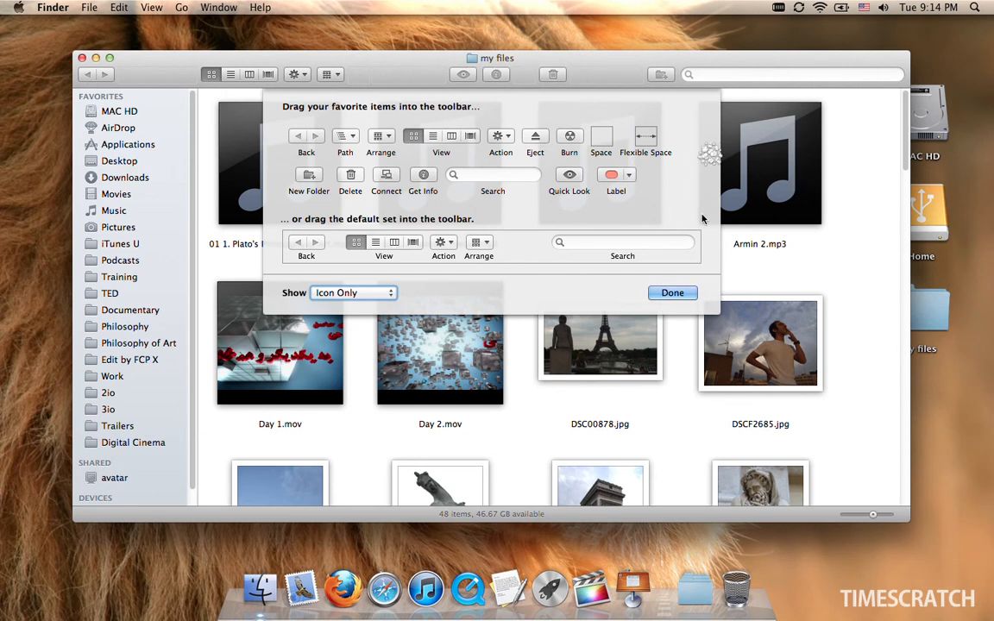
{"action": "left_click", "coordinate": [673, 293]}
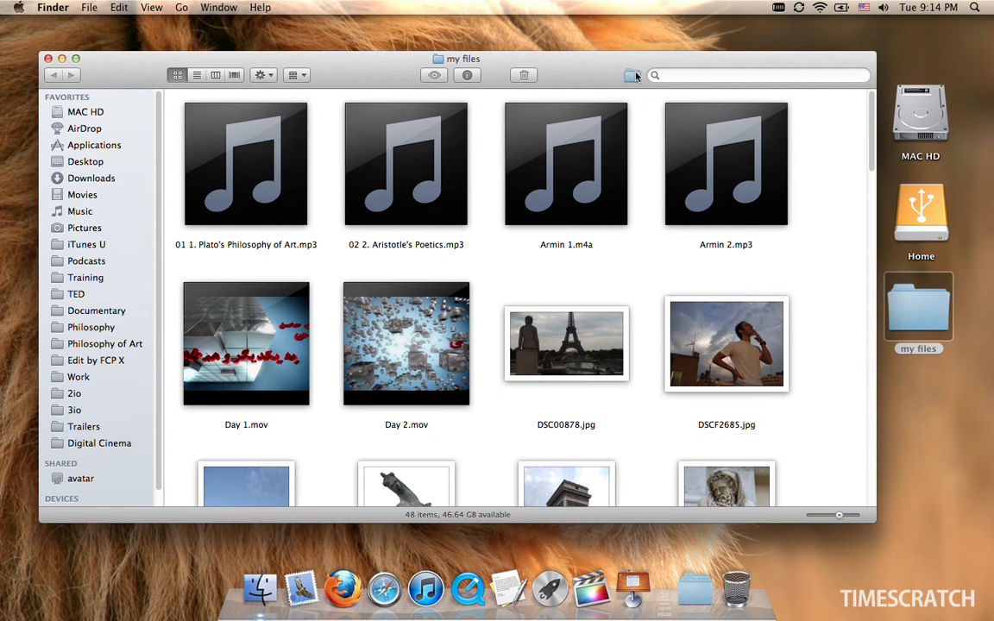
{"action": "mouse_move", "coordinate": [632, 76]}
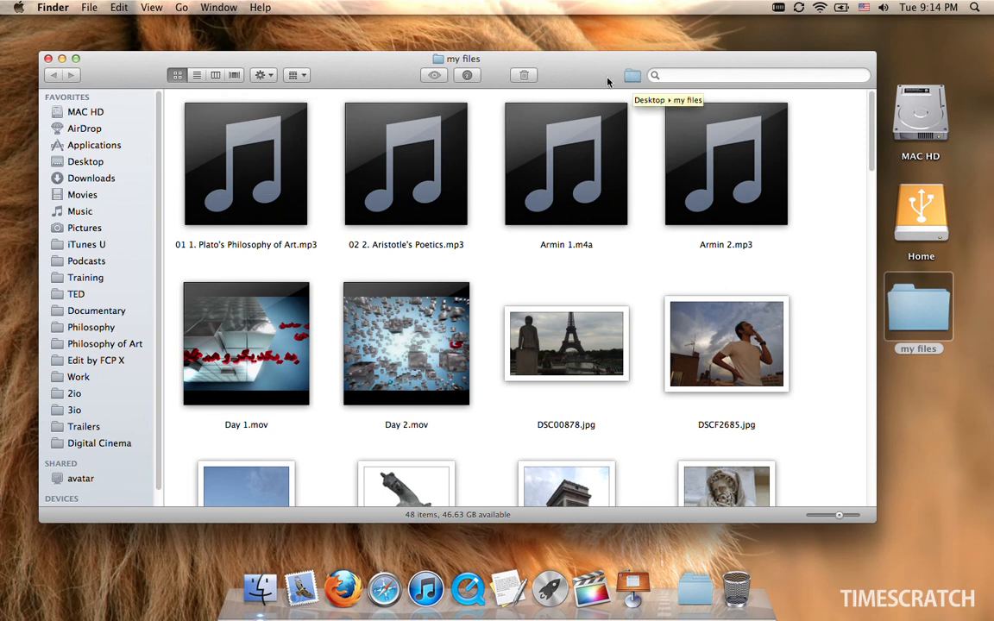
{"action": "mouse_move", "coordinate": [647, 138]}
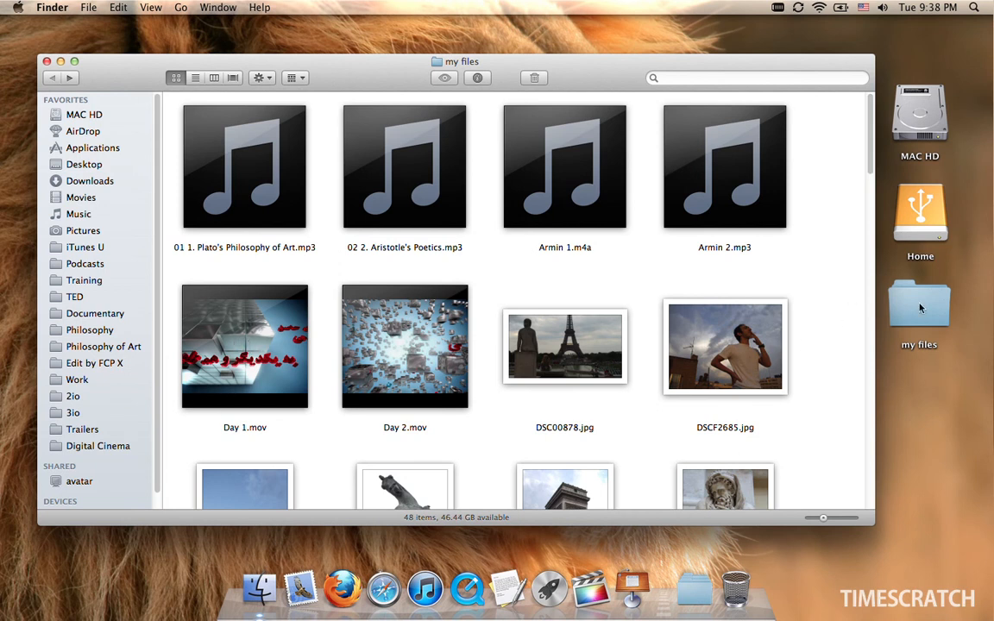
{"action": "left_click", "coordinate": [83, 462]}
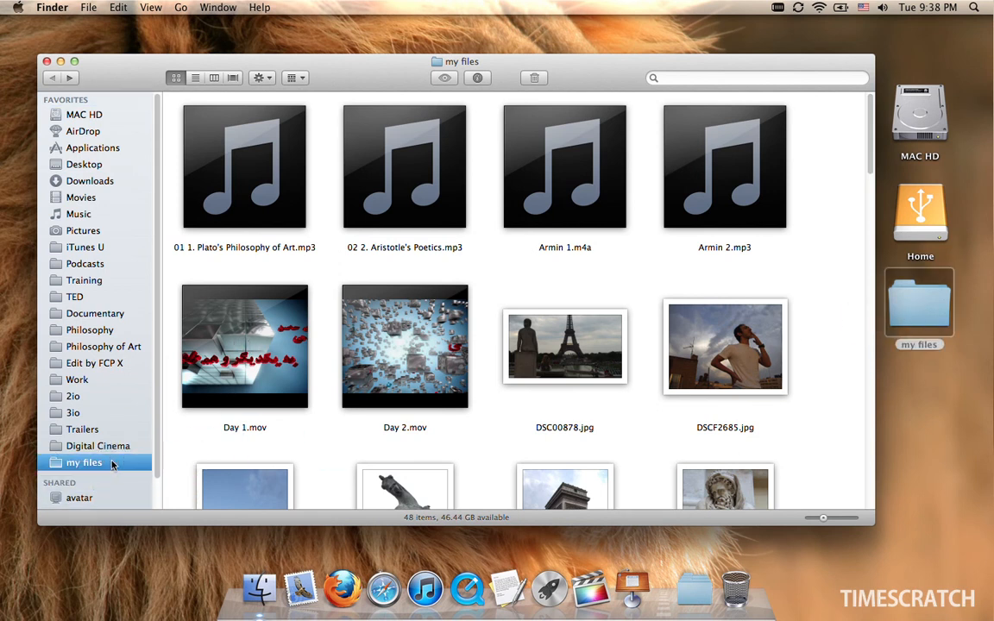
{"action": "mouse_move", "coordinate": [95, 458]}
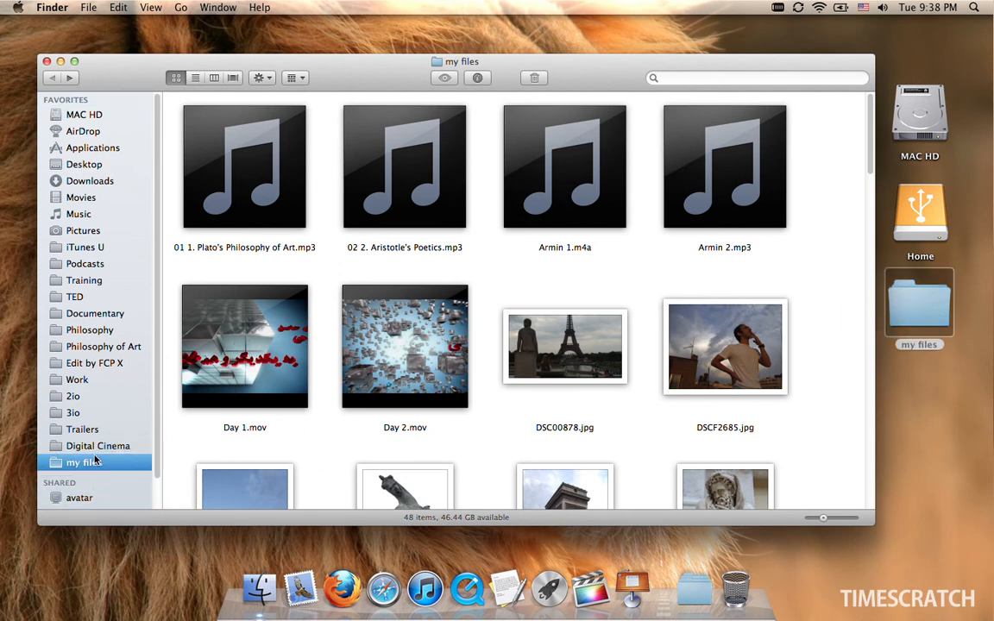
{"action": "mouse_move", "coordinate": [80, 497]}
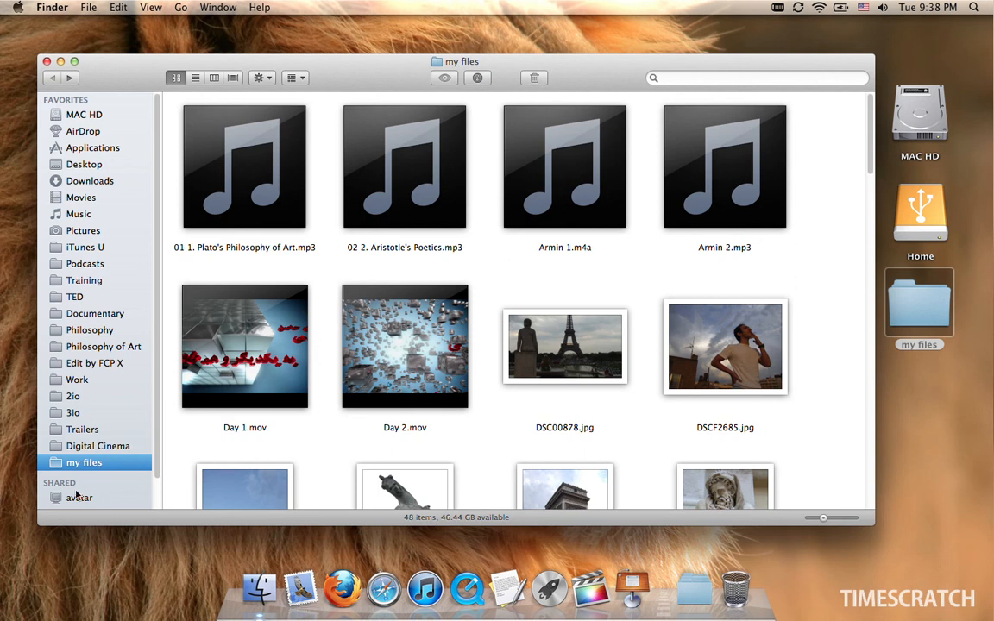
{"action": "mouse_move", "coordinate": [459, 550]}
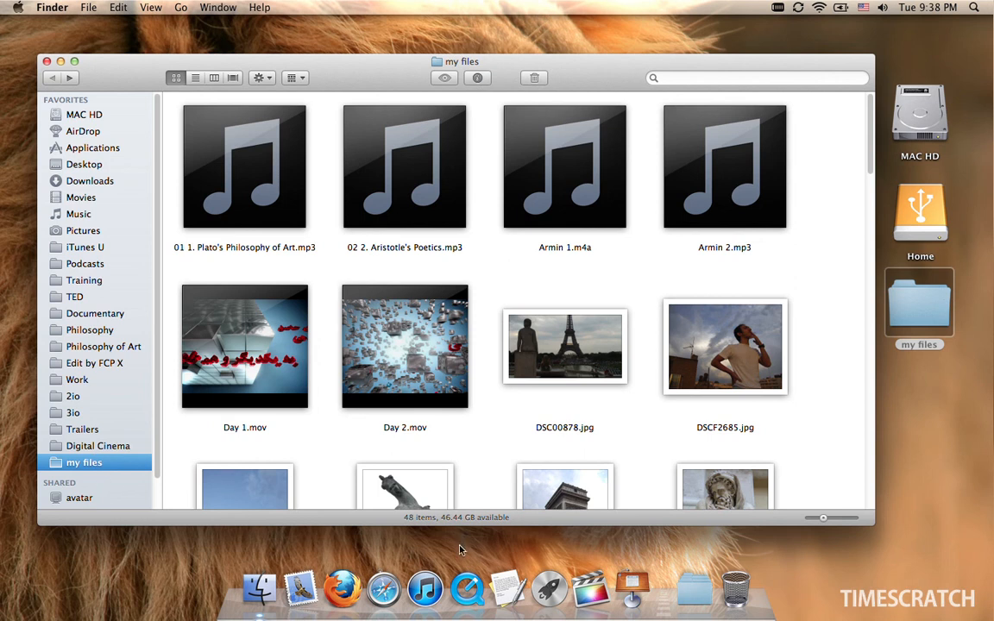
{"action": "mouse_move", "coordinate": [465, 590]}
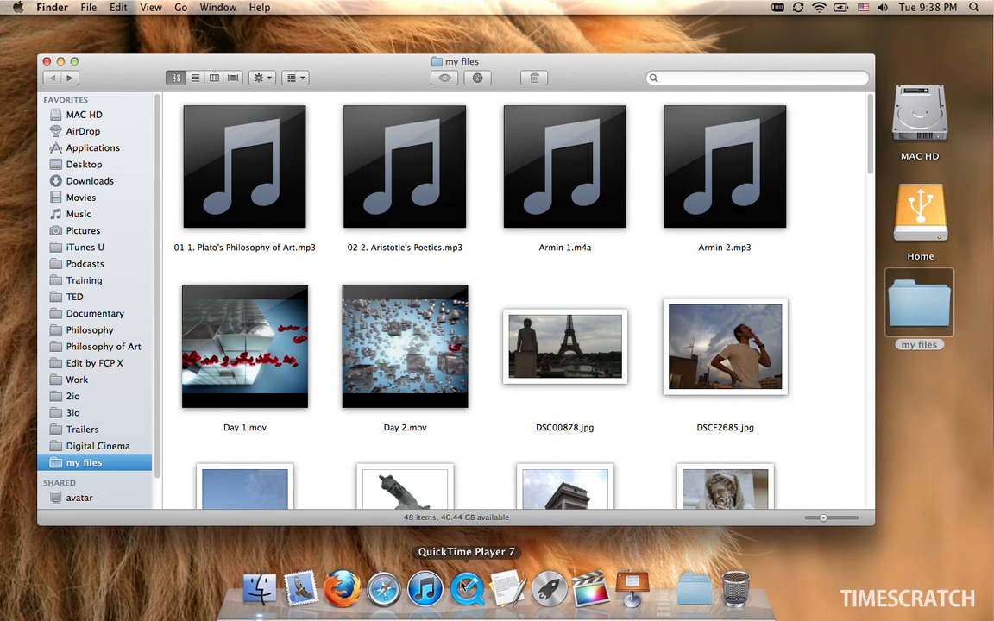
- Launch QuickTime Player 7 and bring up its Open File dialog
{"action": "left_click", "coordinate": [154, 7]}
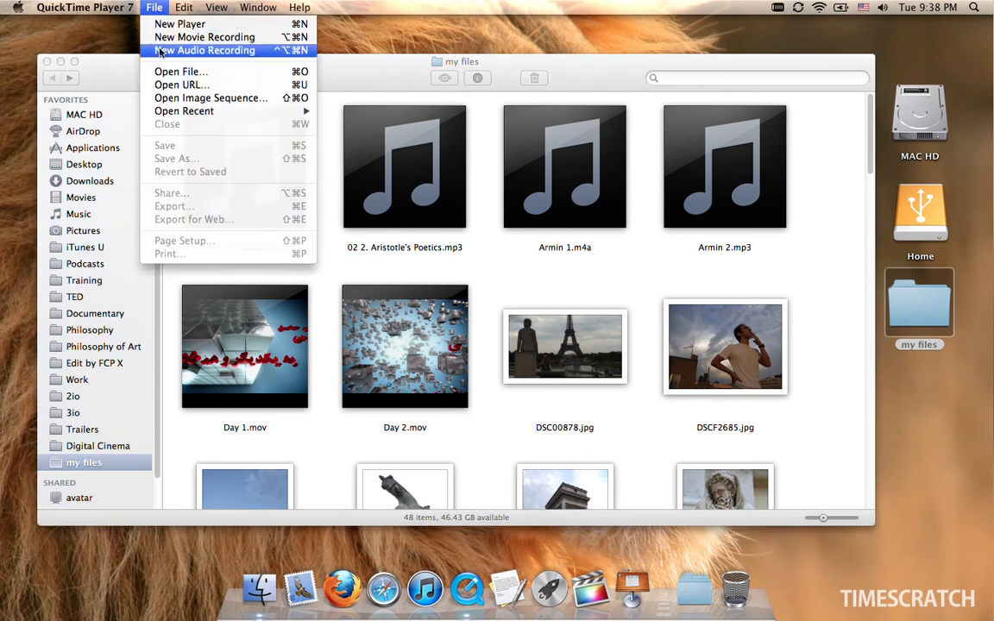
{"action": "left_click", "coordinate": [180, 73]}
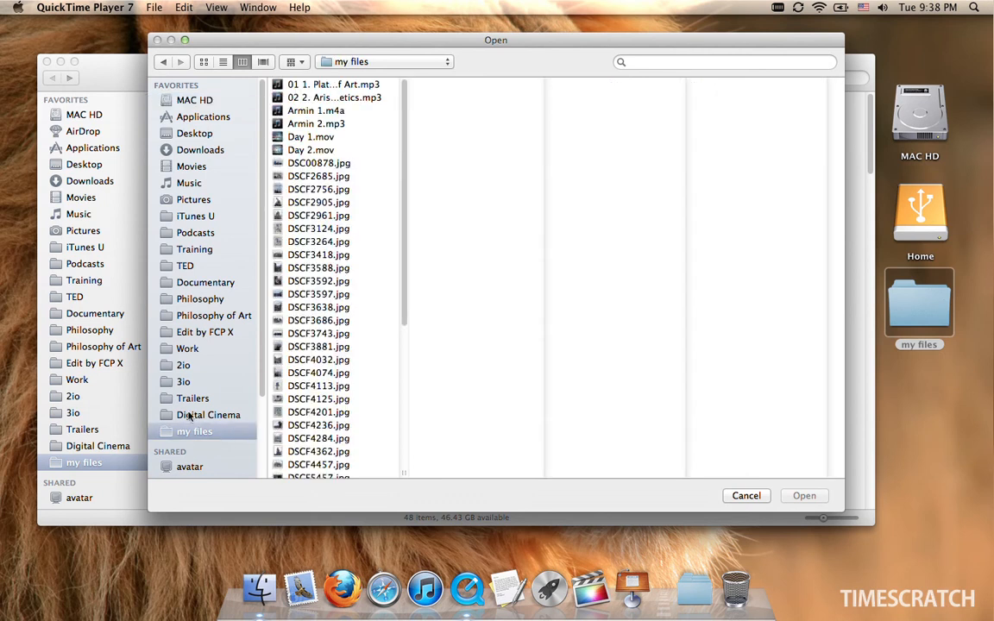
{"action": "mouse_move", "coordinate": [285, 352]}
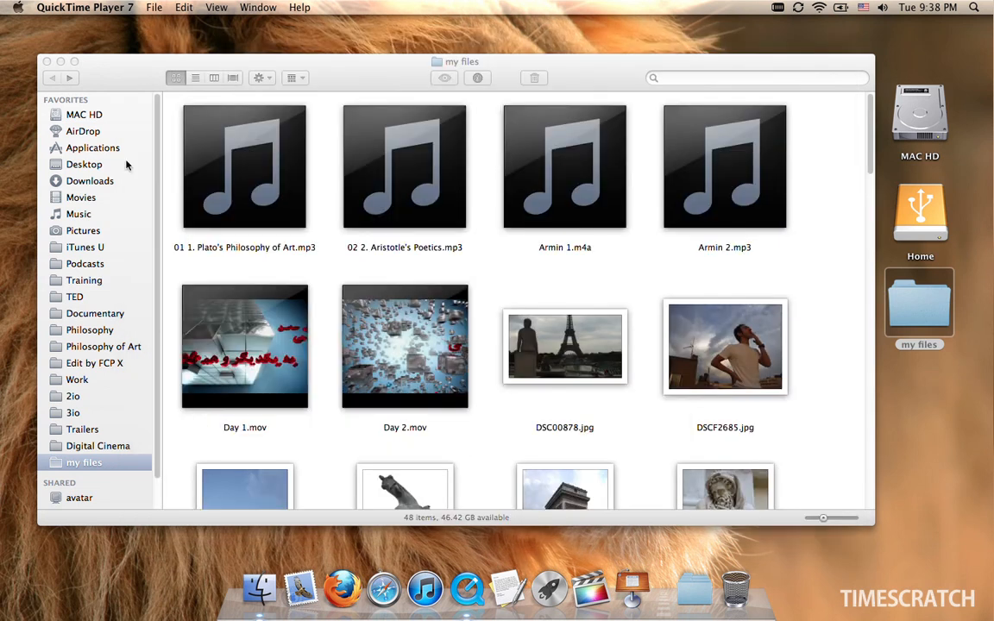
- Bring the my files window forward and show the folder's context options from the sidebar
{"action": "left_click", "coordinate": [83, 462]}
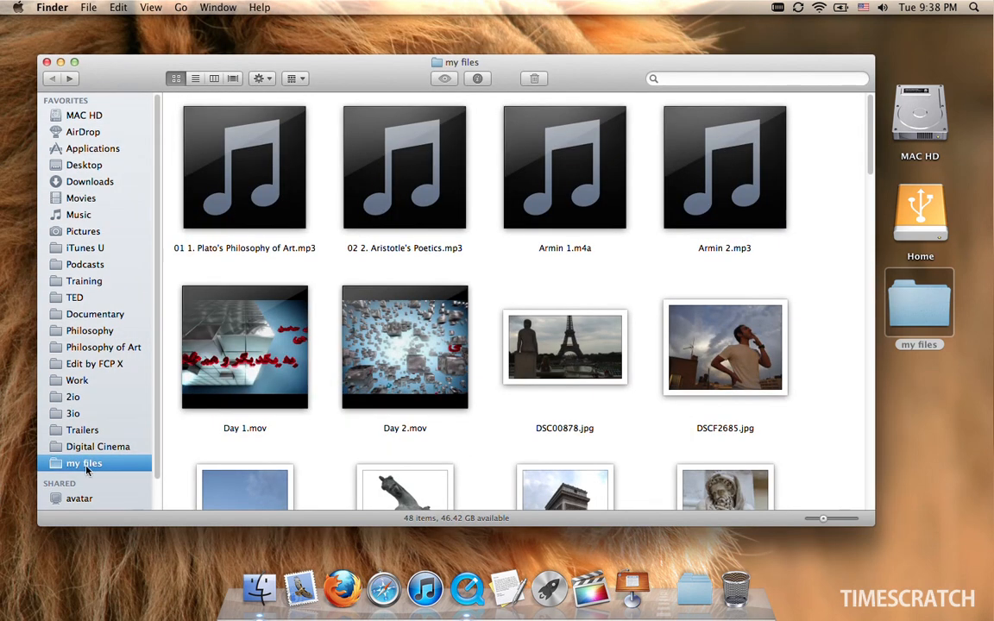
{"action": "right_click", "coordinate": [83, 463]}
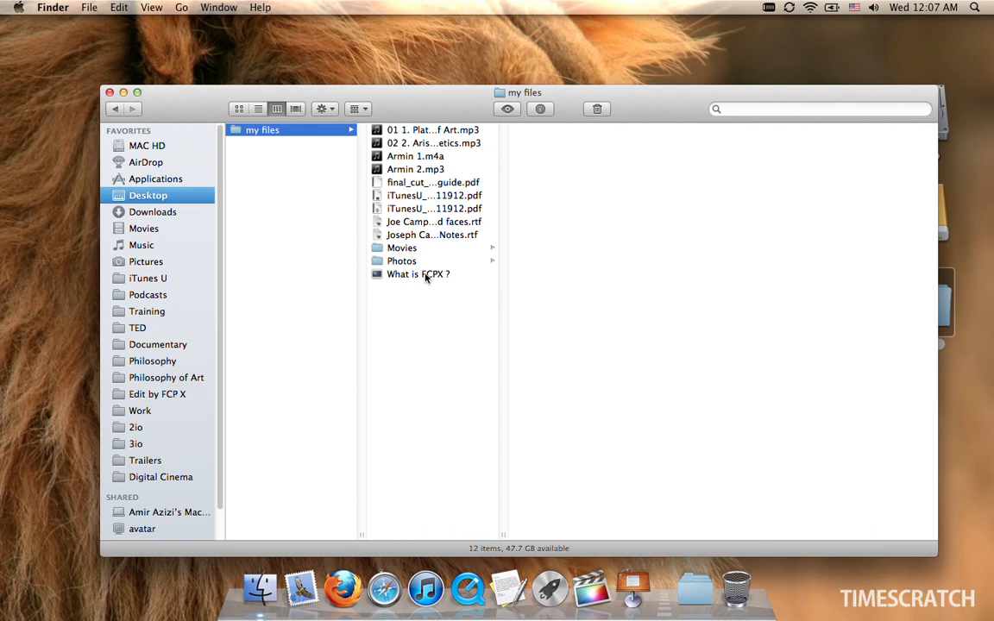
- Browse into the Annecy folder in column view and select a photo to open in Preview
{"action": "left_click", "coordinate": [431, 235]}
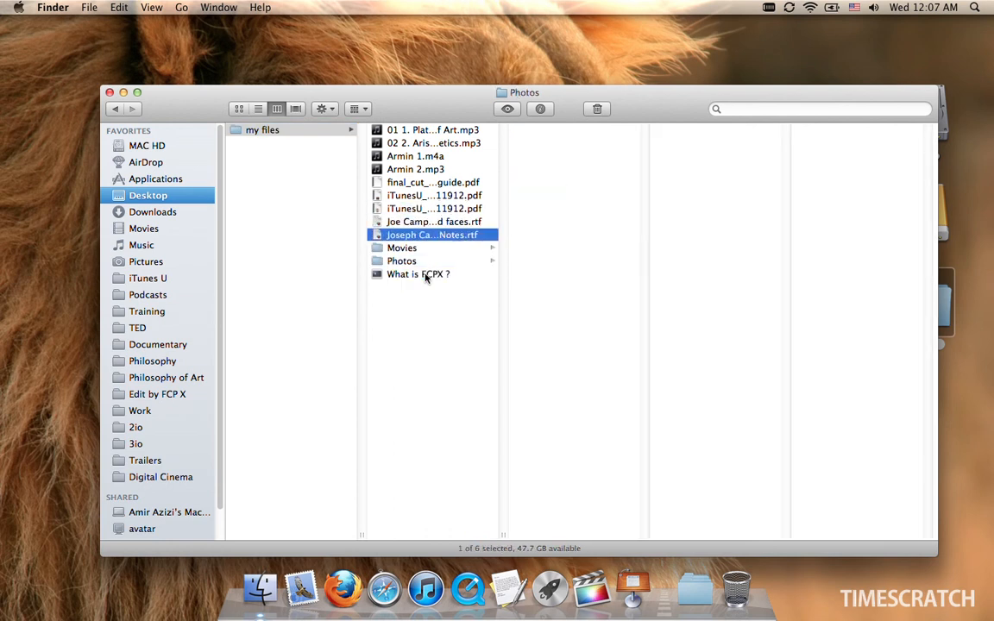
{"action": "left_click", "coordinate": [400, 260]}
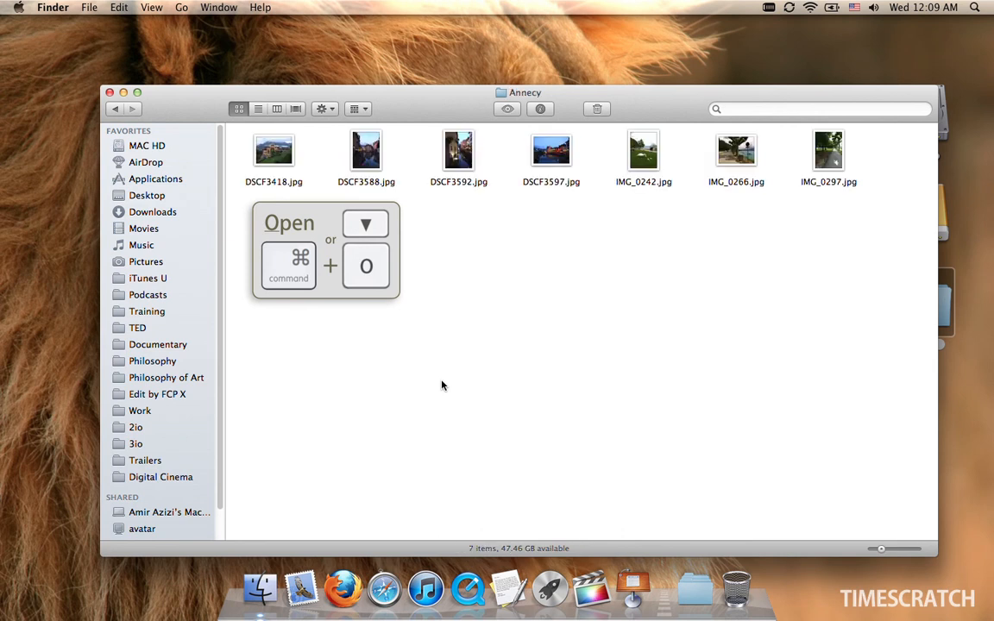
{"action": "left_click", "coordinate": [366, 150]}
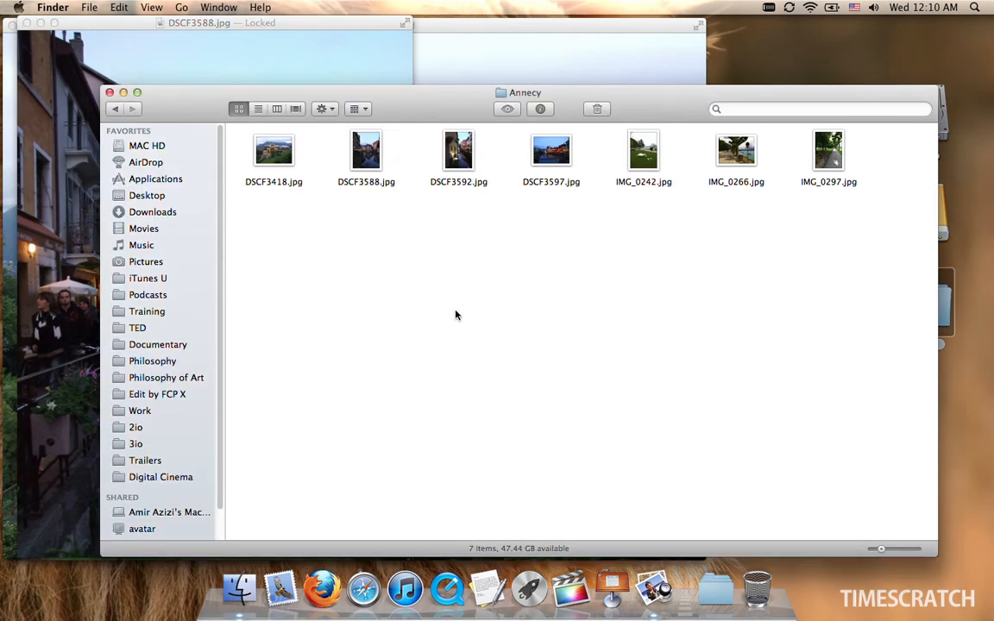
{"action": "mouse_move", "coordinate": [483, 382]}
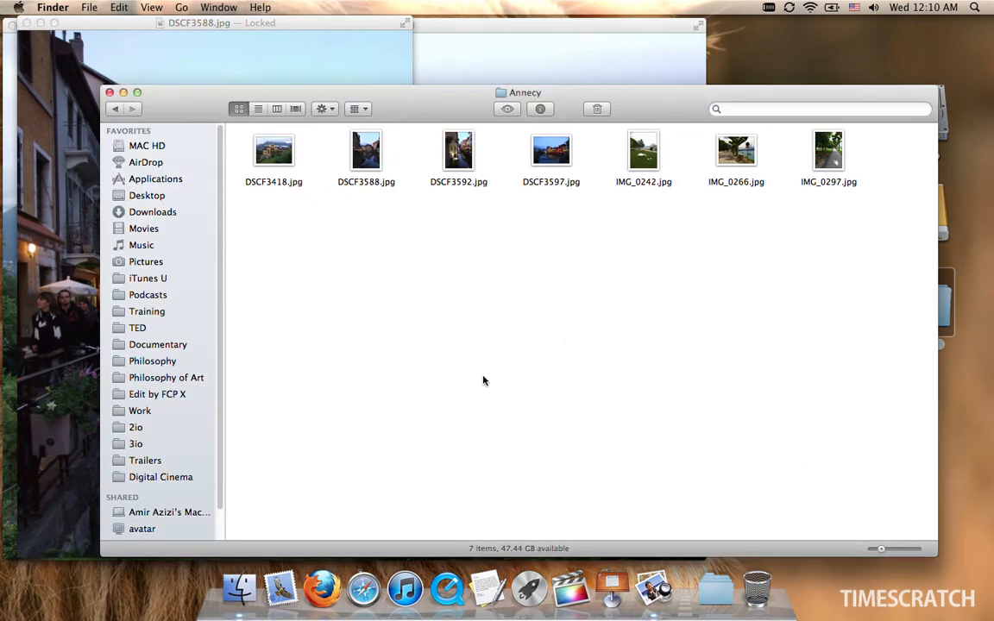
- Go up to the enclosing my files folder and open its Photos subfolder
{"action": "key", "text": "cmd+up"}
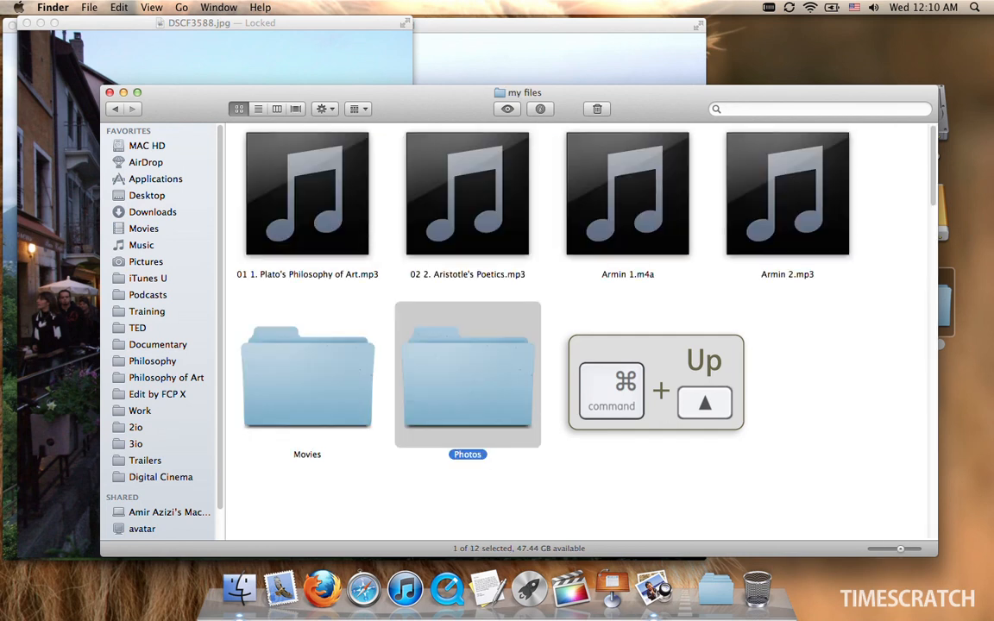
{"action": "double_click", "coordinate": [467, 375]}
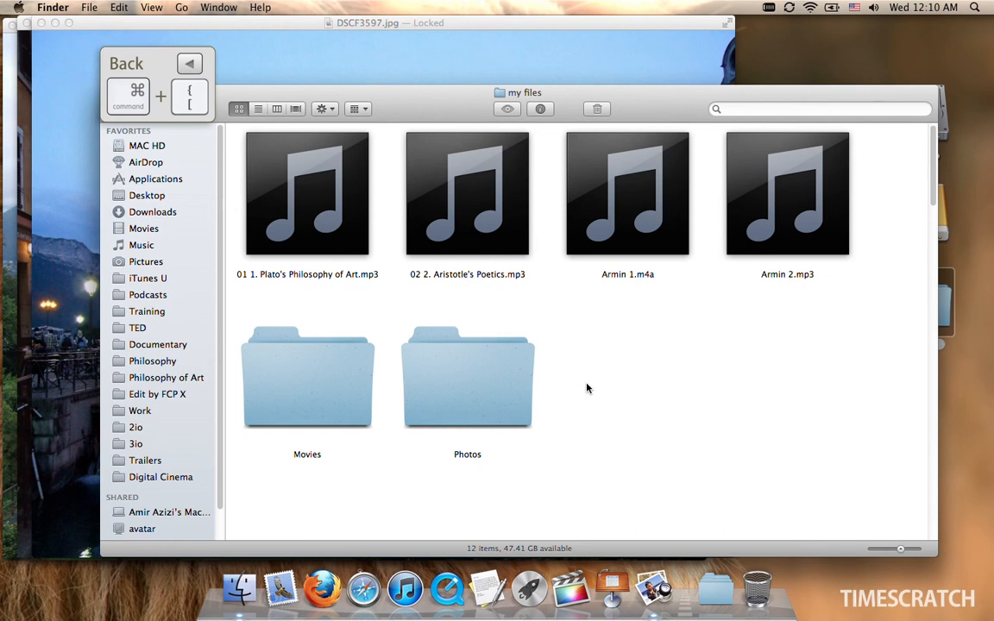
{"action": "double_click", "coordinate": [466, 376]}
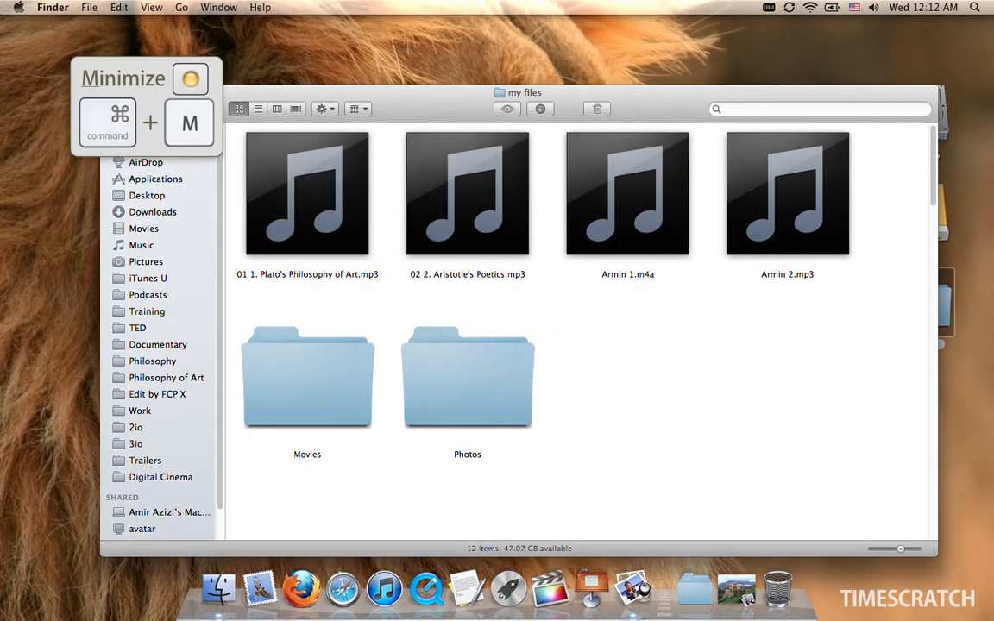
- Minimize the my files window with Cmd+M and restore it from the Window menu
{"action": "key", "text": "cmd+m"}
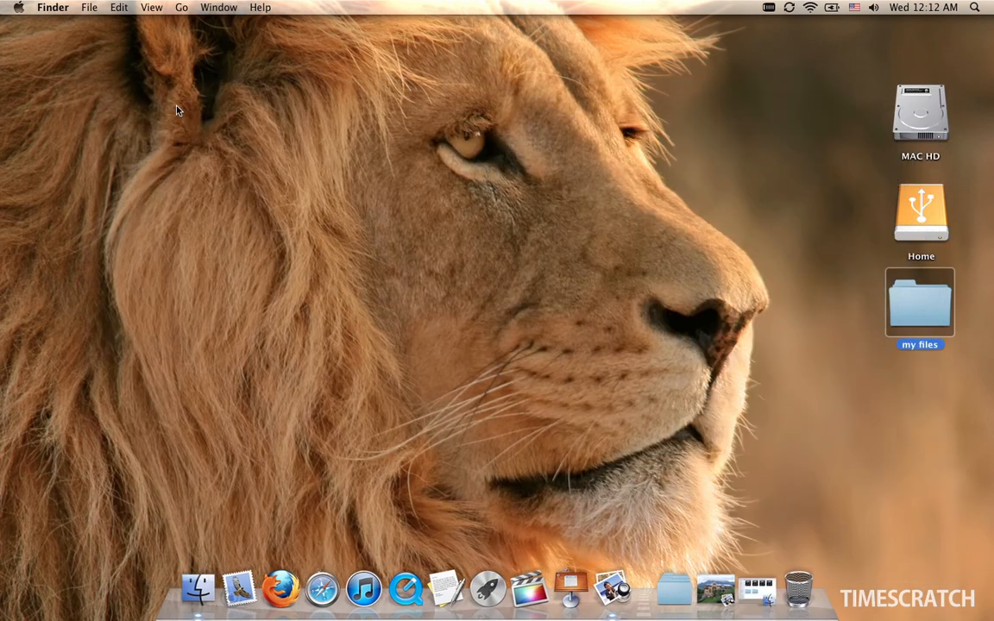
{"action": "left_click", "coordinate": [218, 7]}
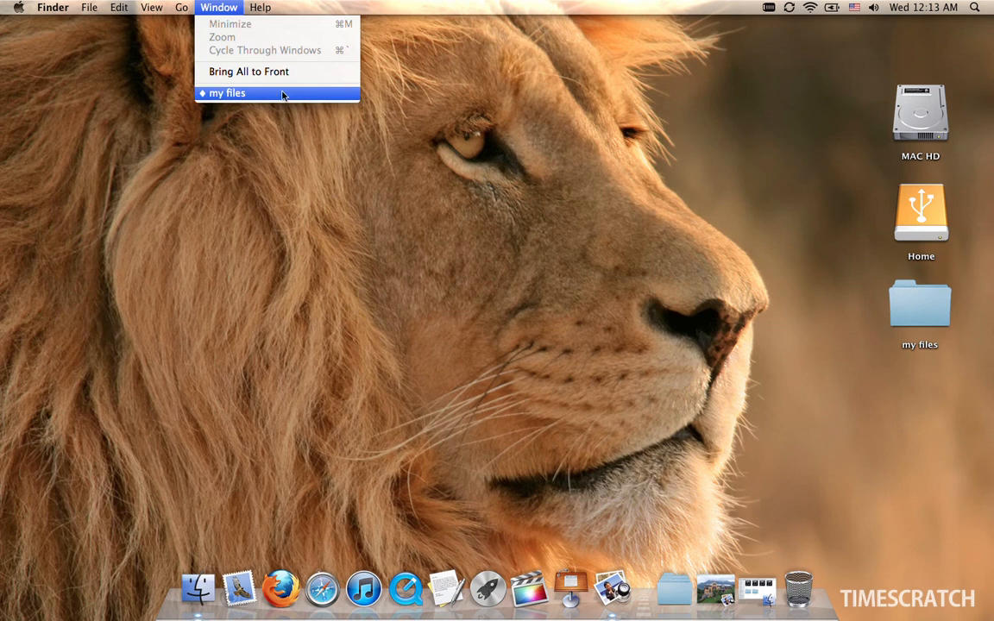
{"action": "left_click", "coordinate": [228, 94]}
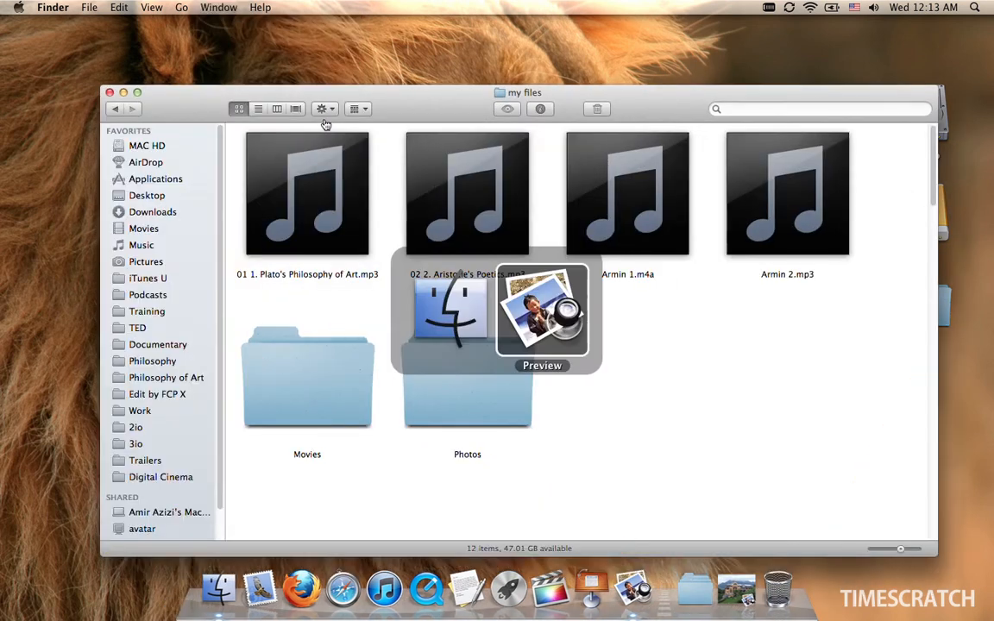
{"action": "left_click", "coordinate": [329, 7]}
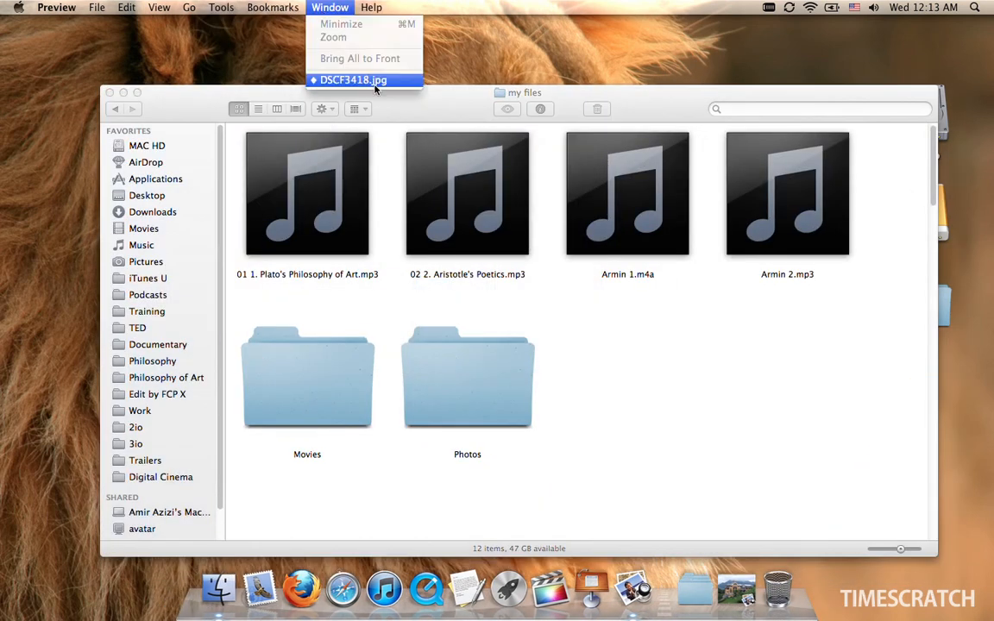
- Bring DSCF3418.jpg to the front in Preview, then cycle applications until only the desktop shows
{"action": "left_click", "coordinate": [352, 80]}
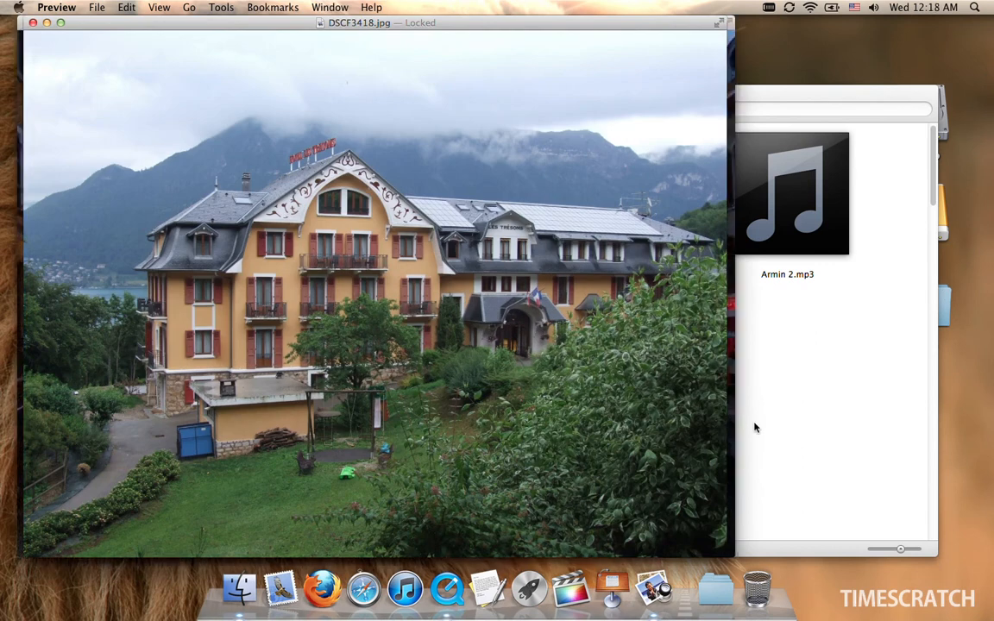
{"action": "key", "text": "cmd+`"}
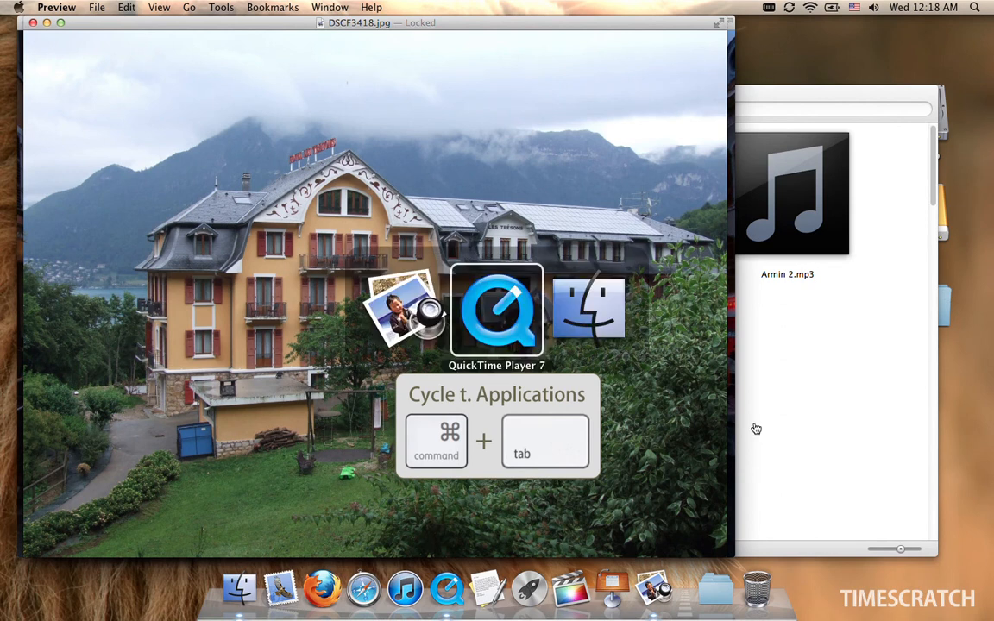
{"action": "key", "text": "tab"}
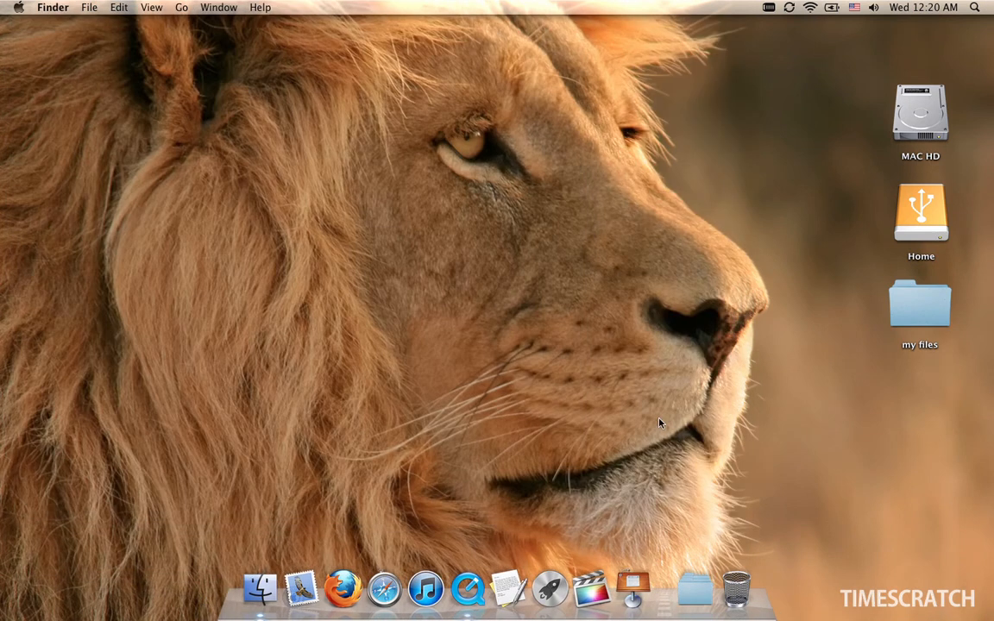
{"action": "mouse_move", "coordinate": [802, 362]}
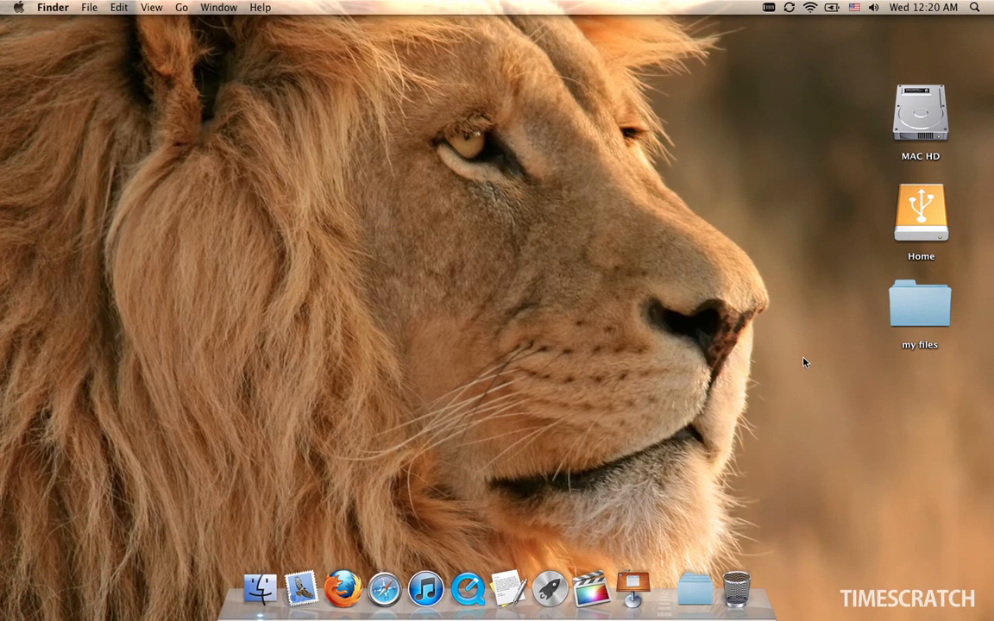